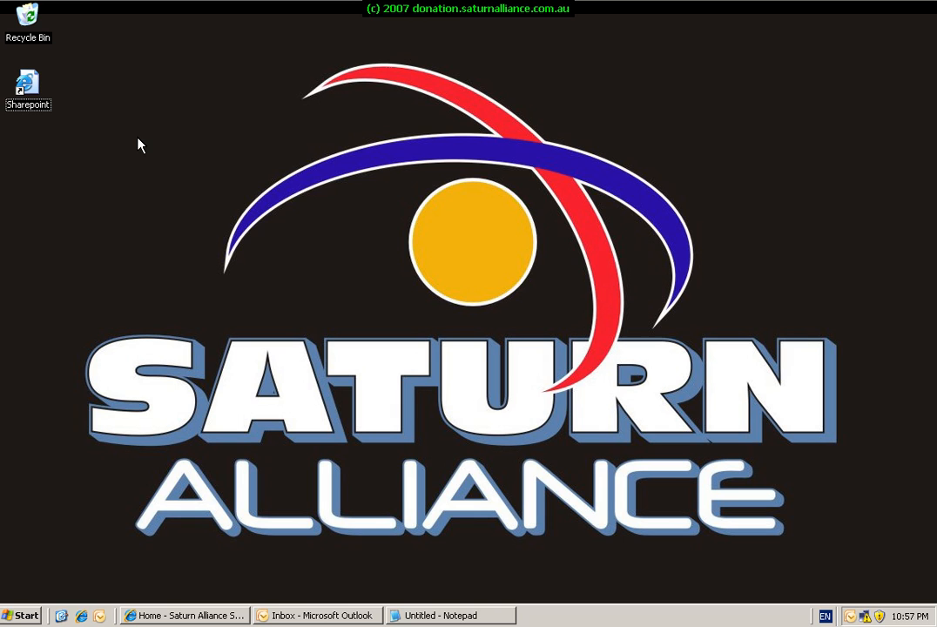
mouse_move(170, 502)
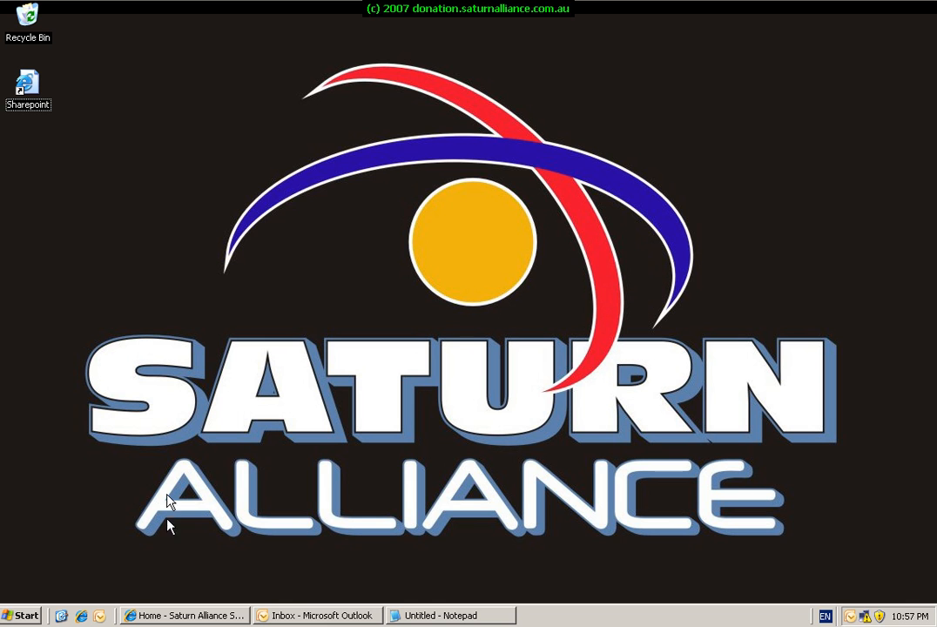
- From the site home page, go to the Policies document library and show its Actions menu
click(185, 617)
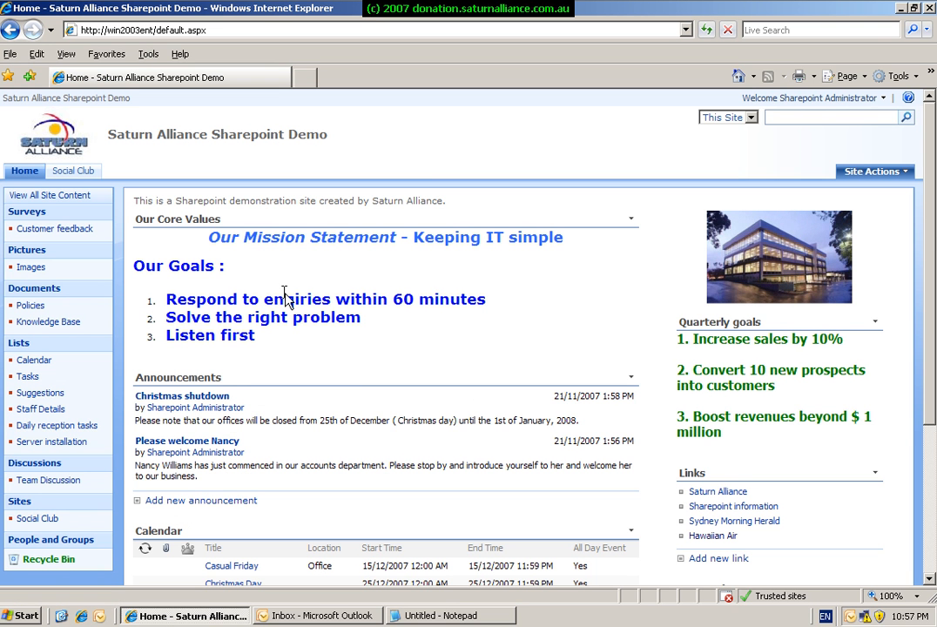
mouse_move(98, 324)
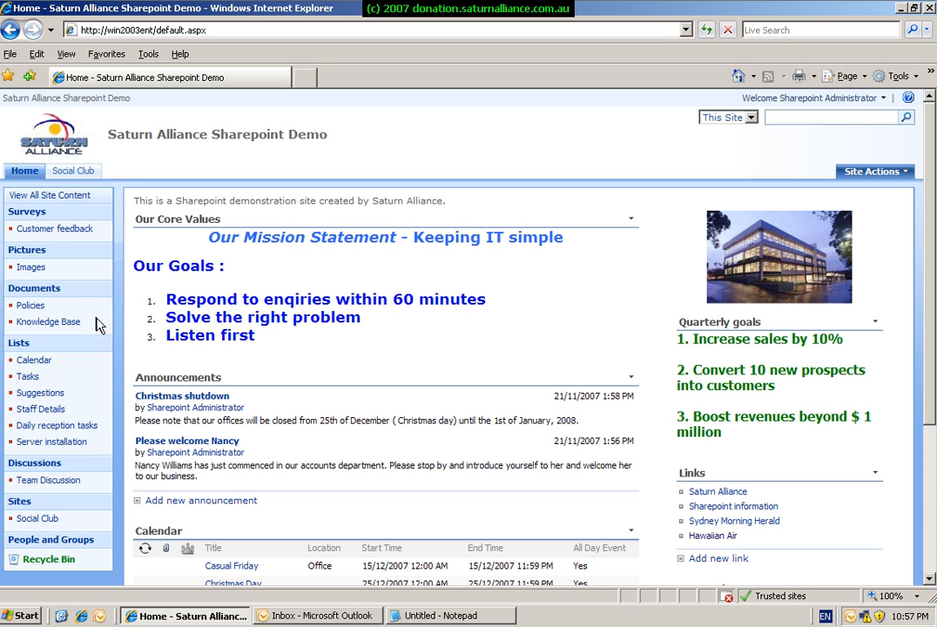
mouse_move(29, 306)
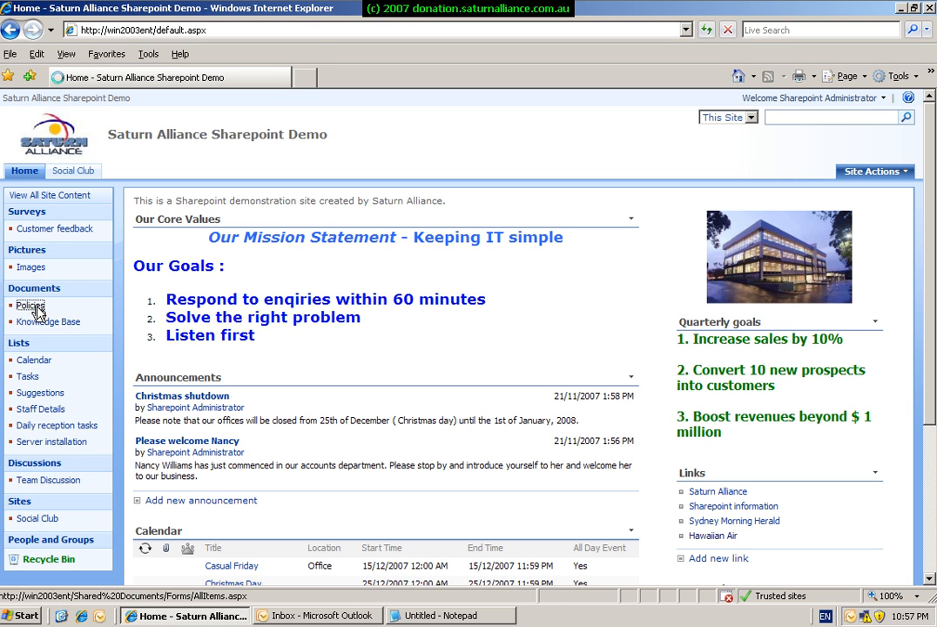
click(29, 306)
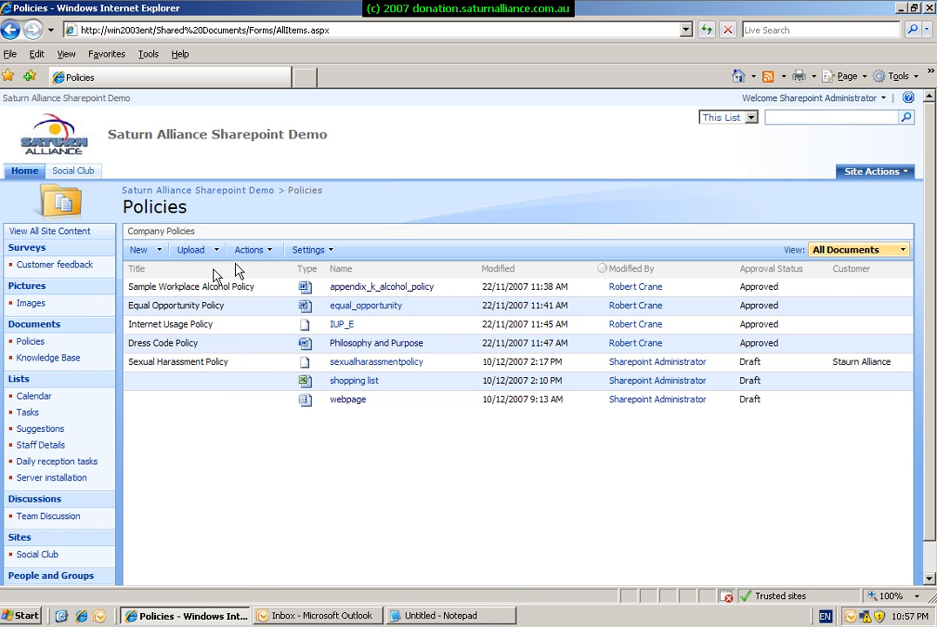
click(252, 251)
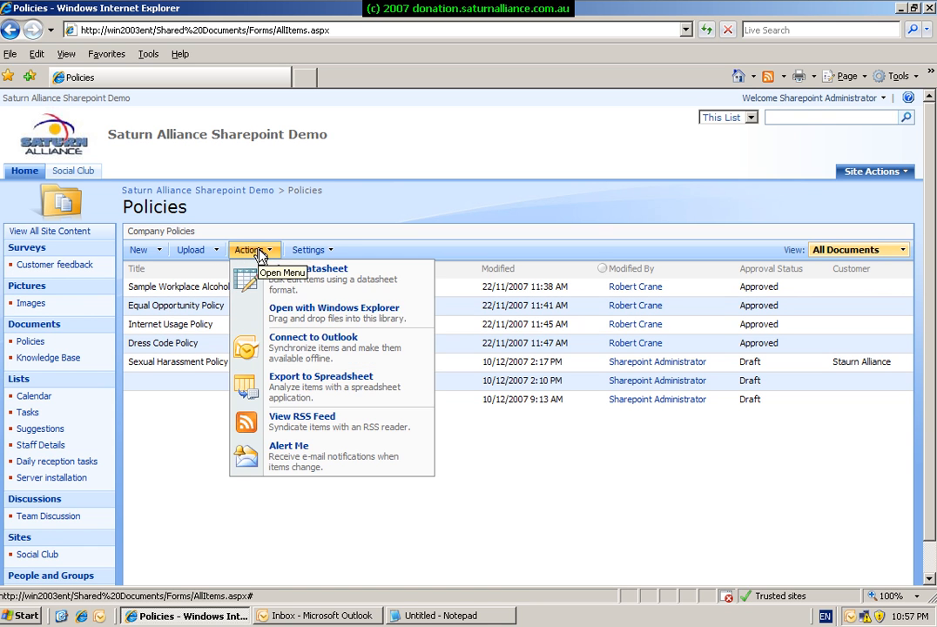
mouse_move(265, 349)
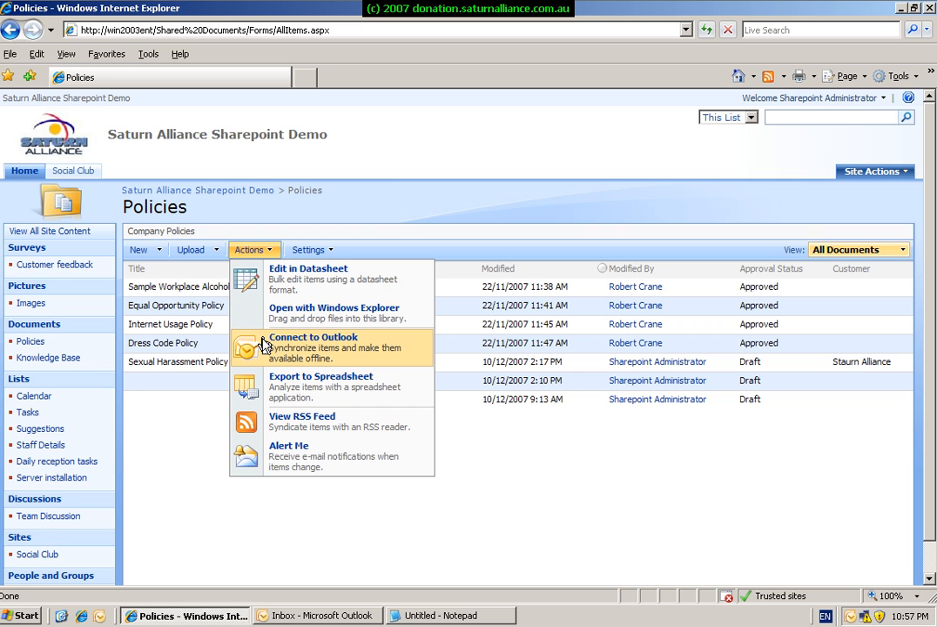
mouse_move(305, 356)
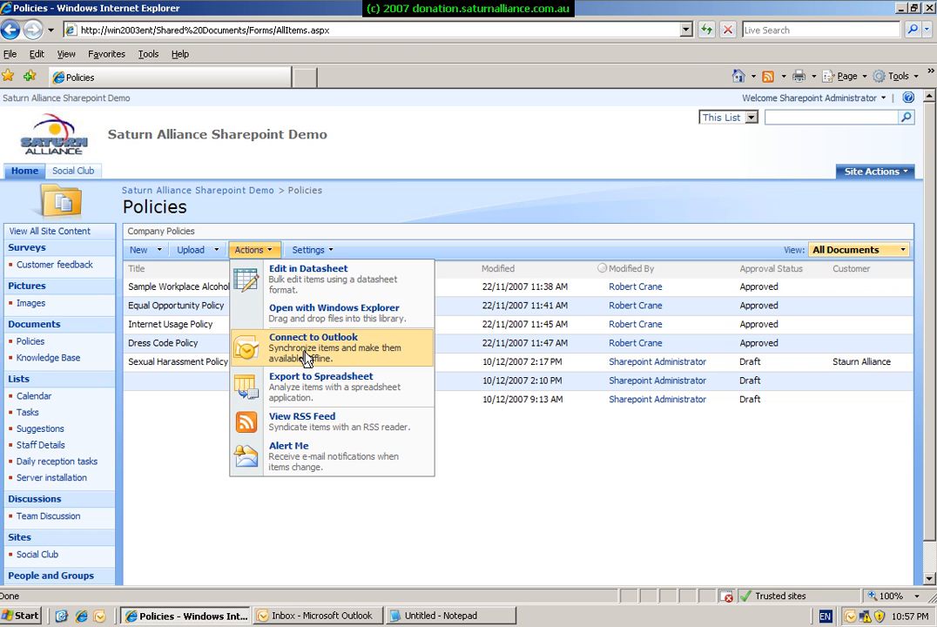
- Connect the Policies library to Outlook, confirm the prompt and preview the alcohol policy document
click(313, 342)
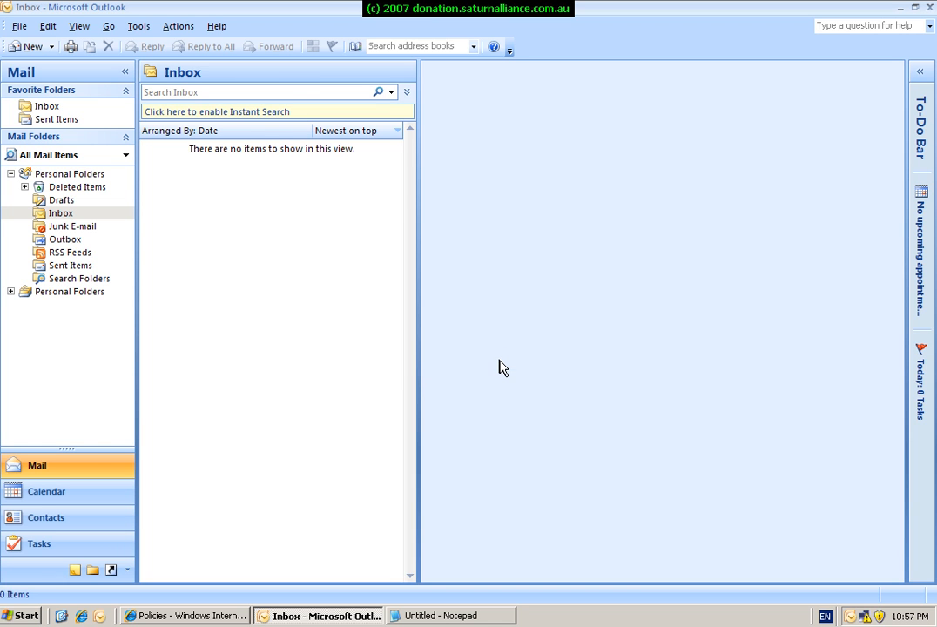
click(83, 317)
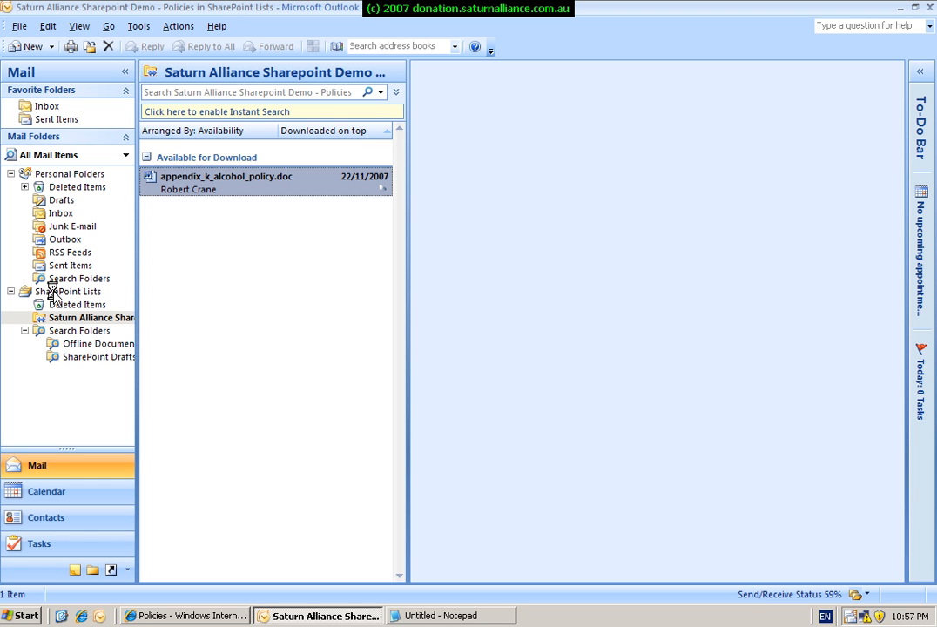
click(225, 178)
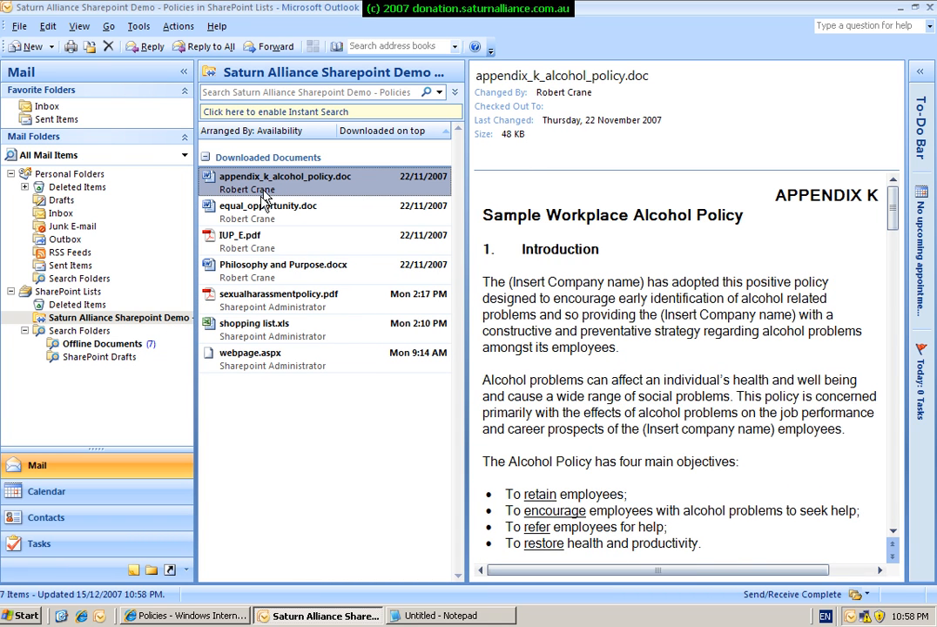
mouse_move(255, 322)
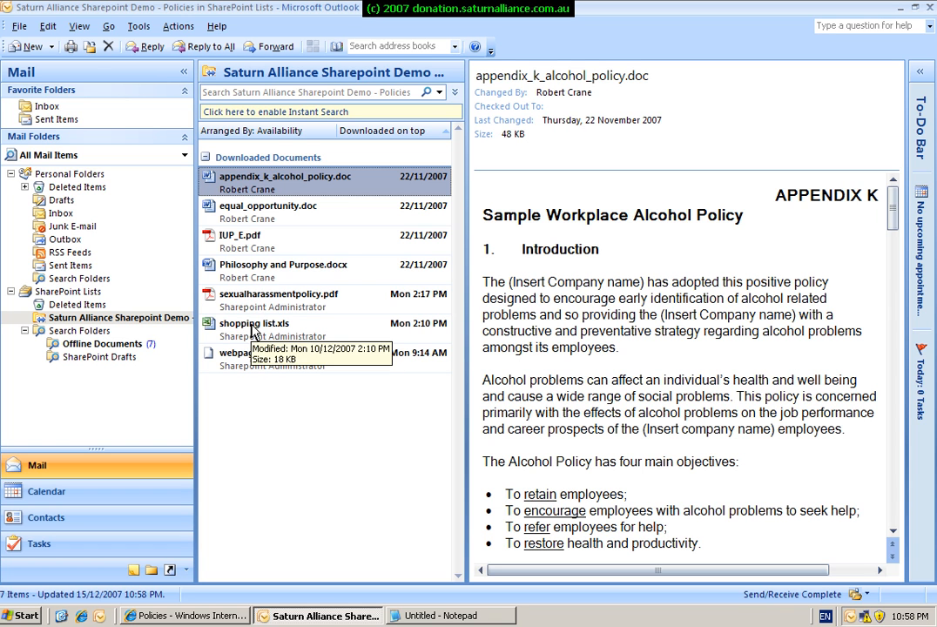
mouse_move(292, 219)
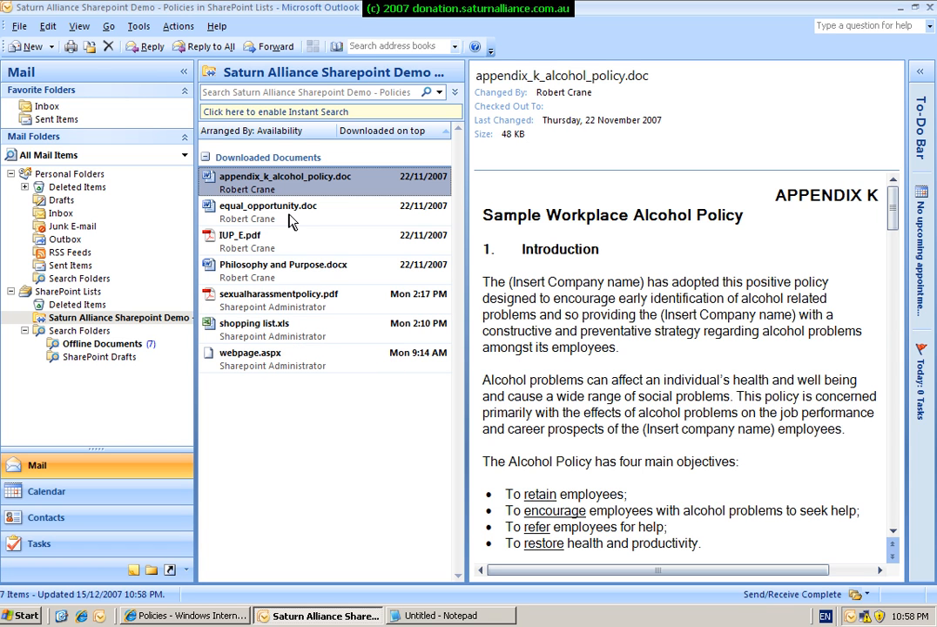
- Preview equal_opportunity.doc, IUP_E.pdf and Philosophy and Purpose.docx in the Reading Pane
click(268, 206)
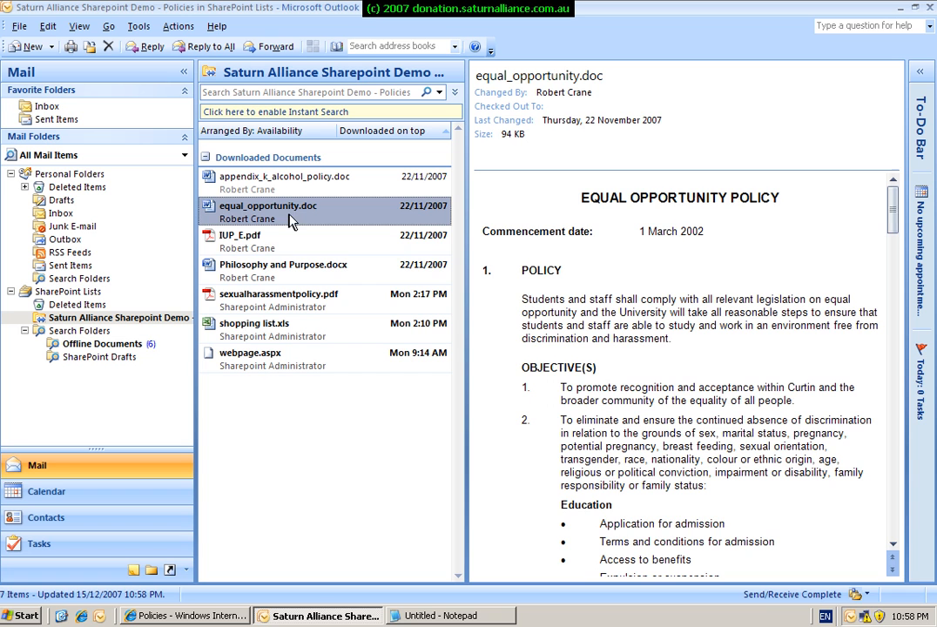
click(253, 235)
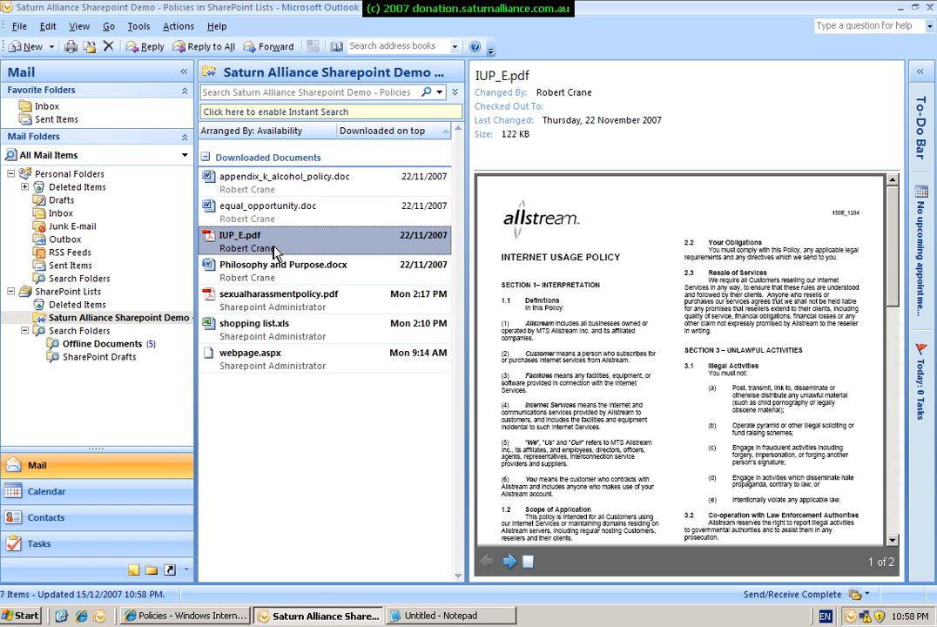
mouse_move(272, 279)
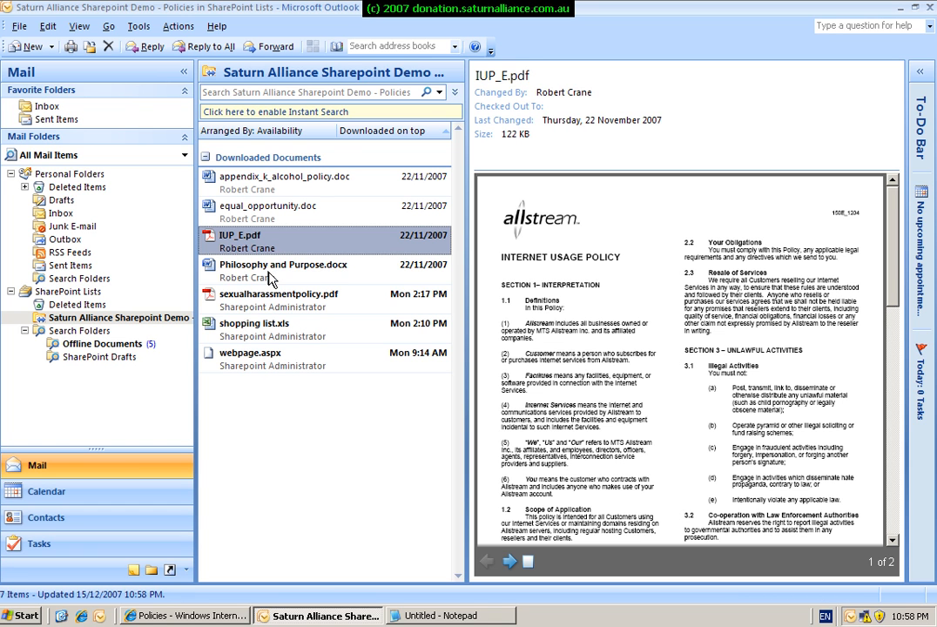
click(284, 265)
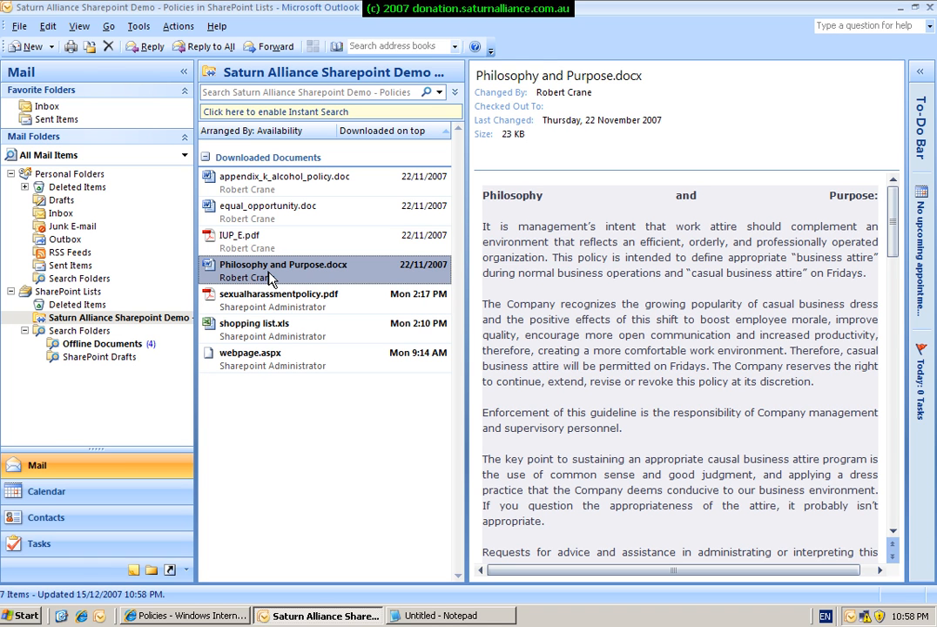
mouse_move(208, 303)
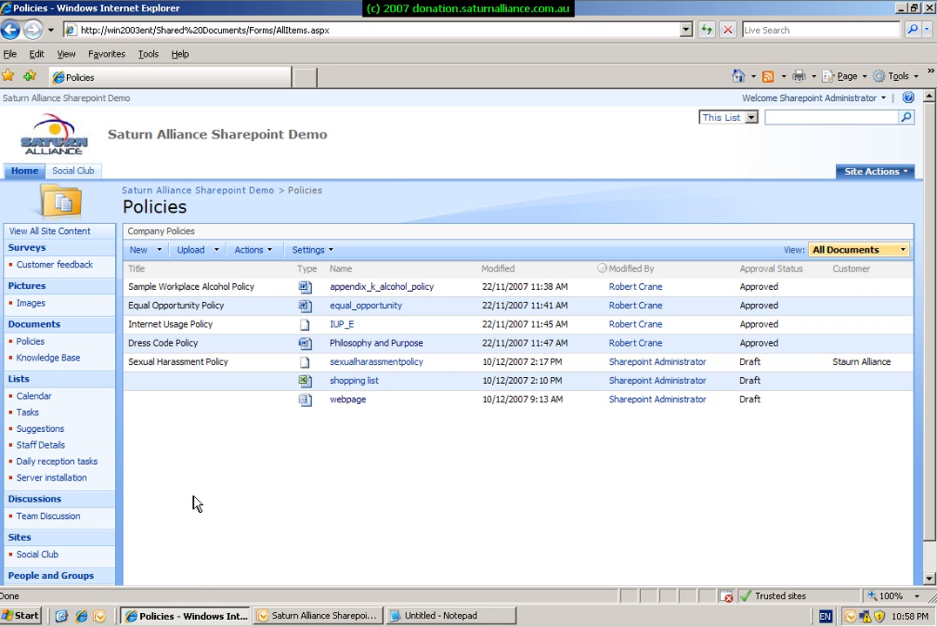
mouse_move(53, 202)
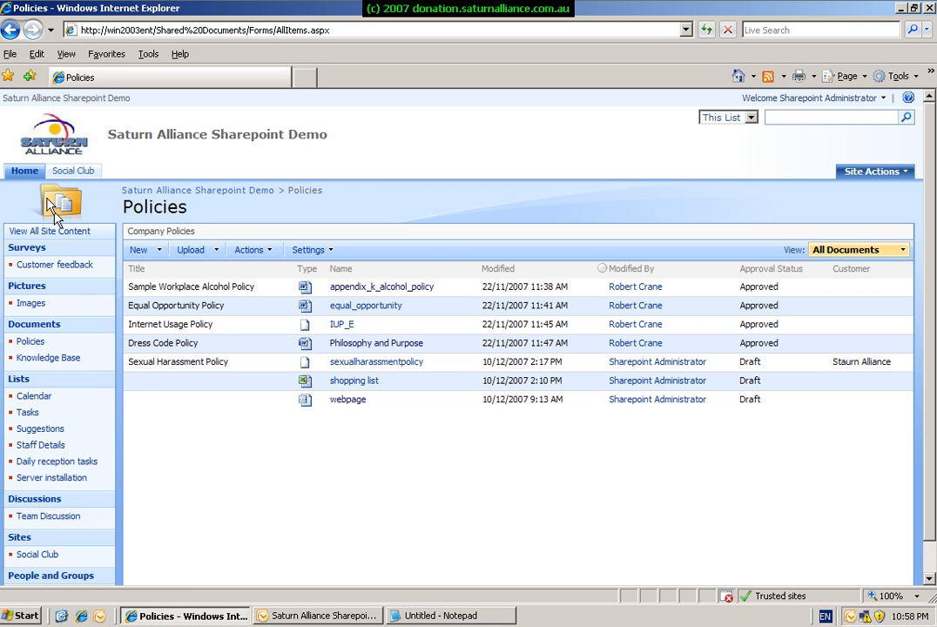
mouse_move(25, 174)
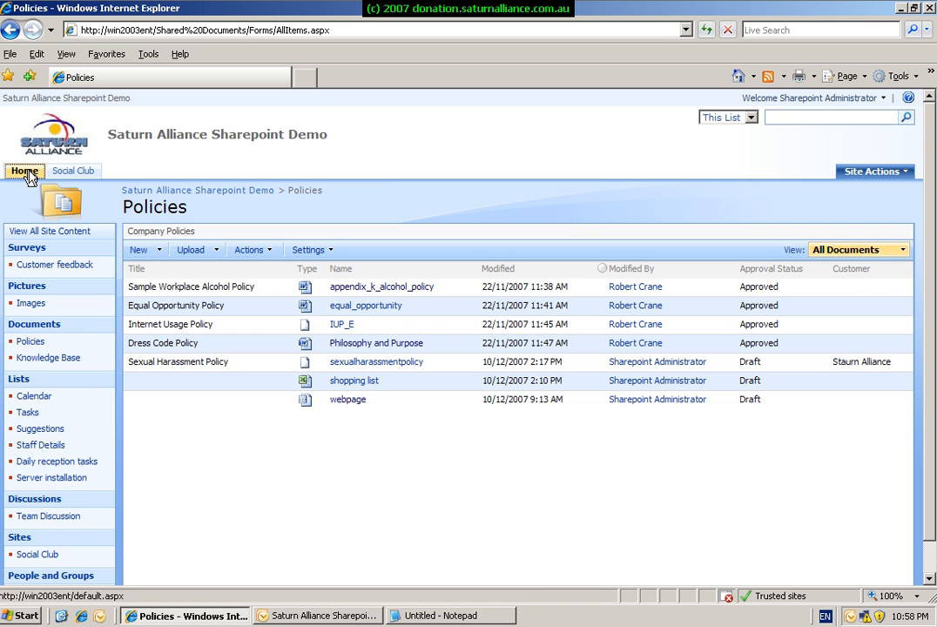
- Return to the site home page and go into the December 2007 Calendar list
click(21, 170)
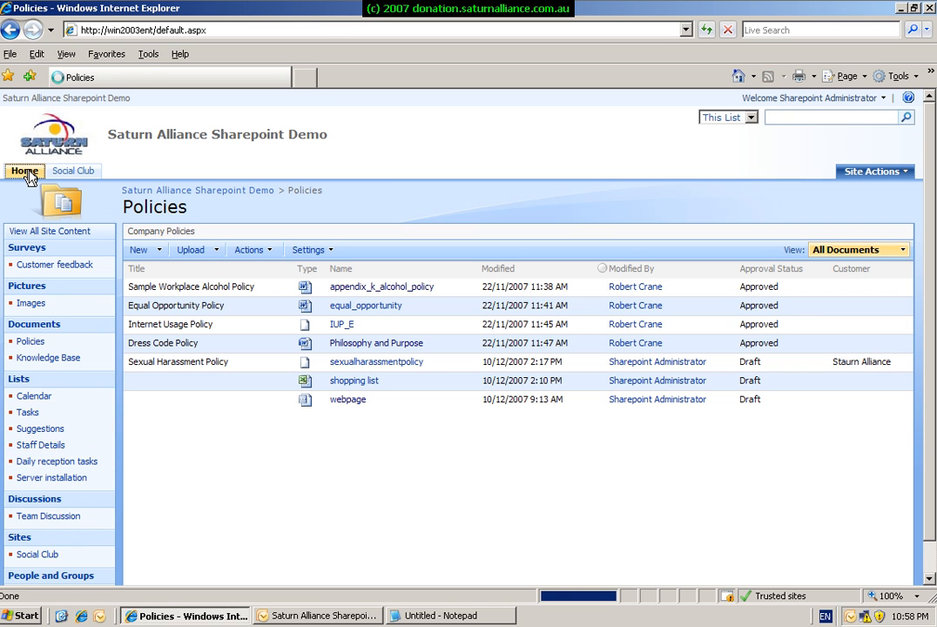
click(24, 171)
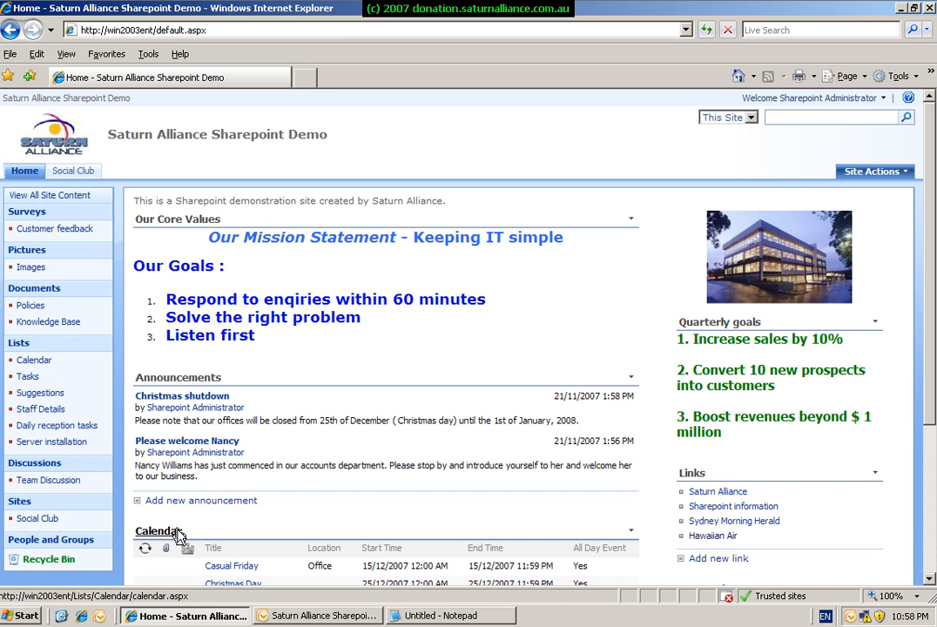
click(157, 526)
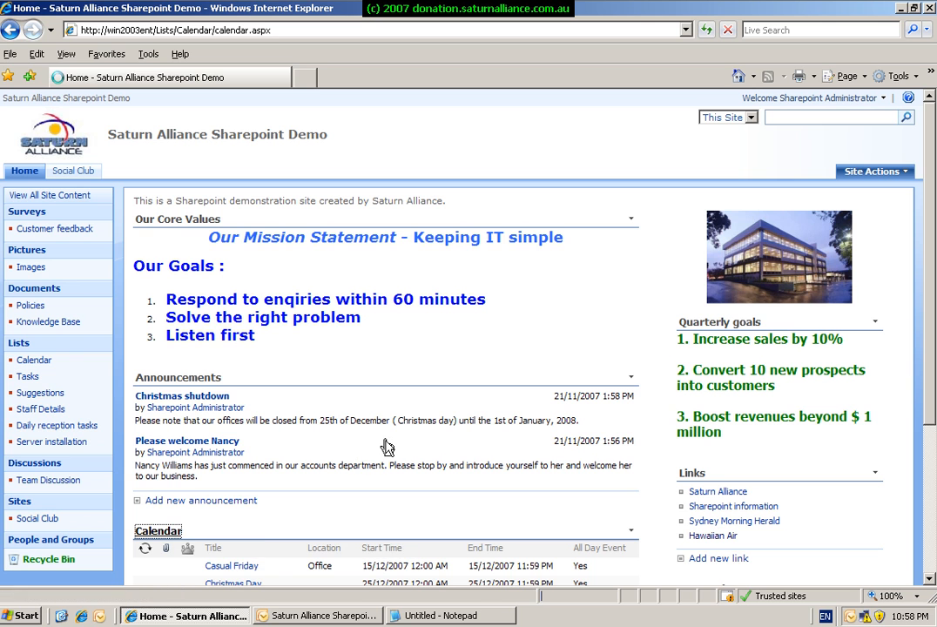
click(35, 359)
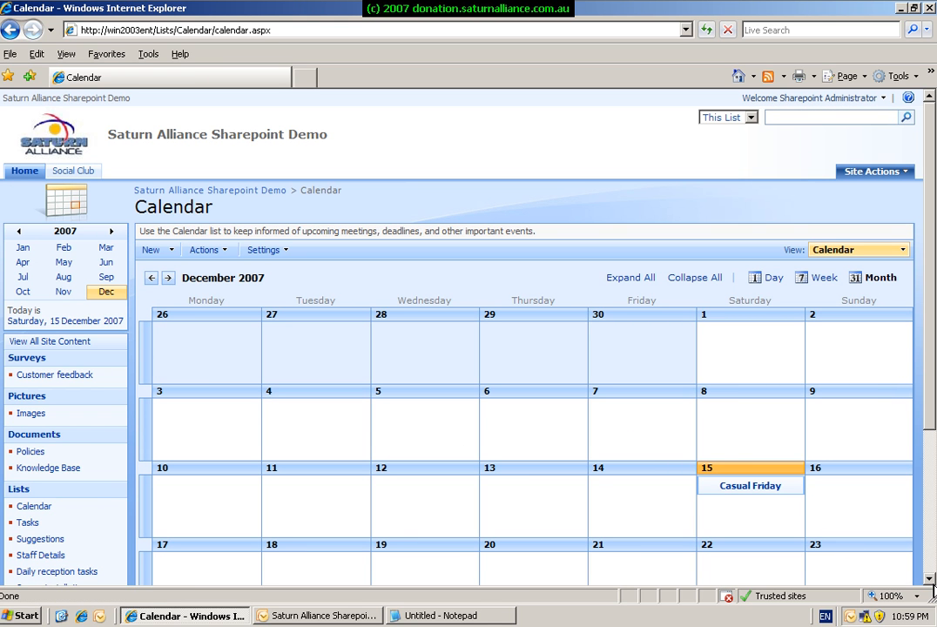
- Start connecting the Calendar to Outlook from its Actions menu
scroll(down, 3)
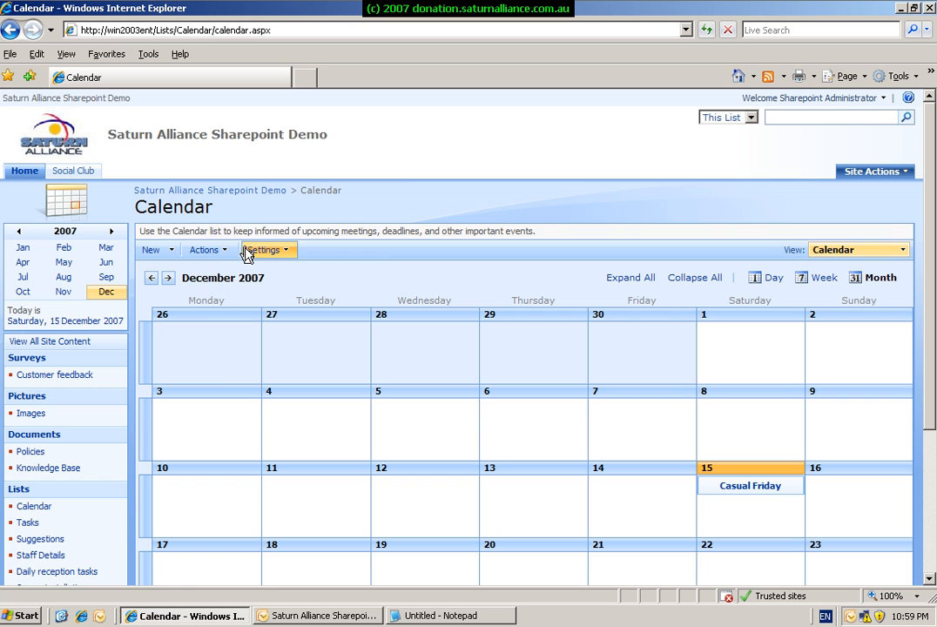
click(205, 251)
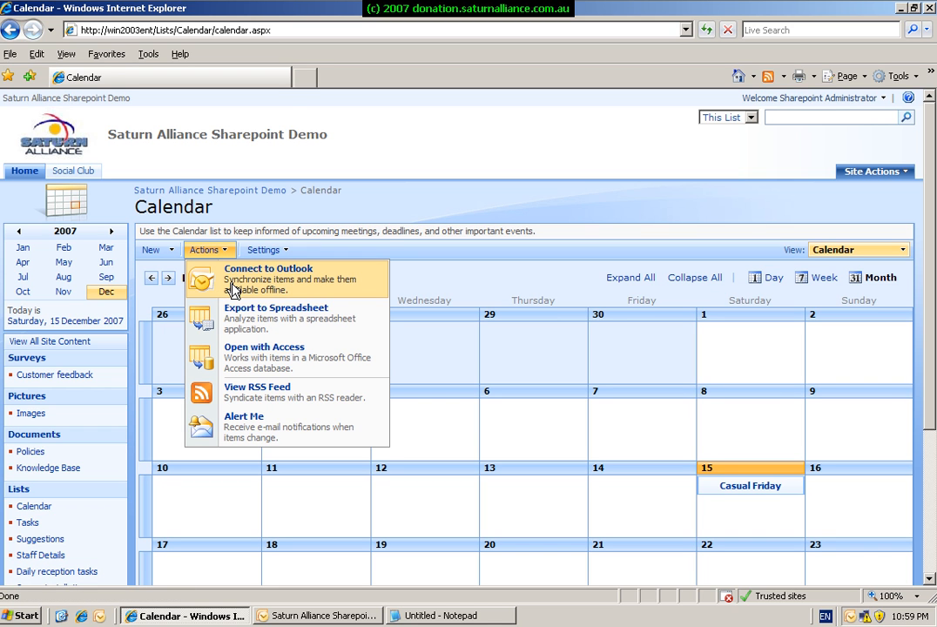
click(268, 268)
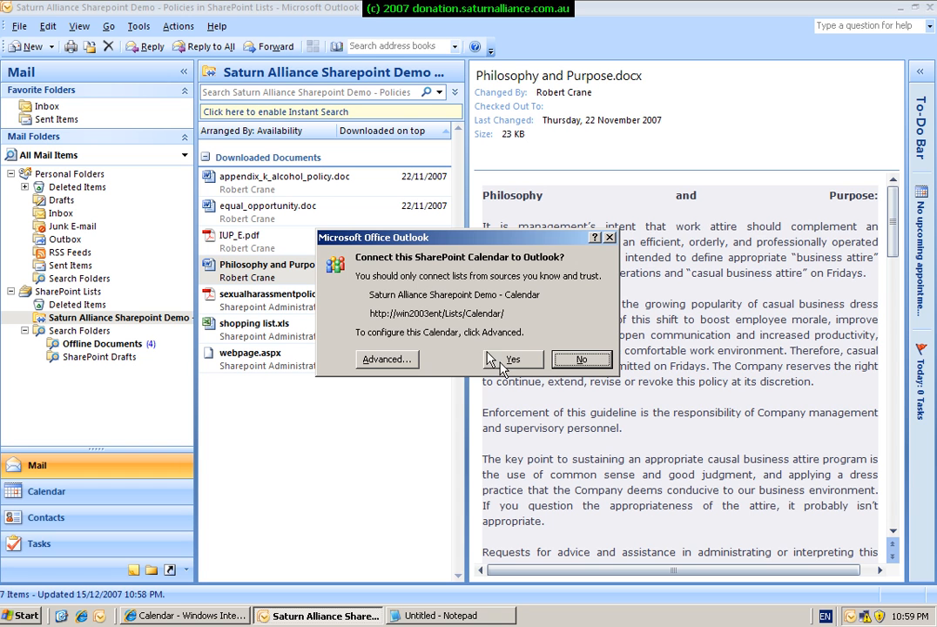
- Confirm the connection and show the Saturn Alliance Sharepoint Demo calendar beside the personal one
click(519, 359)
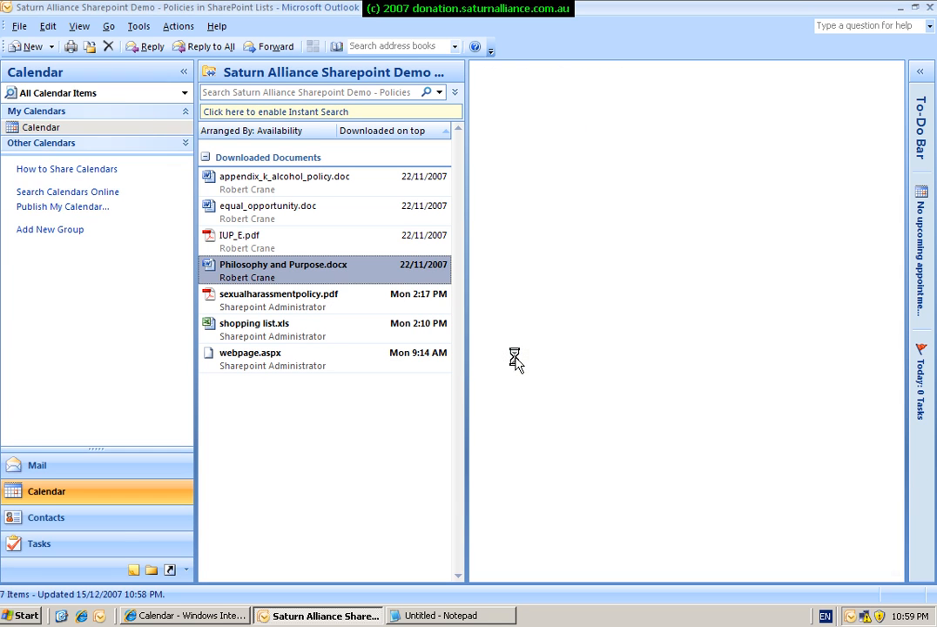
click(43, 491)
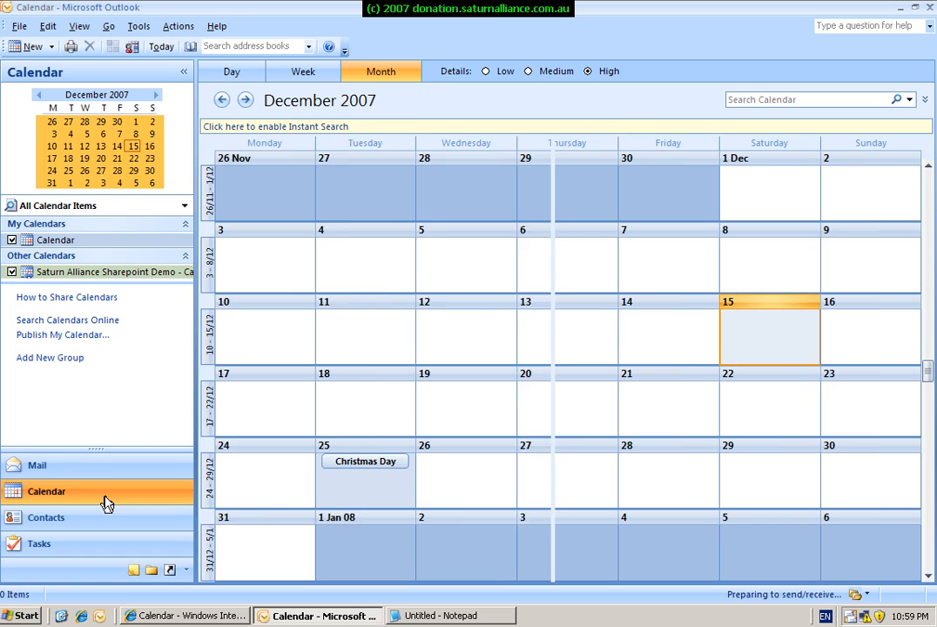
click(11, 272)
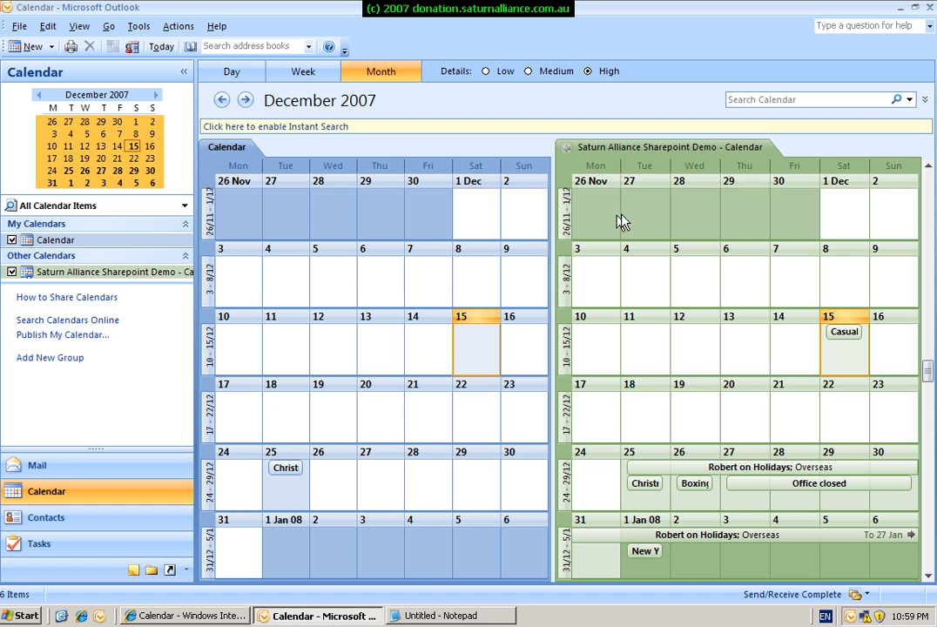
mouse_move(648, 199)
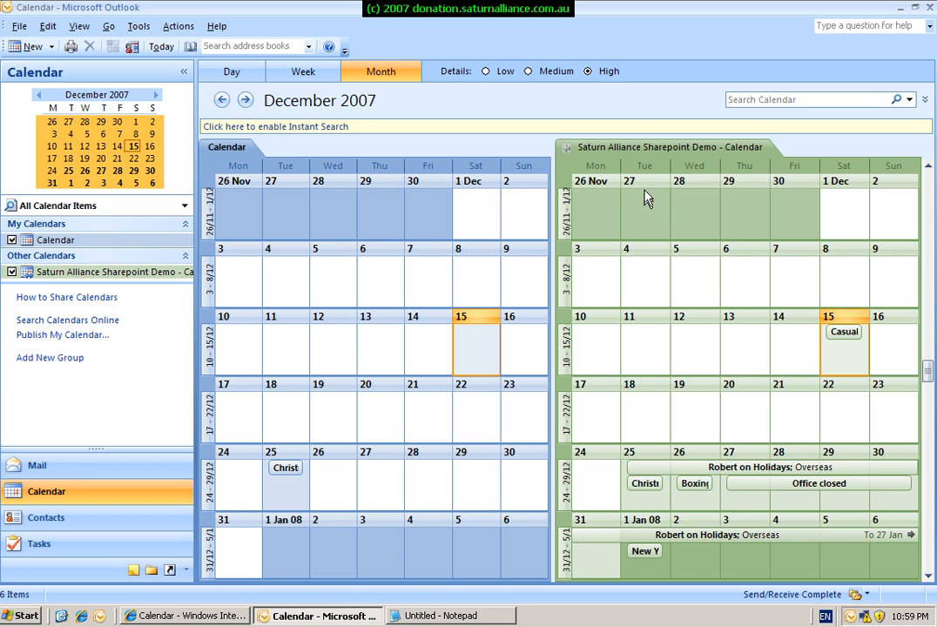
mouse_move(644, 207)
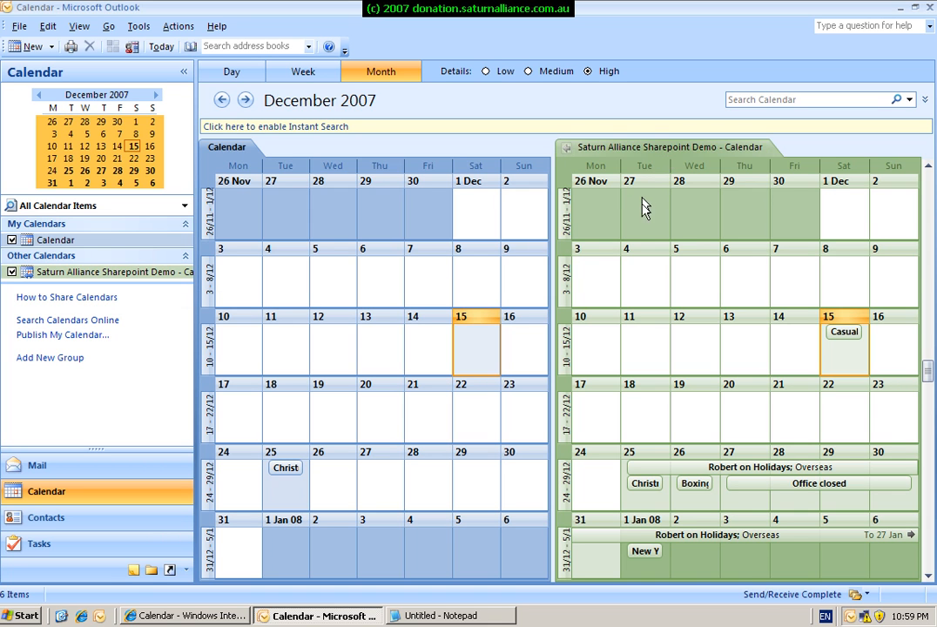
mouse_move(390, 270)
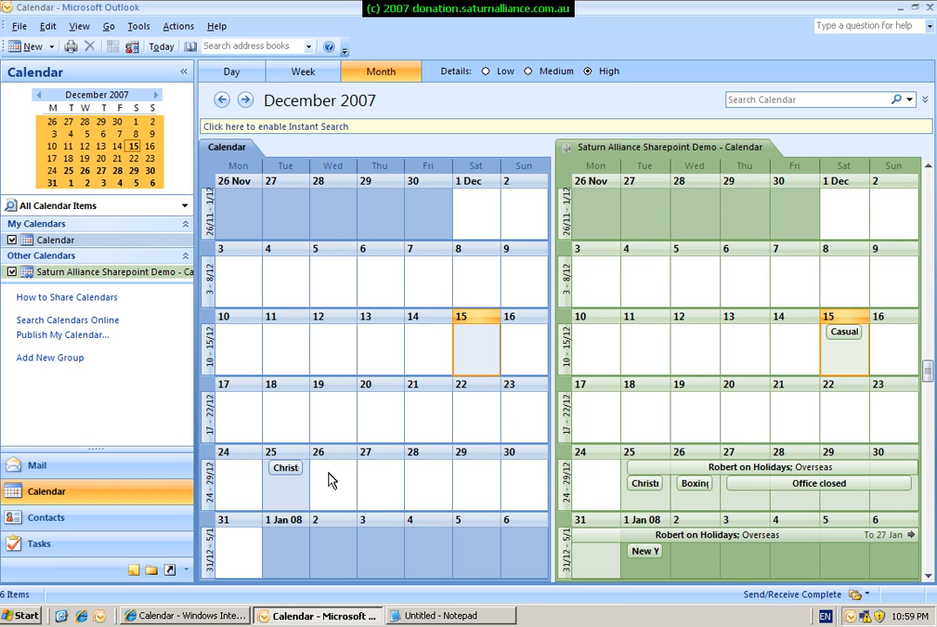
mouse_move(657, 503)
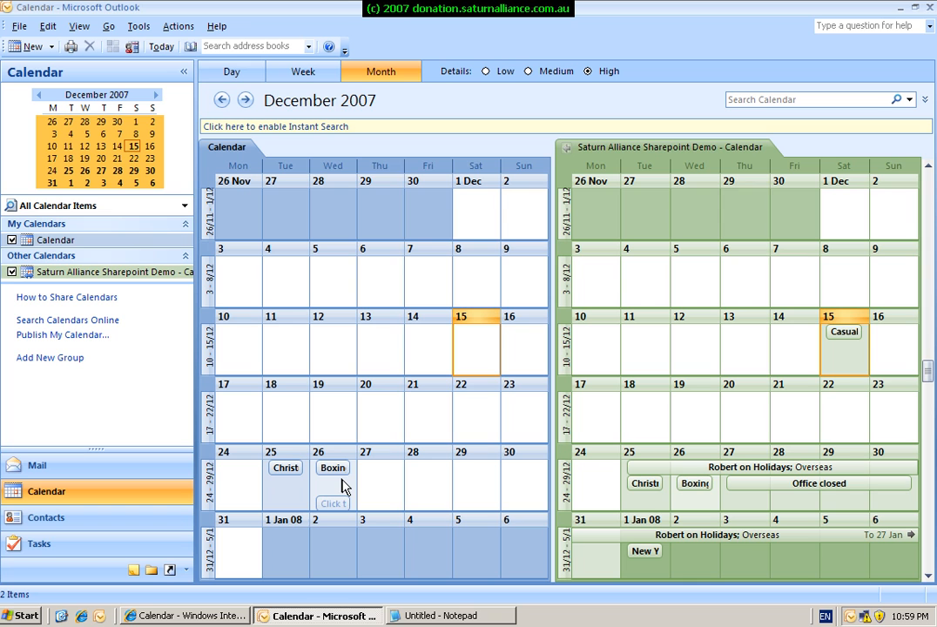
mouse_move(472, 359)
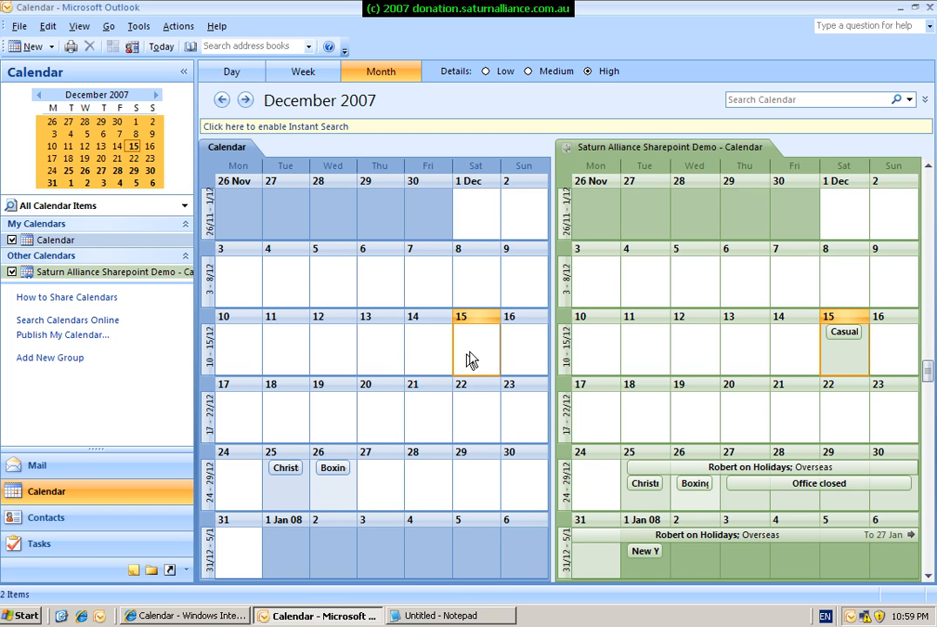
mouse_move(525, 240)
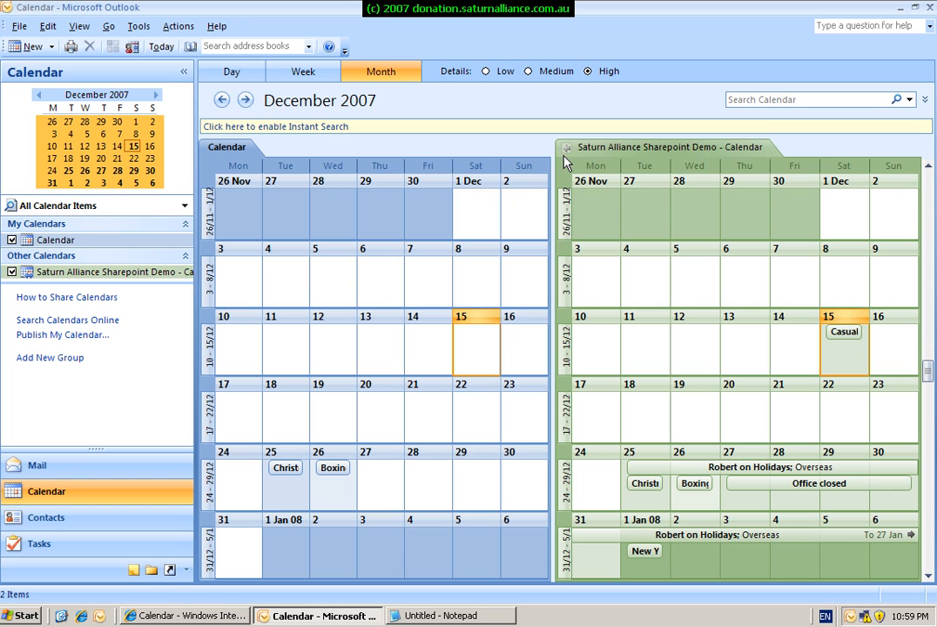
mouse_move(565, 157)
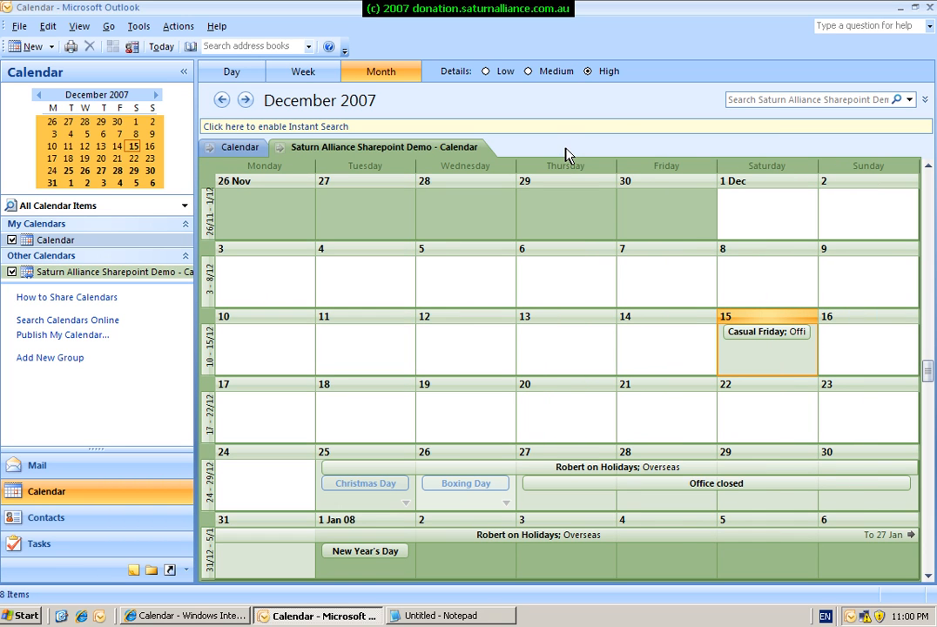
mouse_move(462, 330)
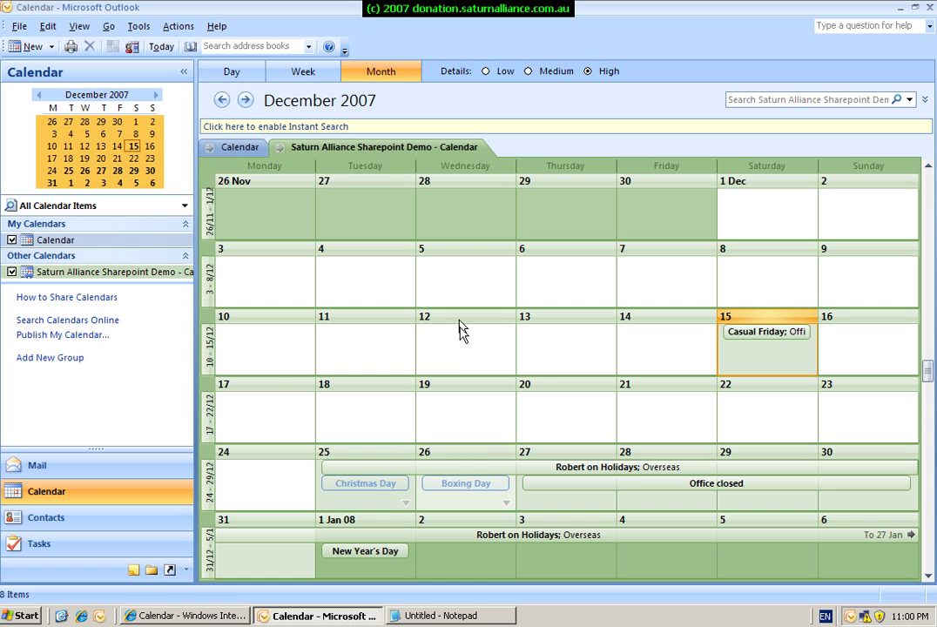
mouse_move(373, 498)
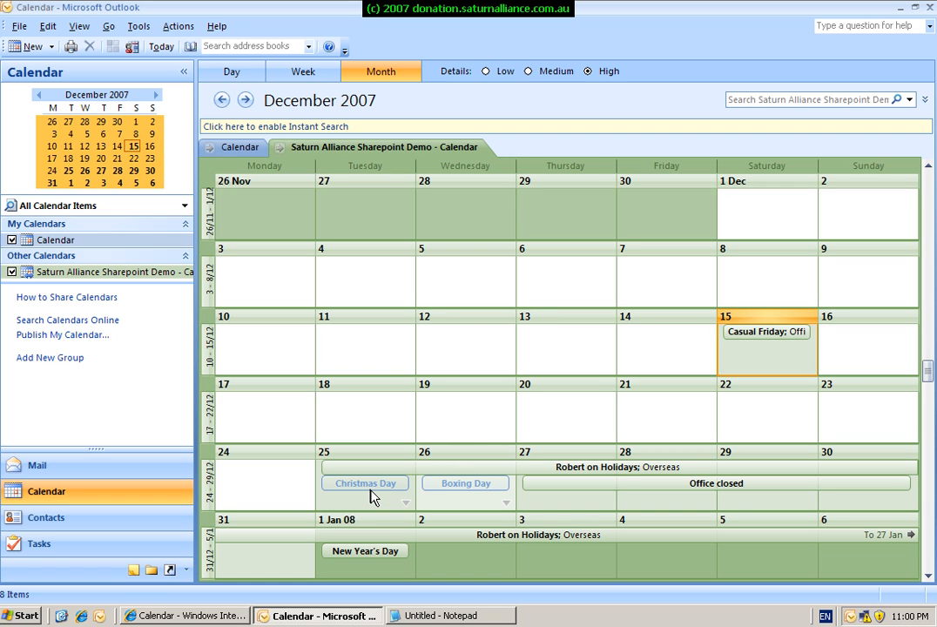
mouse_move(373, 497)
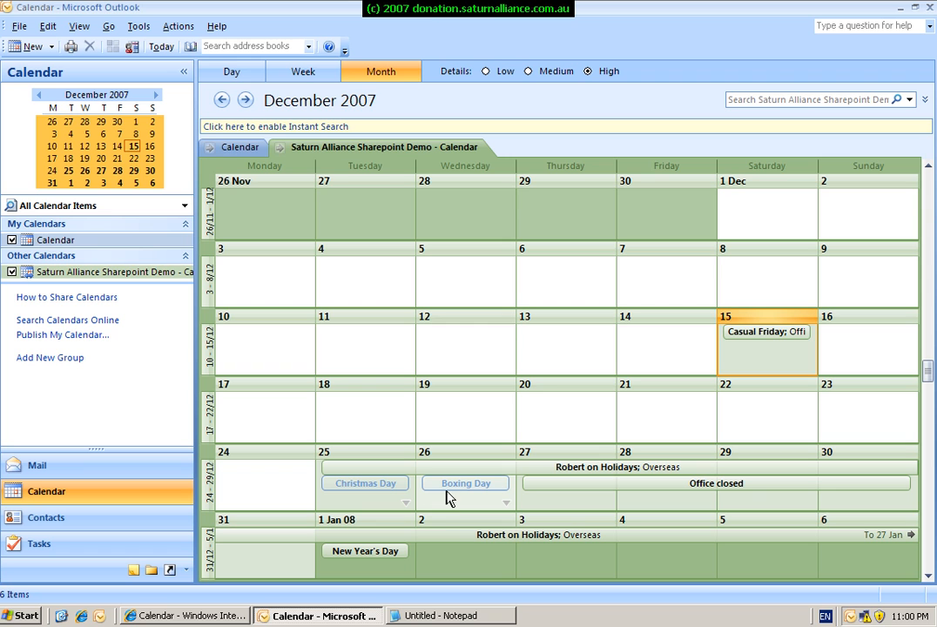
mouse_move(251, 183)
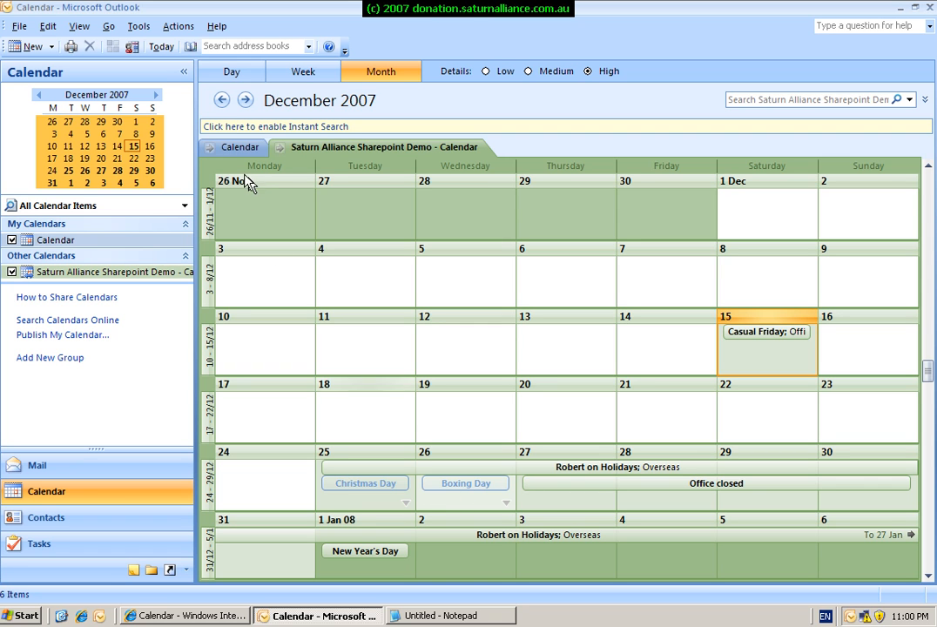
- Bring the personal calendar to the front of the overlaid month view
click(241, 146)
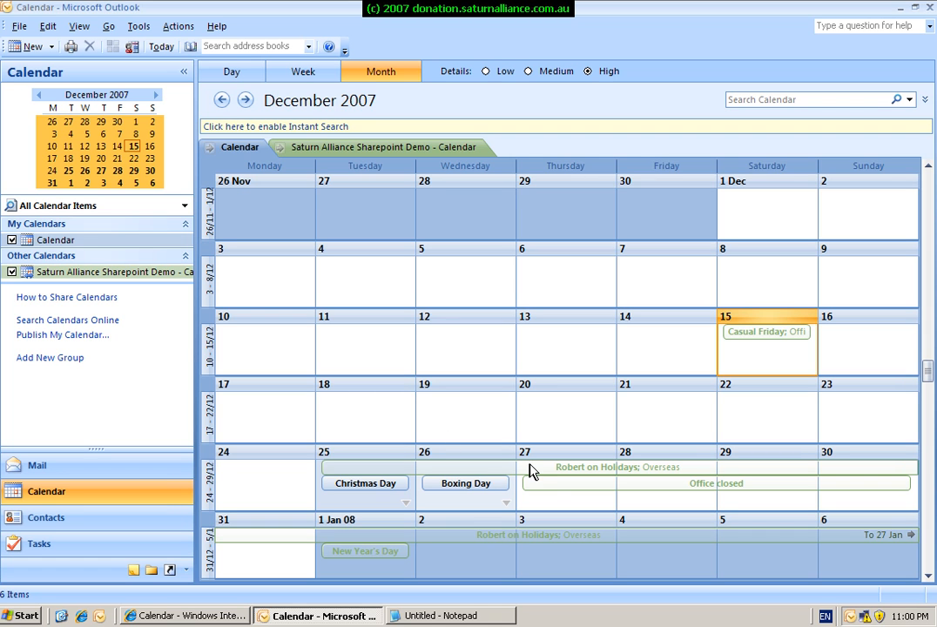
mouse_move(541, 488)
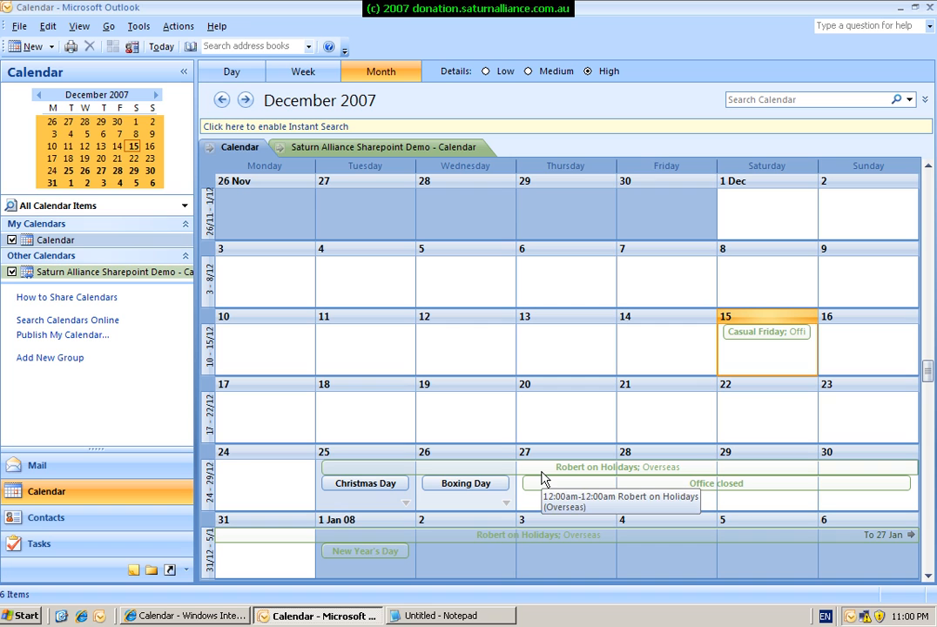
mouse_move(565, 488)
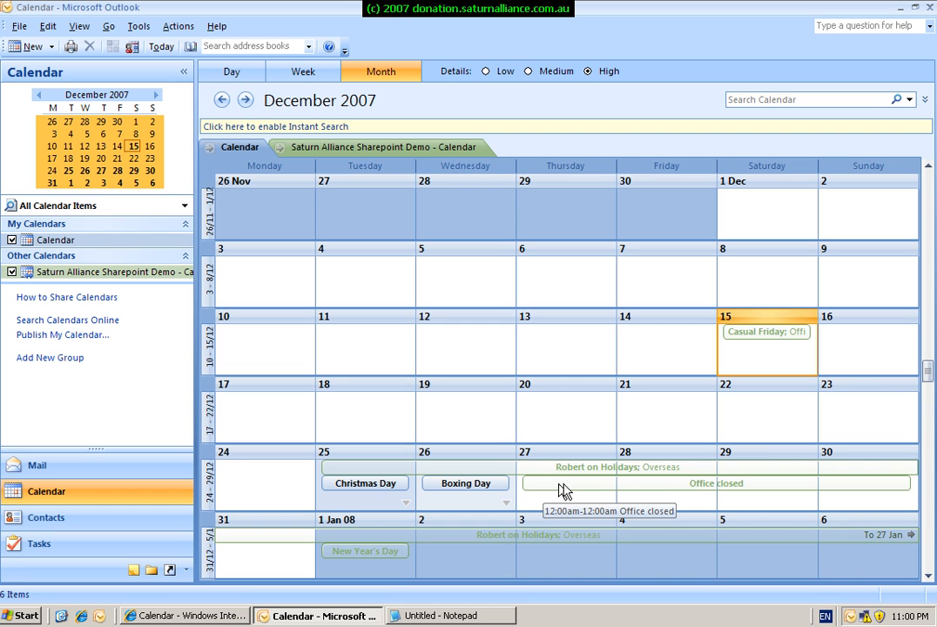
mouse_move(585, 490)
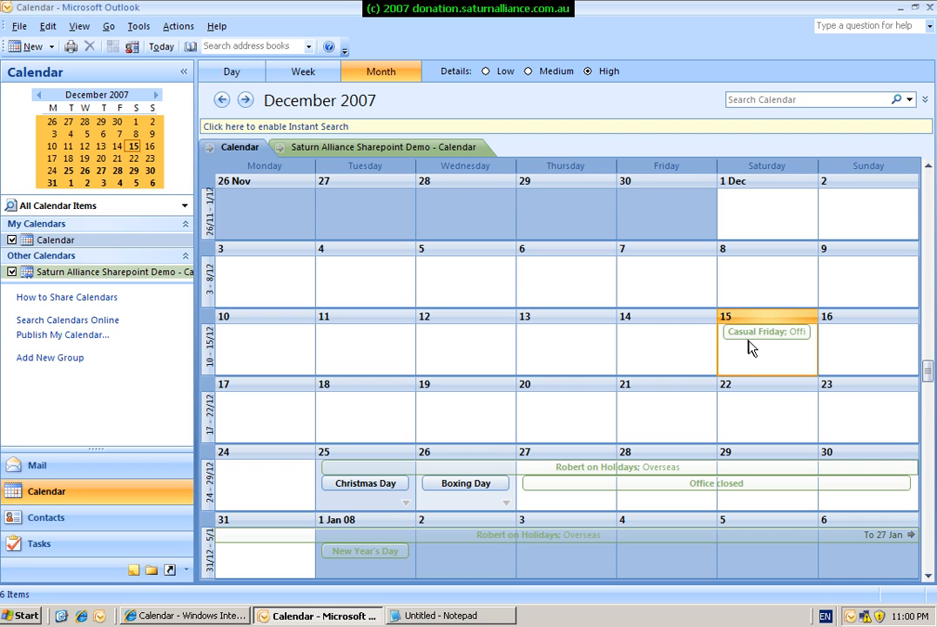
mouse_move(769, 338)
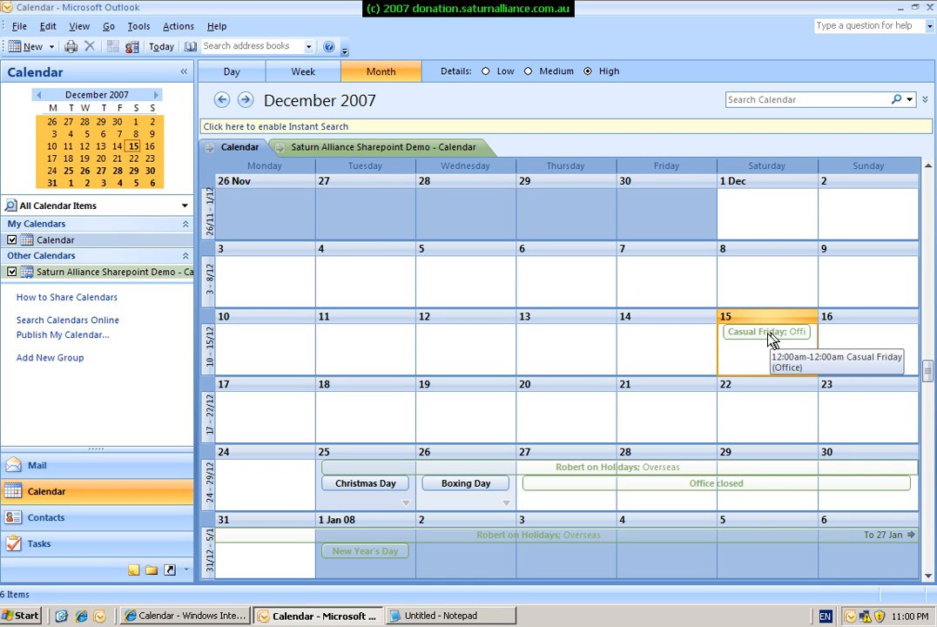
mouse_move(767, 193)
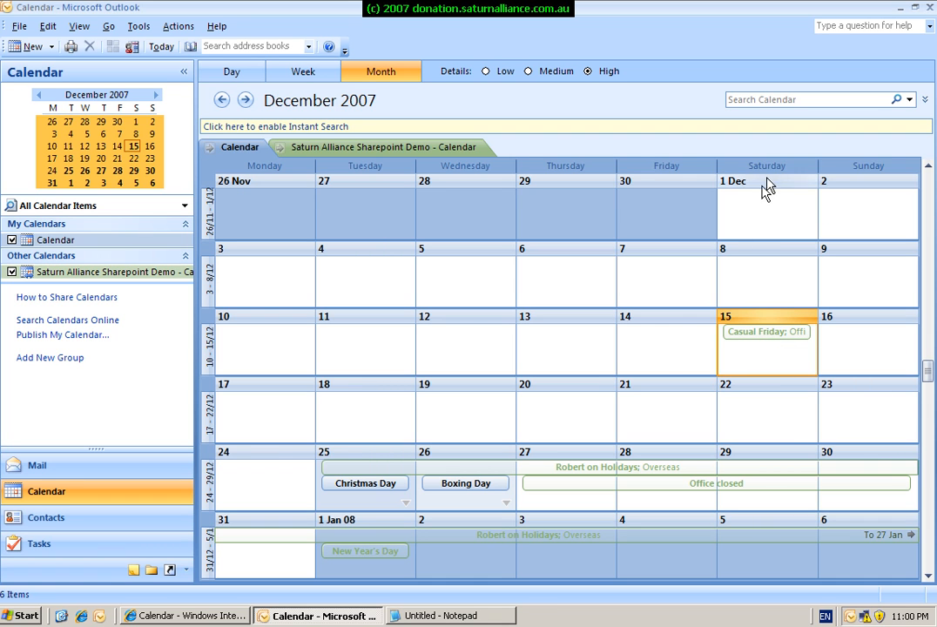
mouse_move(305, 575)
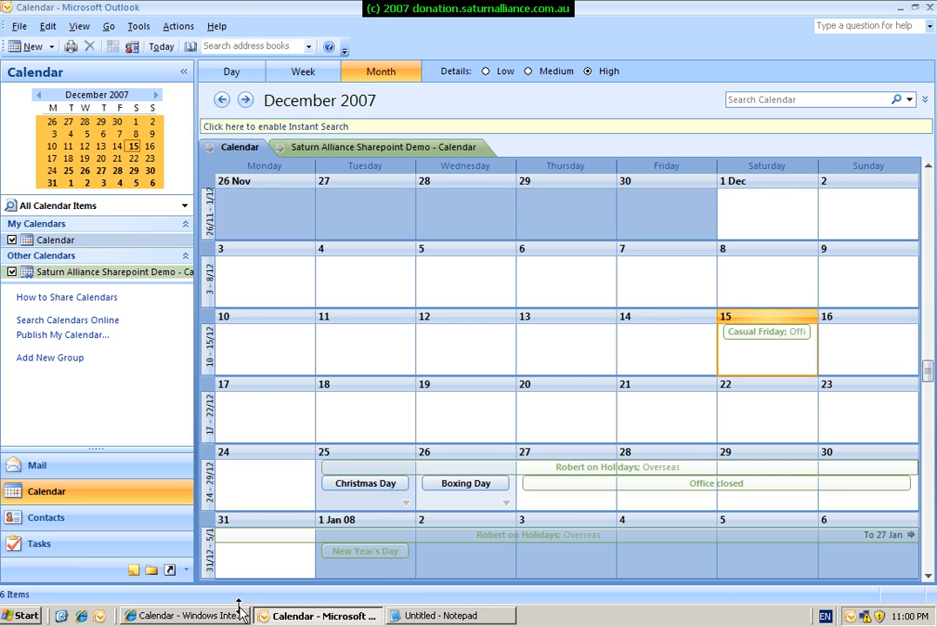
- Switch to the SharePoint December 2007 Calendar page in Internet Explorer
click(183, 616)
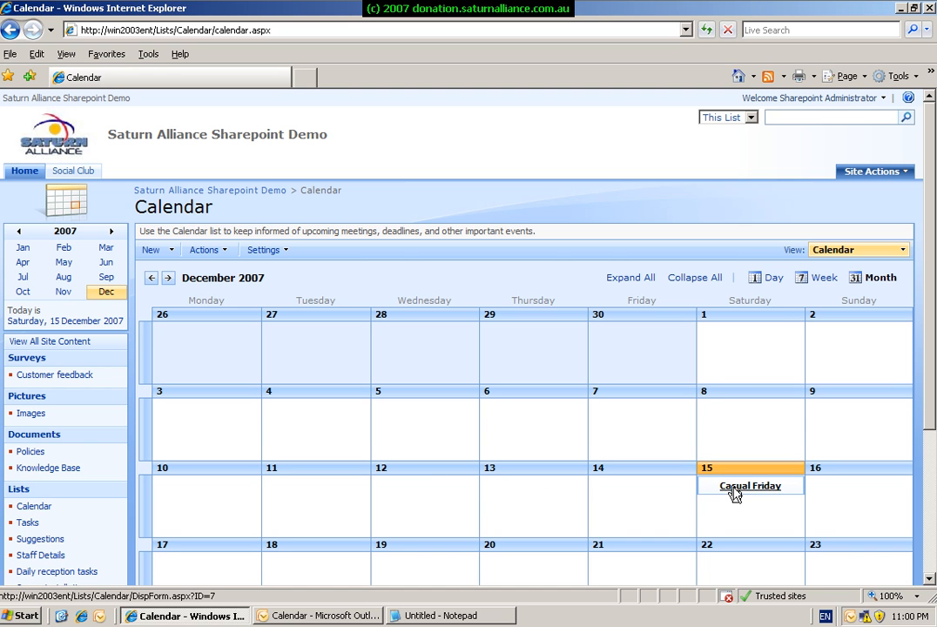
- Edit the Casual Friday event so it starts and ends on 14/12/2007 and save it
click(749, 486)
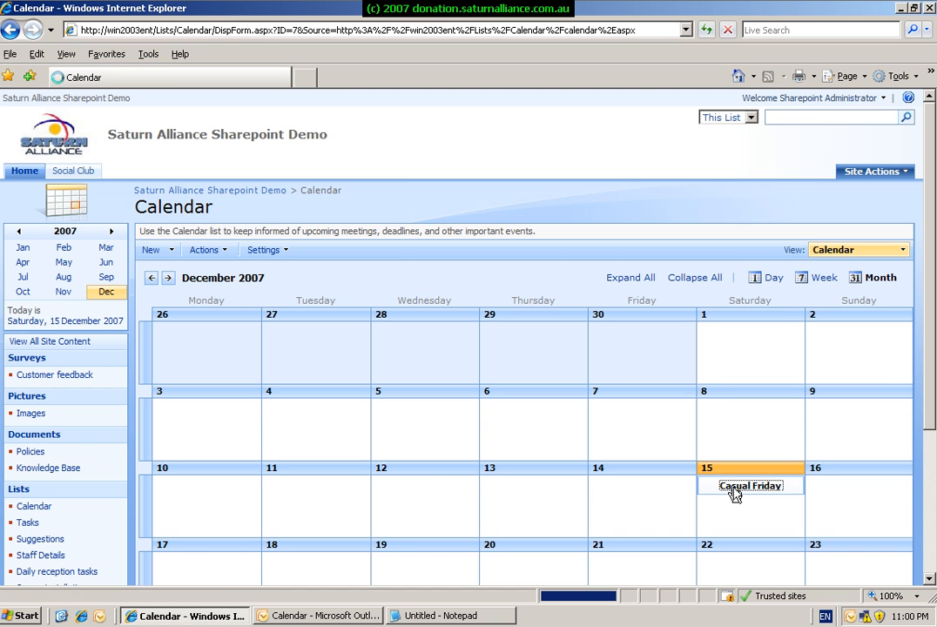
click(745, 486)
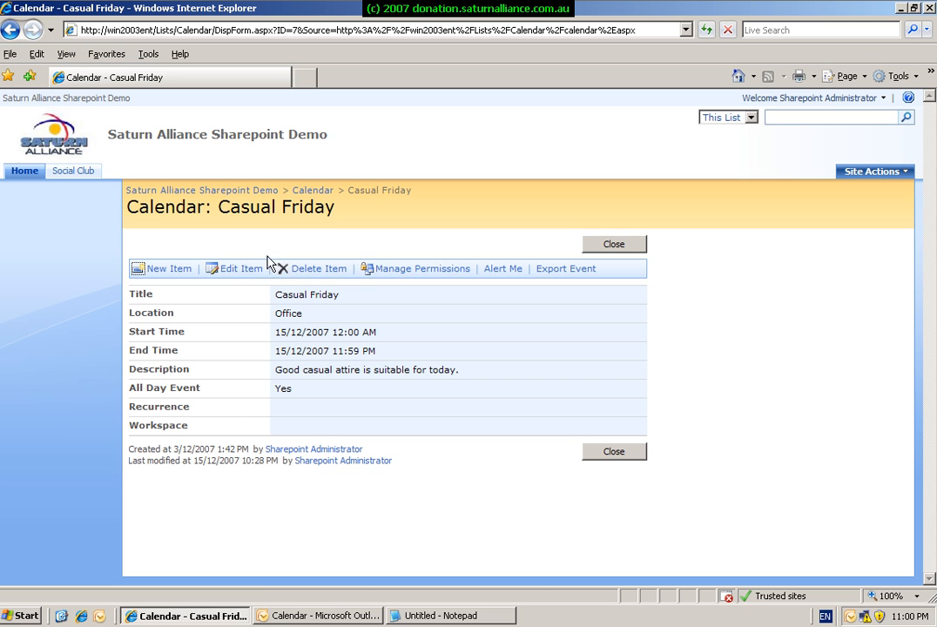
click(240, 268)
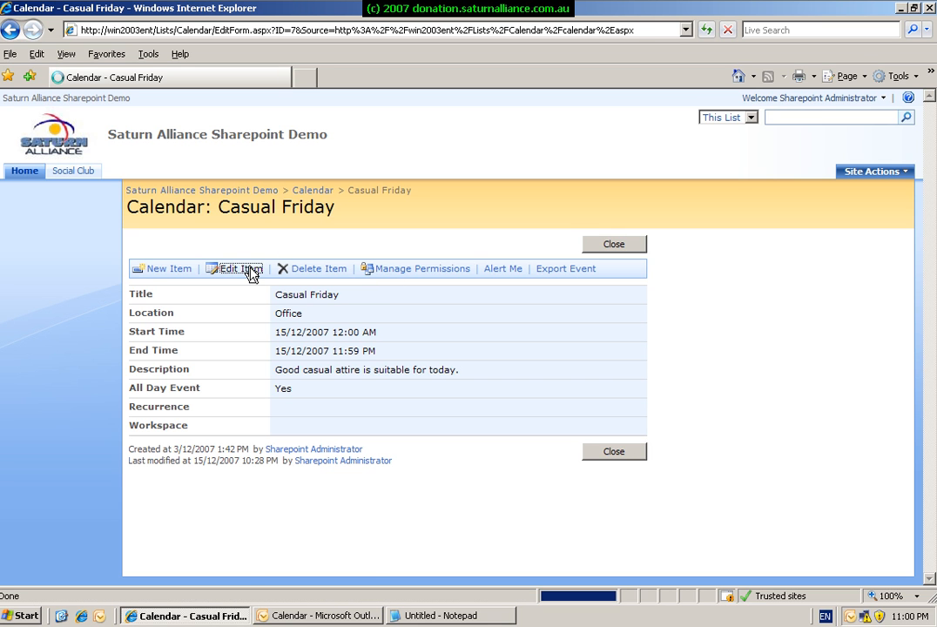
click(241, 268)
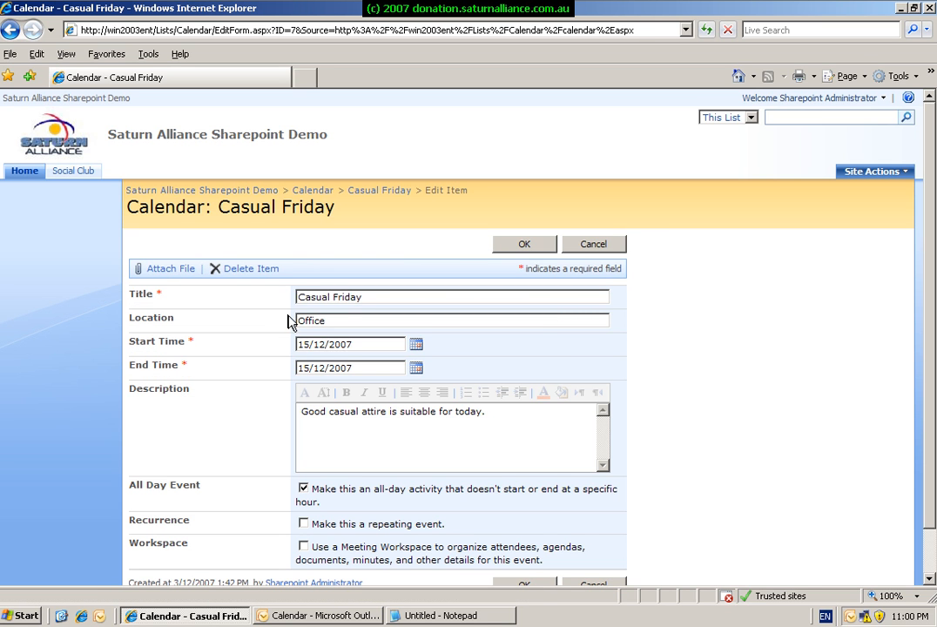
mouse_move(308, 345)
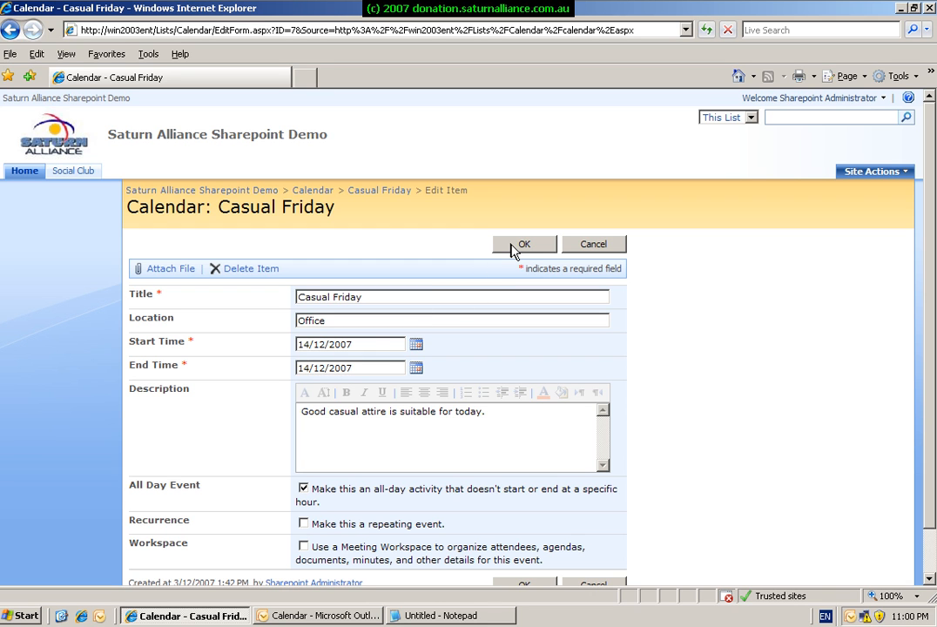
click(525, 244)
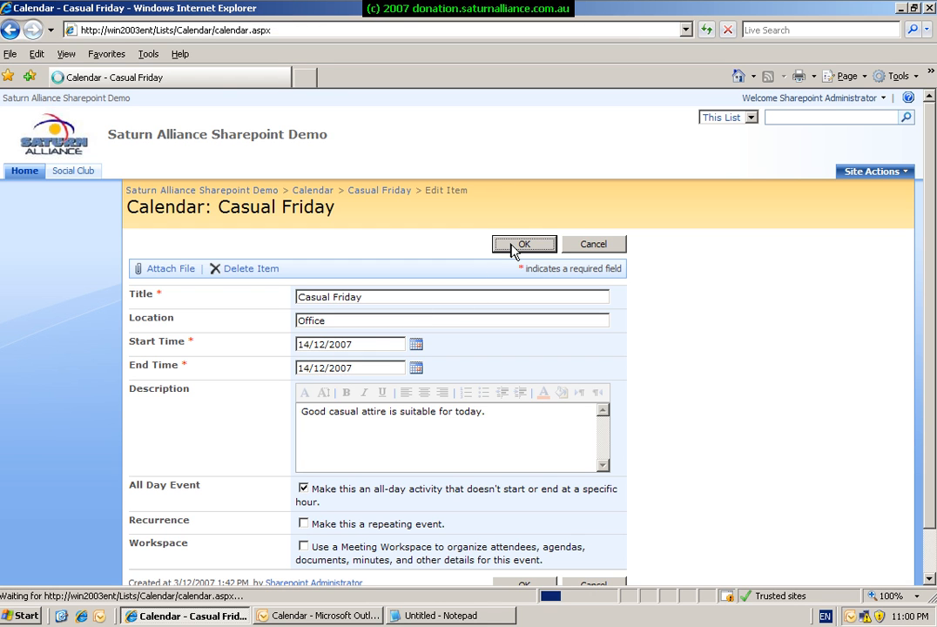
click(525, 244)
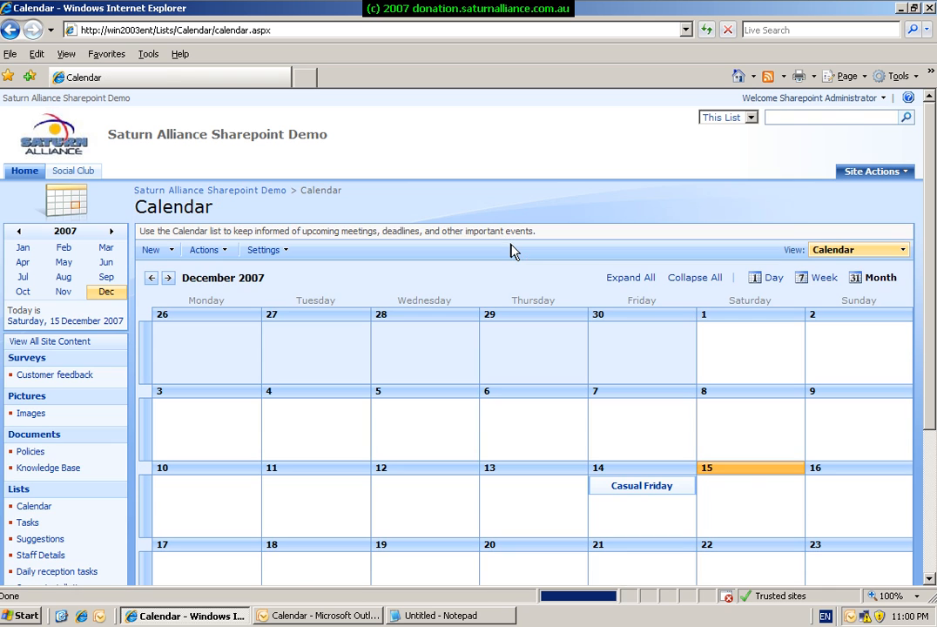
mouse_move(610, 497)
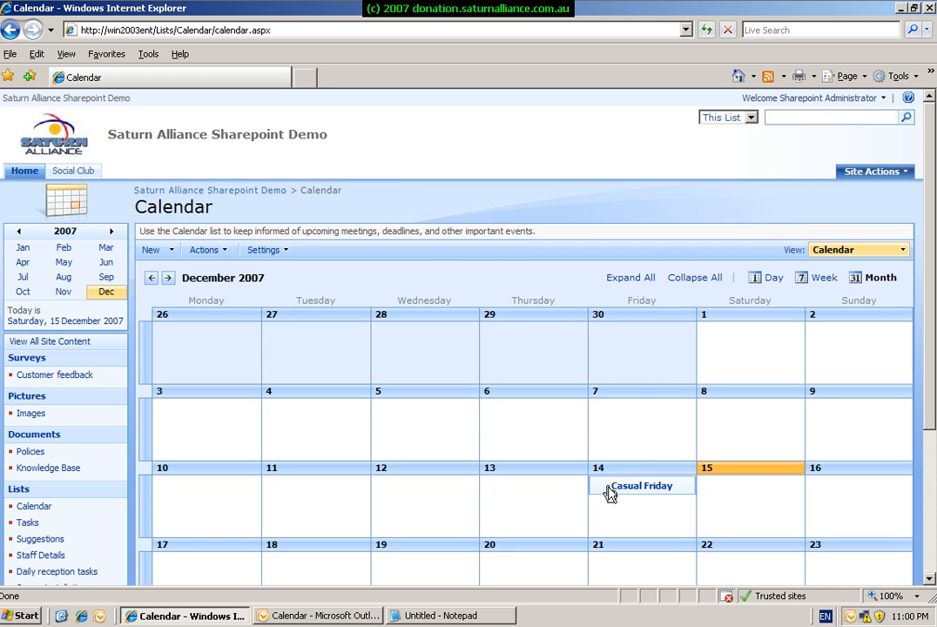
mouse_move(649, 295)
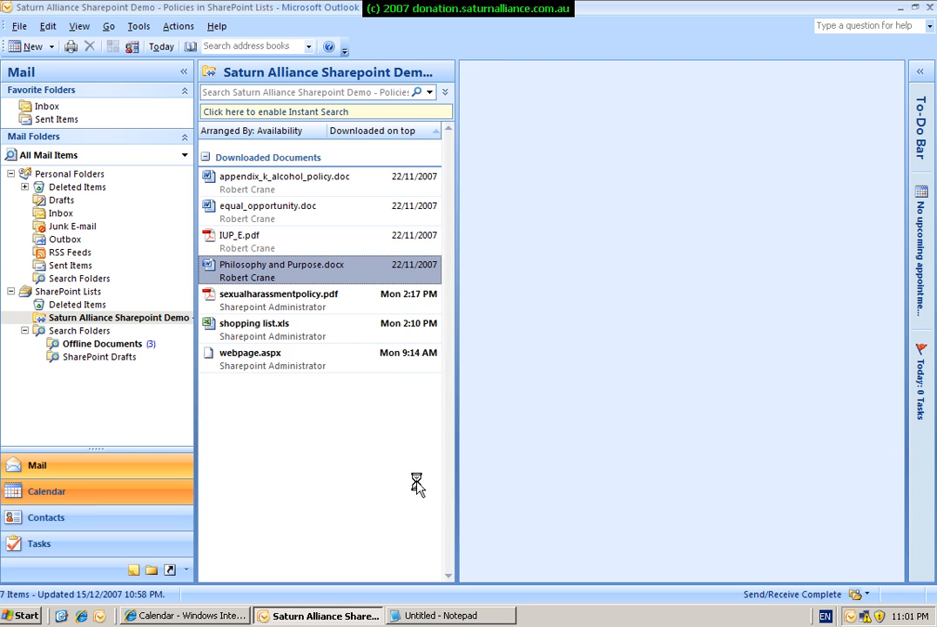
- Show December in month view with the two calendars side by side, then return to the browser's SharePoint Calendar
click(40, 491)
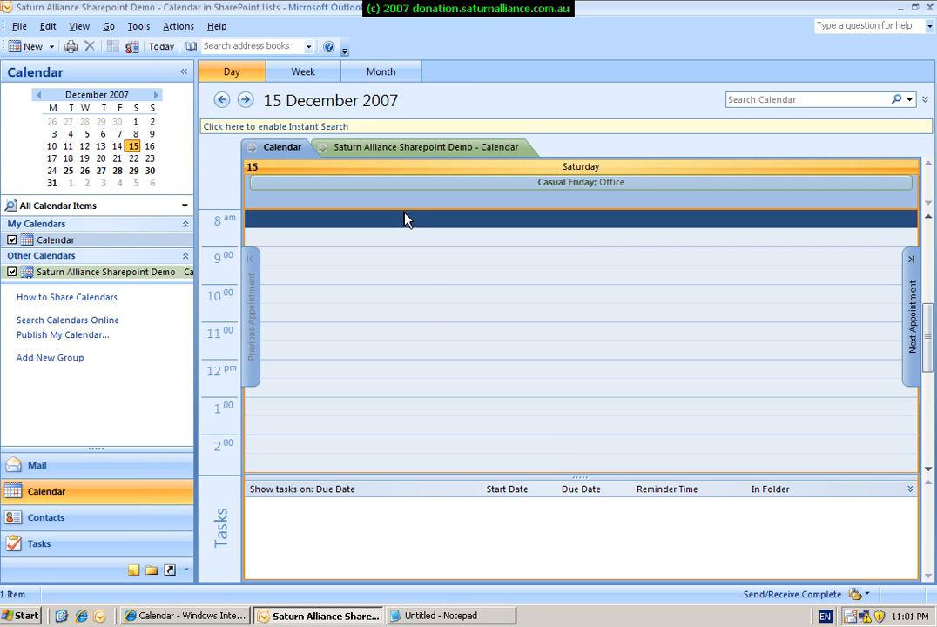
click(391, 71)
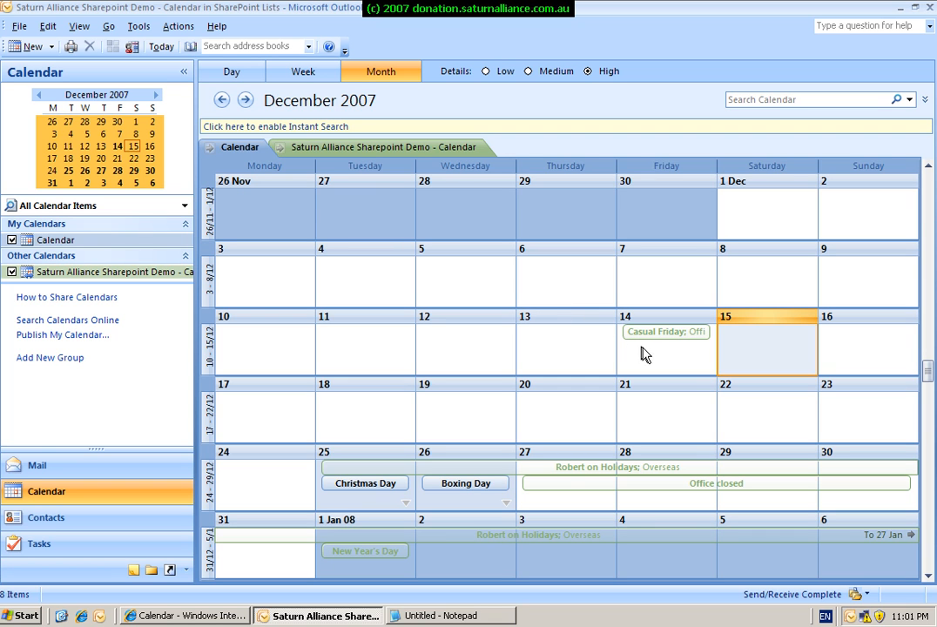
mouse_move(672, 345)
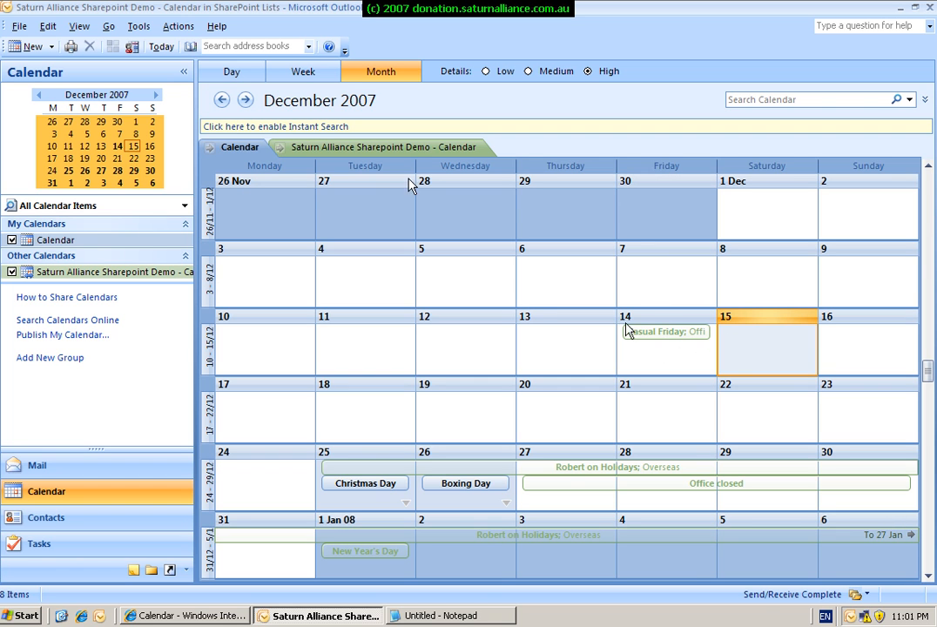
click(410, 147)
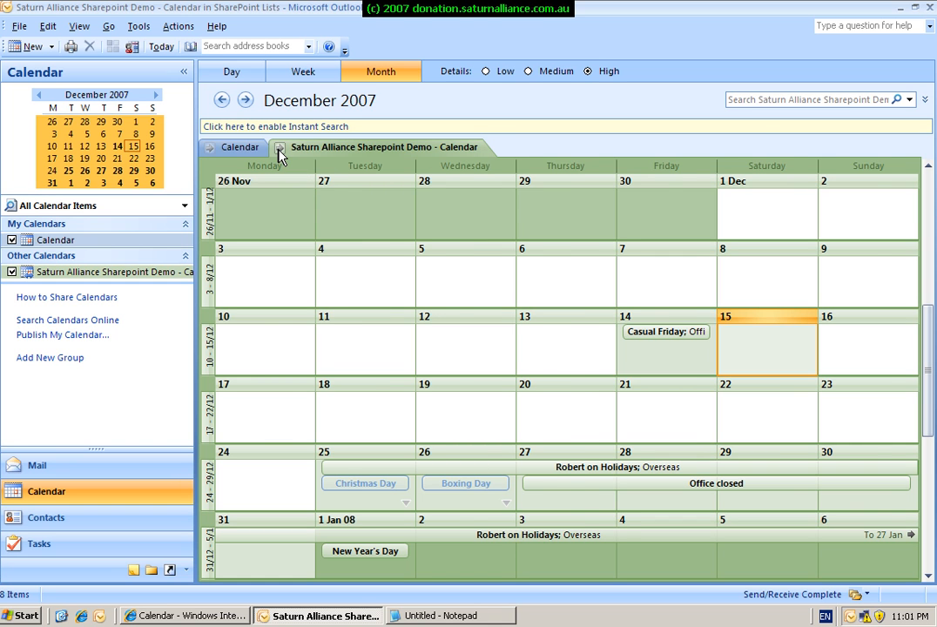
click(278, 146)
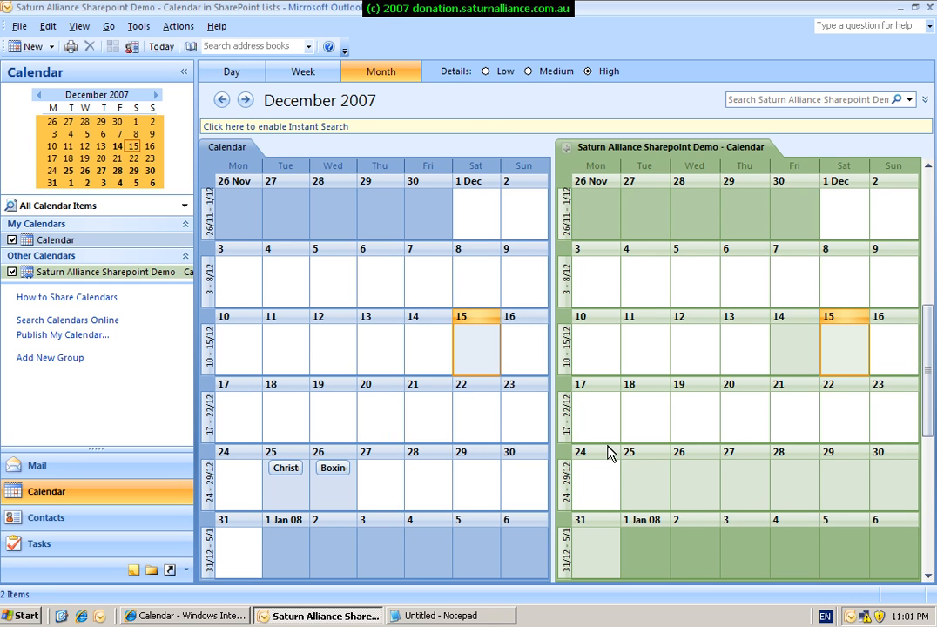
mouse_move(666, 508)
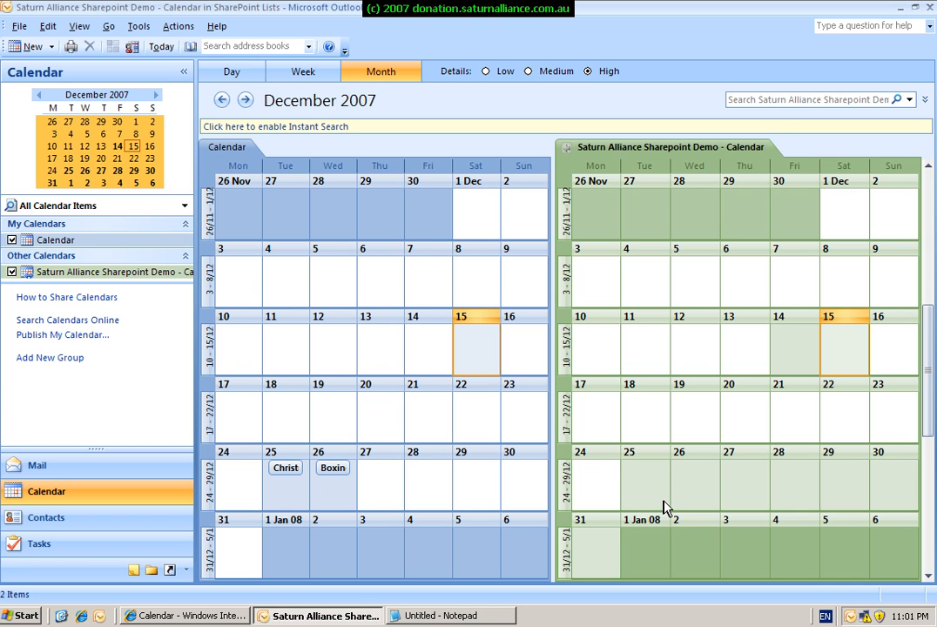
mouse_move(84, 377)
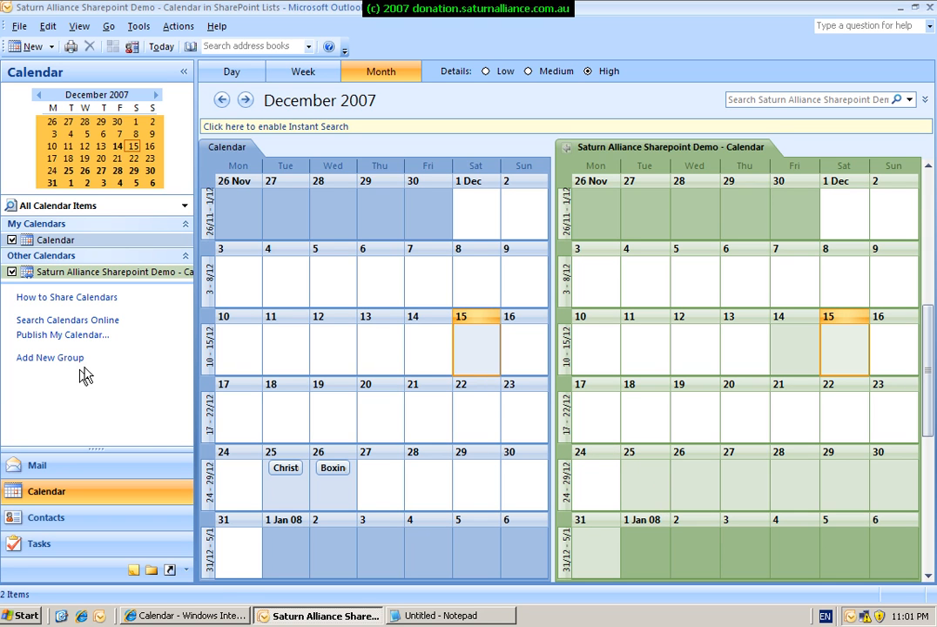
mouse_move(175, 617)
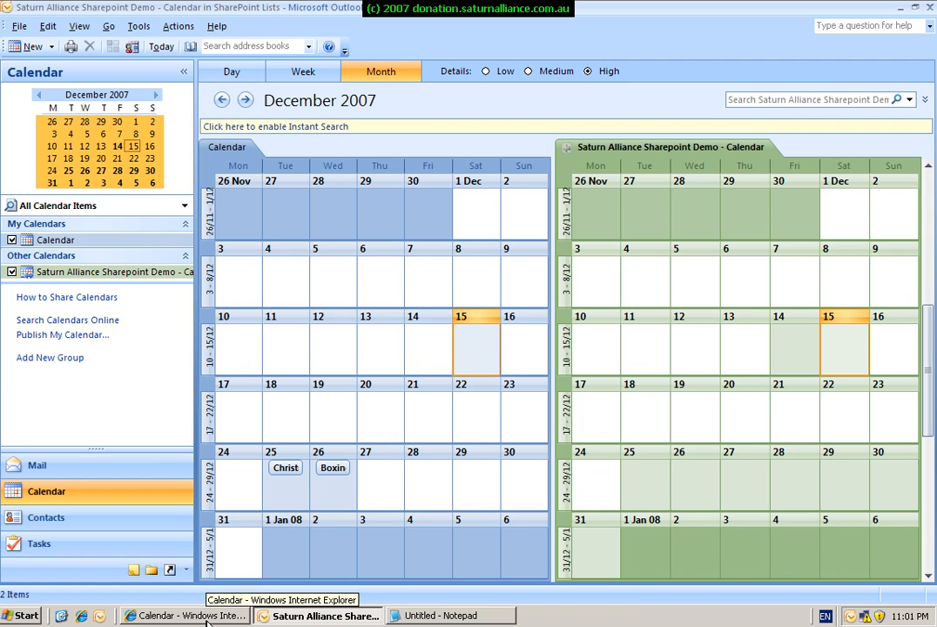
click(188, 615)
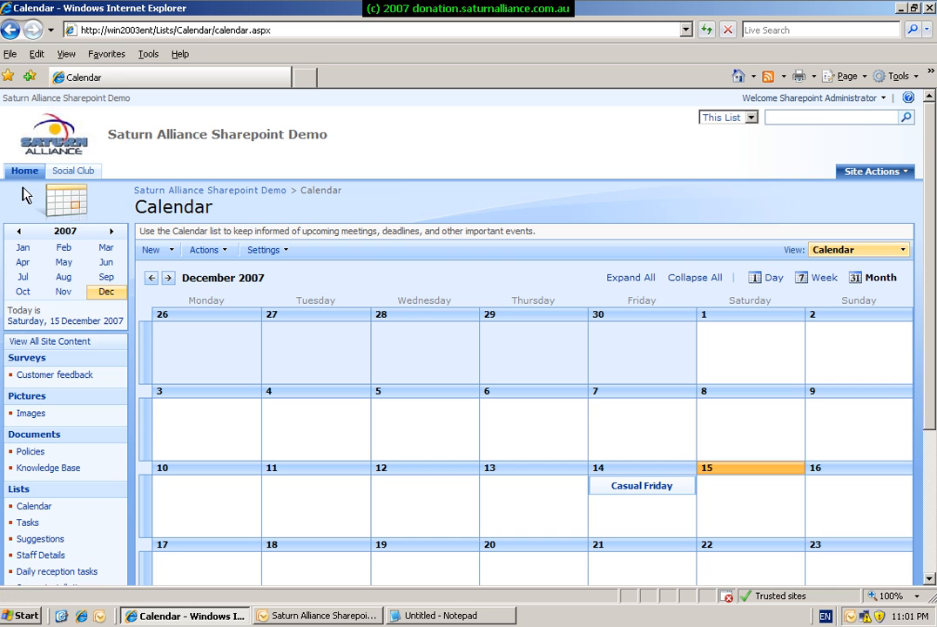
- Go back to the Saturn Alliance site home page
click(25, 170)
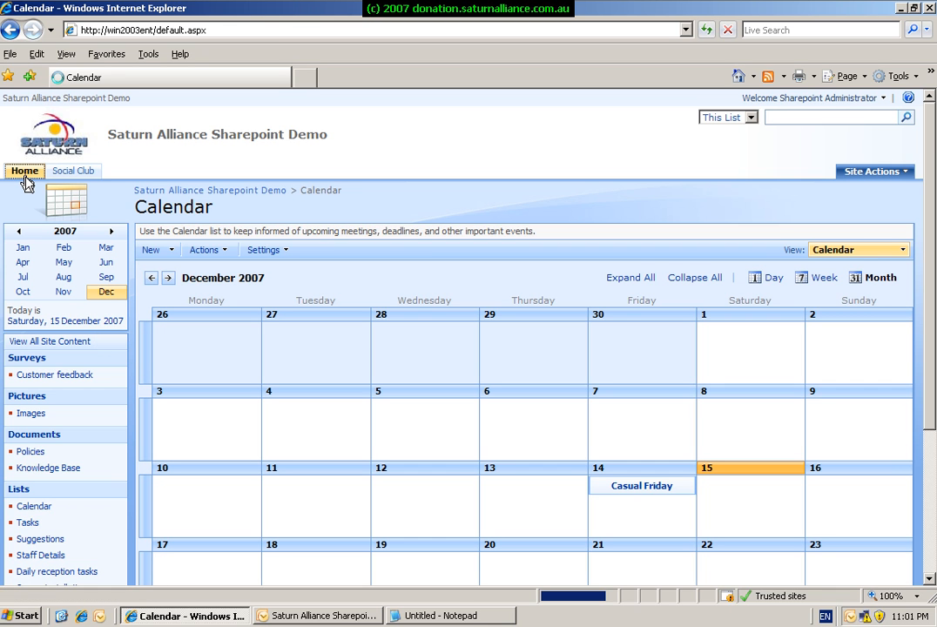
click(25, 171)
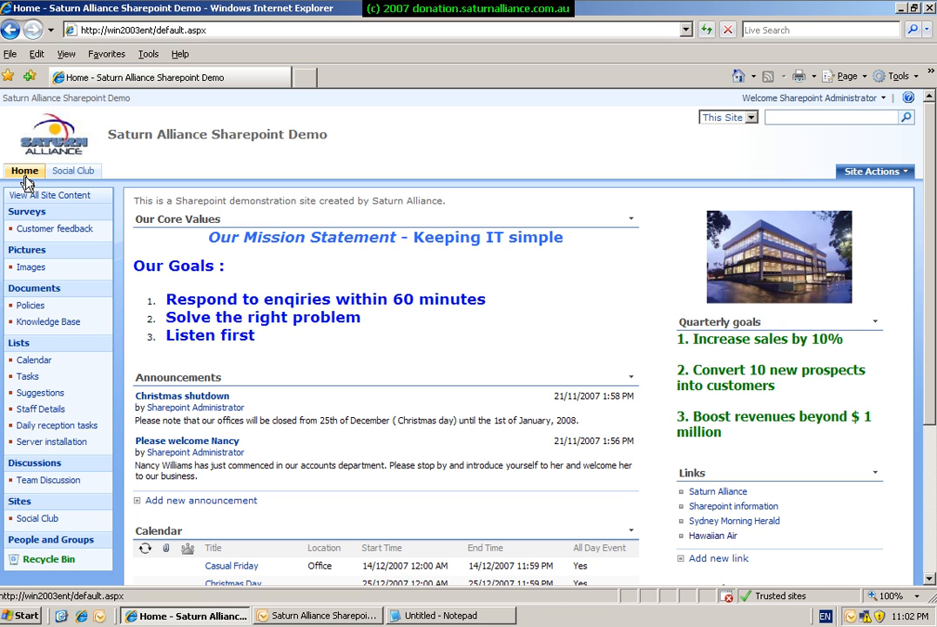
mouse_move(108, 322)
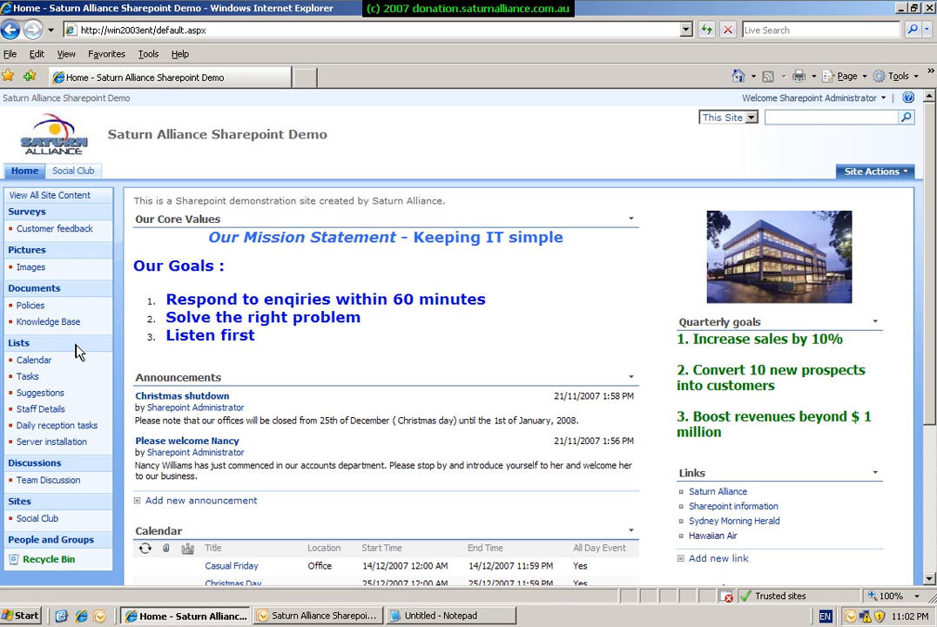
mouse_move(54, 377)
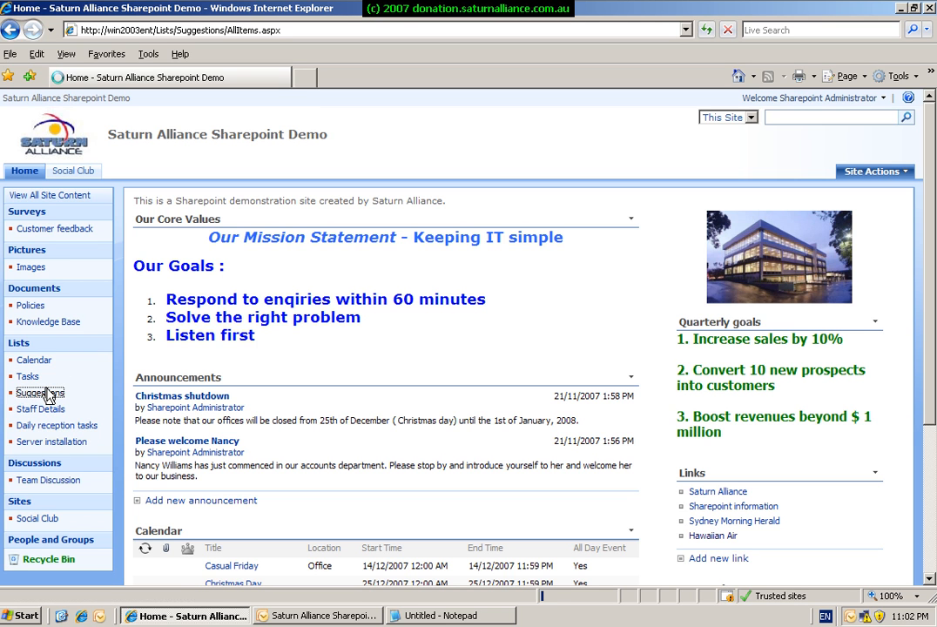
- View the Suggestions list as an RSS feed from its Actions menu
click(42, 390)
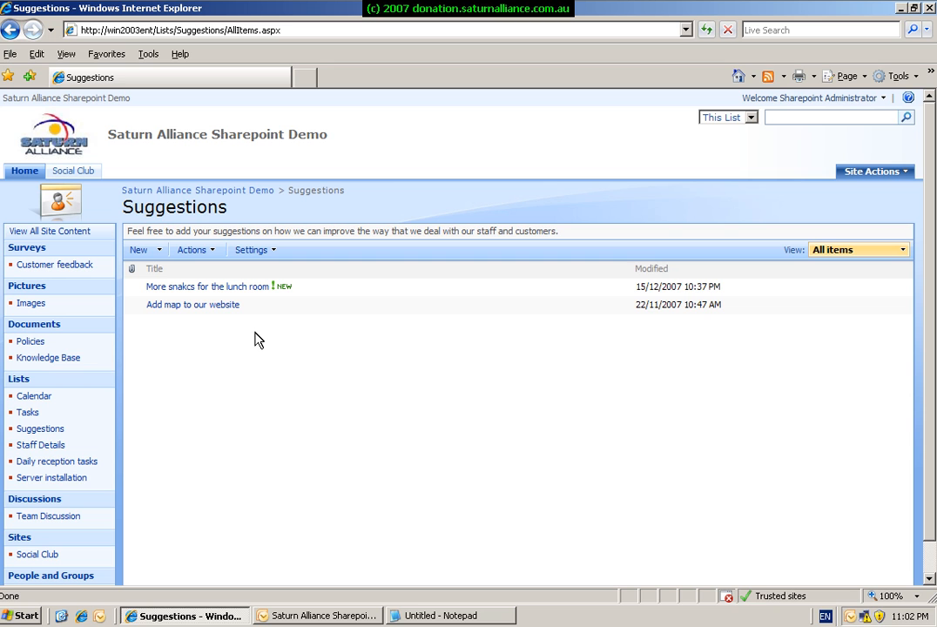
mouse_move(212, 317)
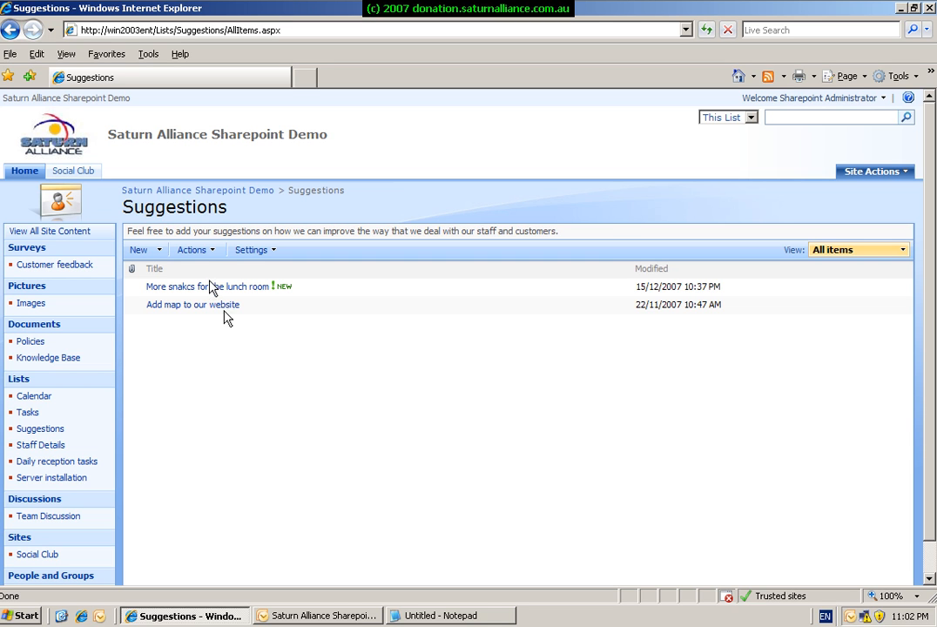
mouse_move(205, 255)
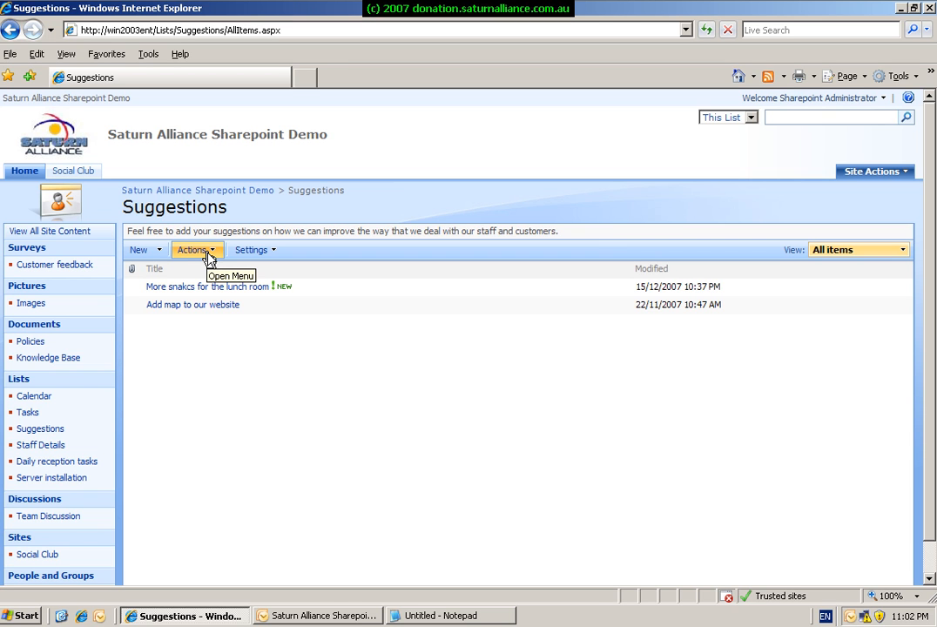
click(194, 250)
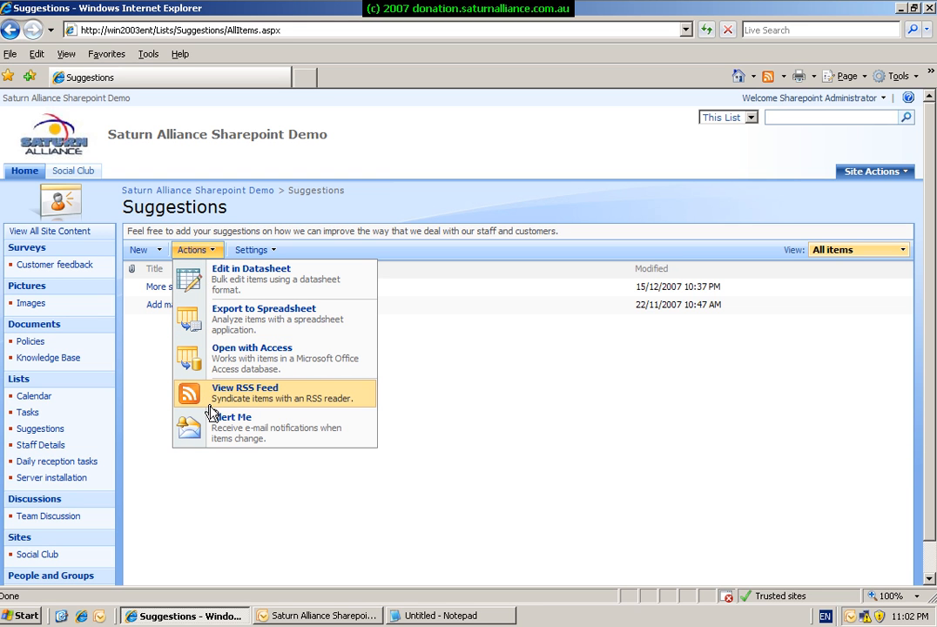
mouse_move(247, 411)
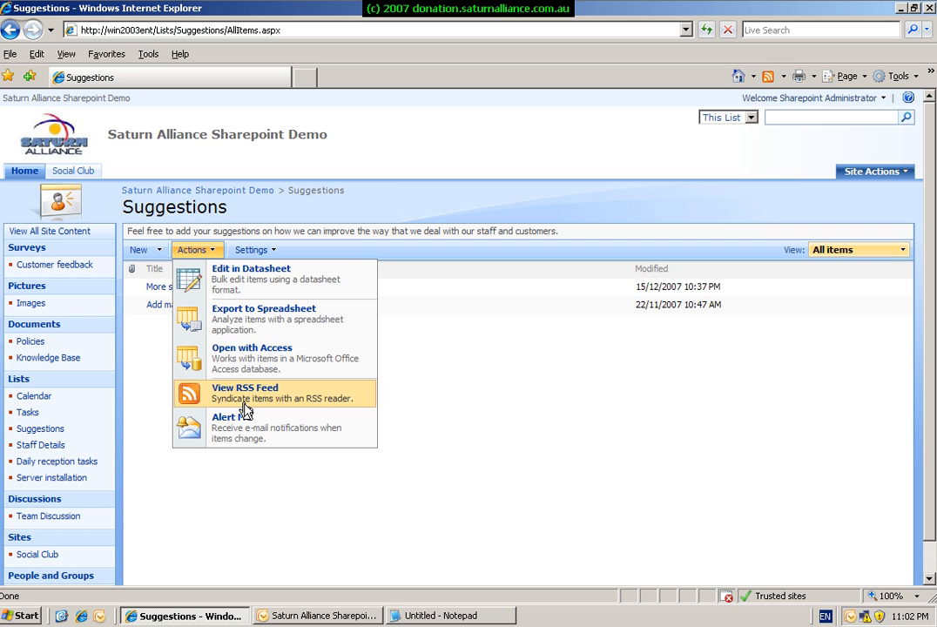
mouse_move(228, 349)
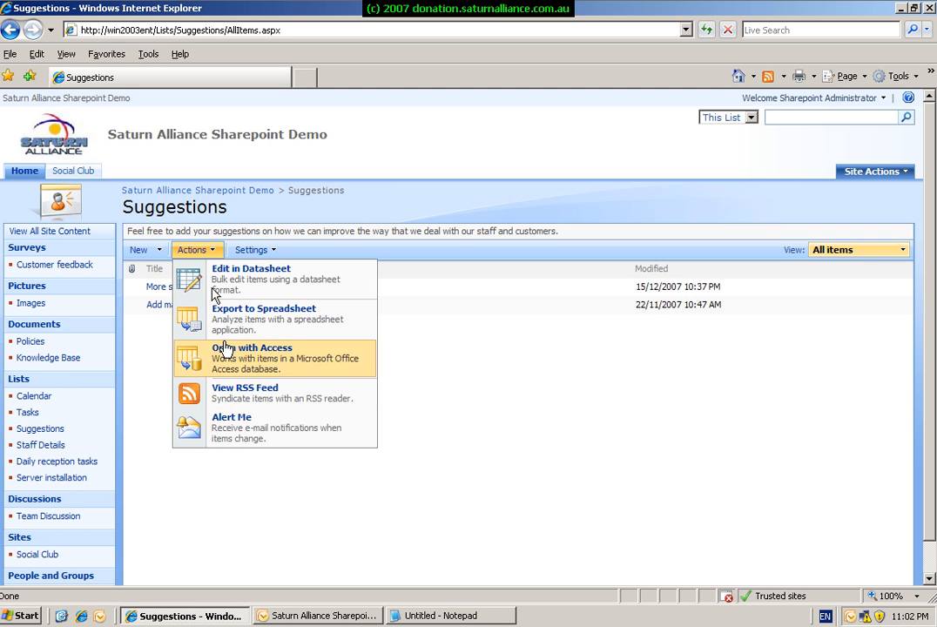
mouse_move(218, 364)
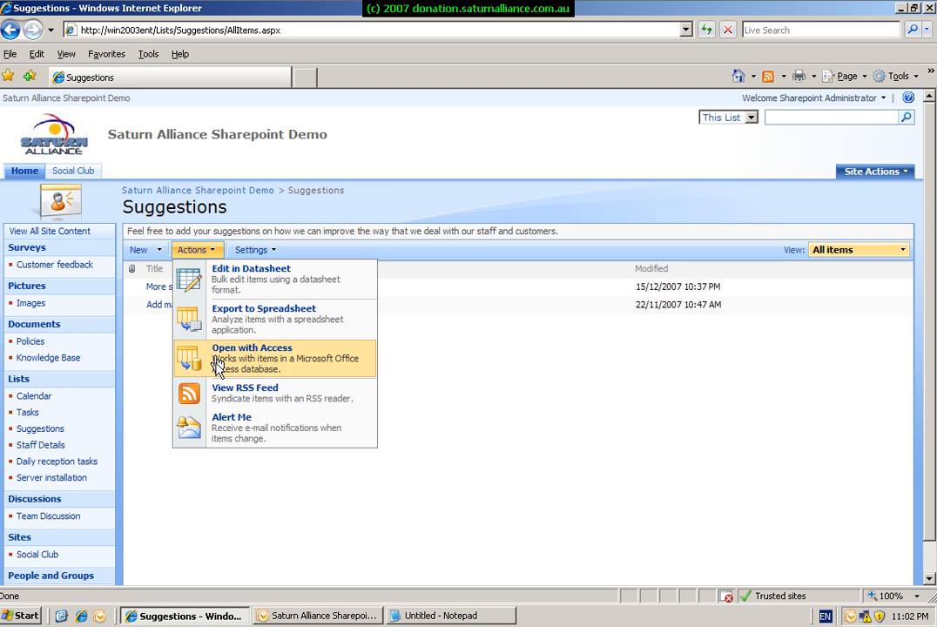
mouse_move(230, 399)
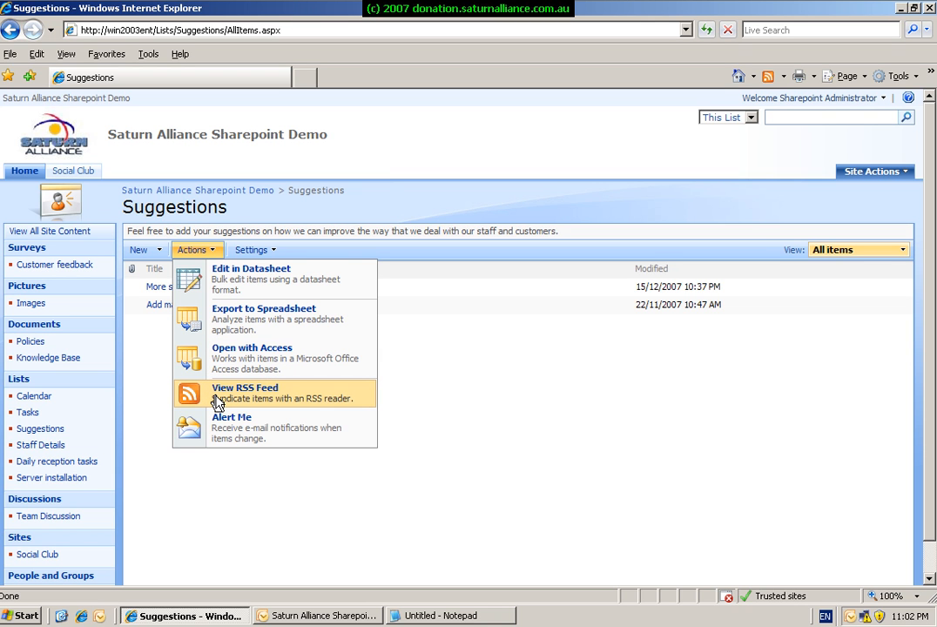
click(244, 387)
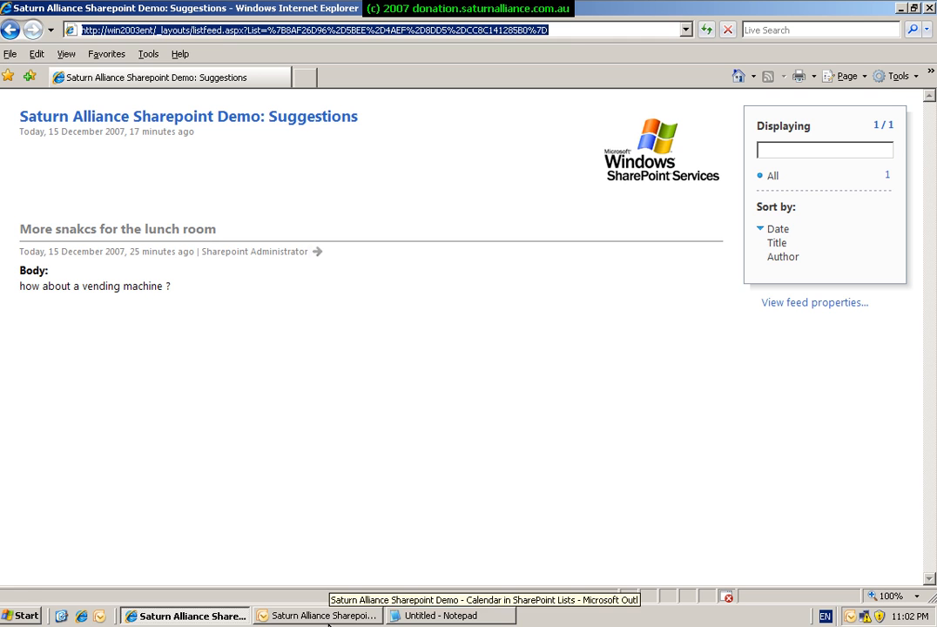
- Return to Outlook's Mail folders showing the connected Policies documents
click(314, 615)
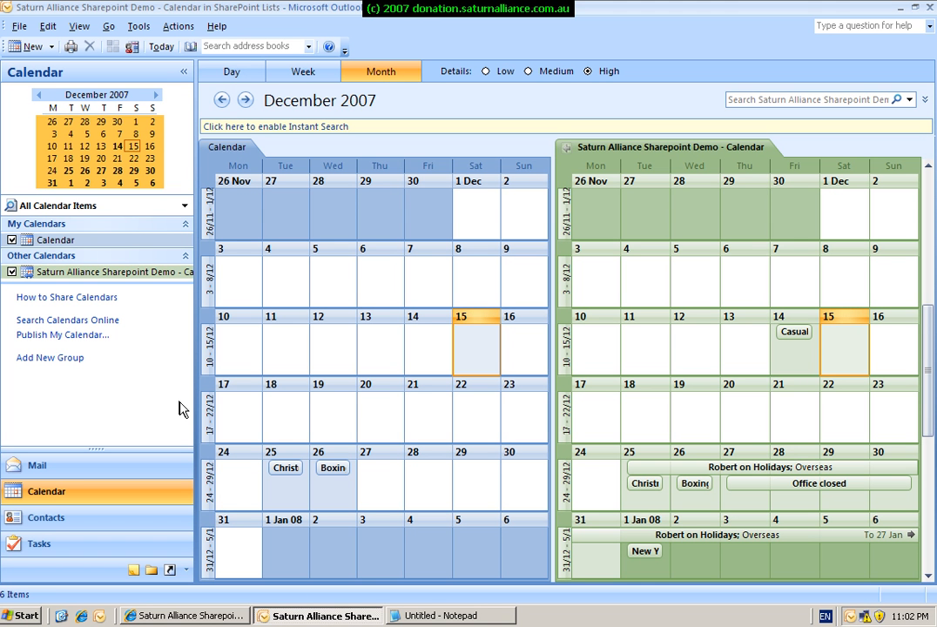
mouse_move(118, 230)
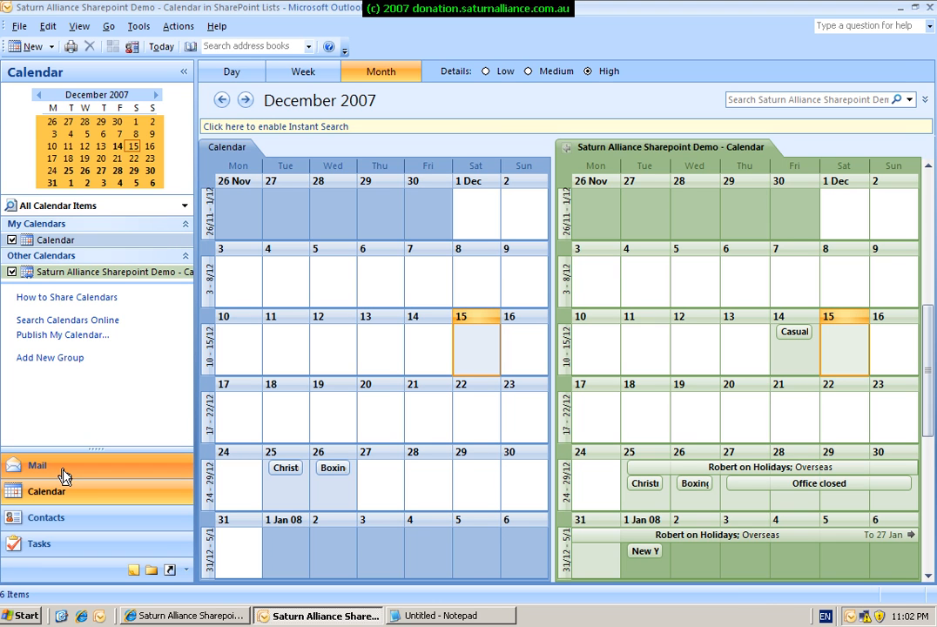
click(37, 465)
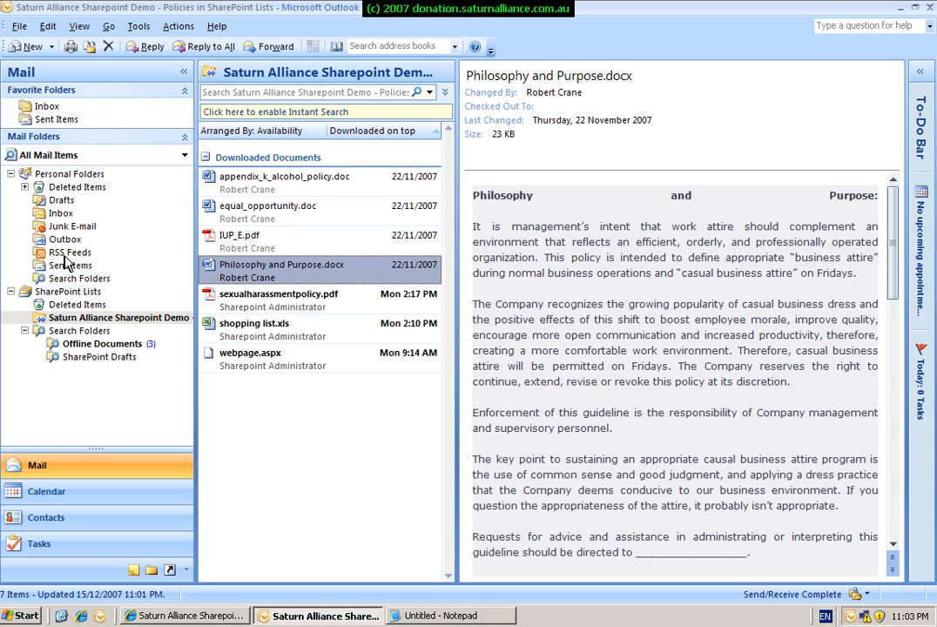
- Subscribe to the Suggestions feed URL as a new RSS Feed in Outlook and confirm
right_click(70, 254)
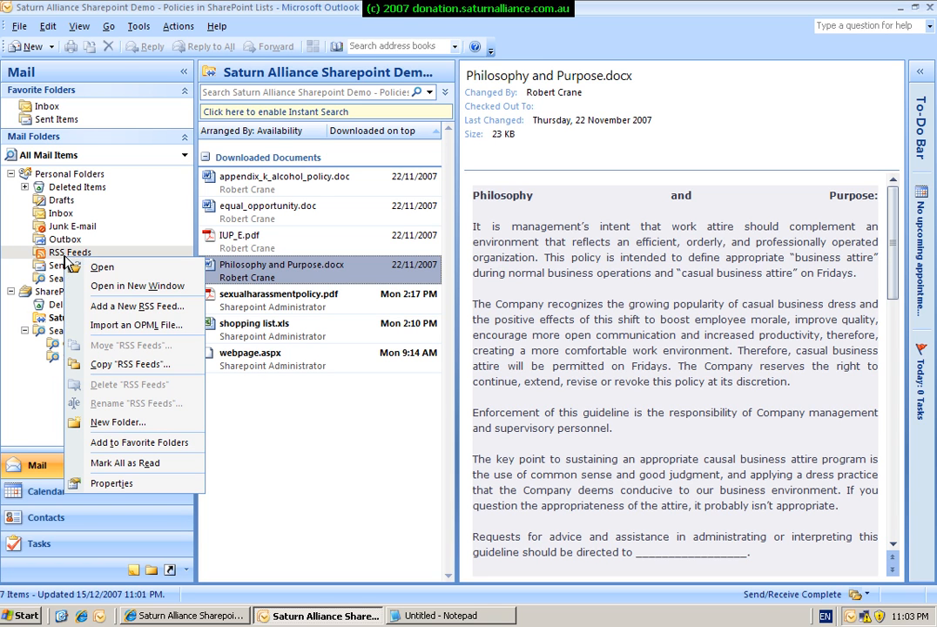
mouse_move(101, 267)
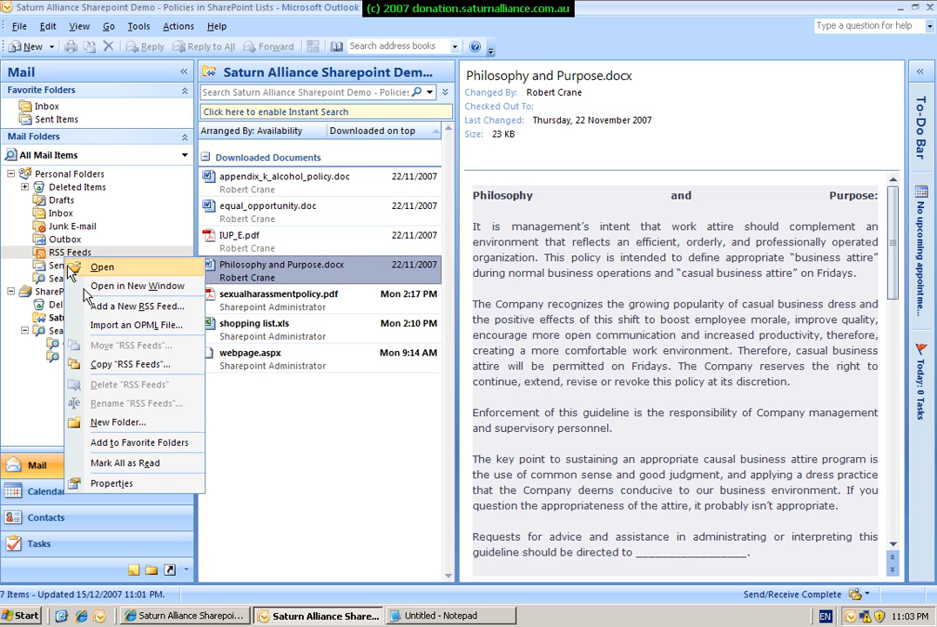
click(139, 307)
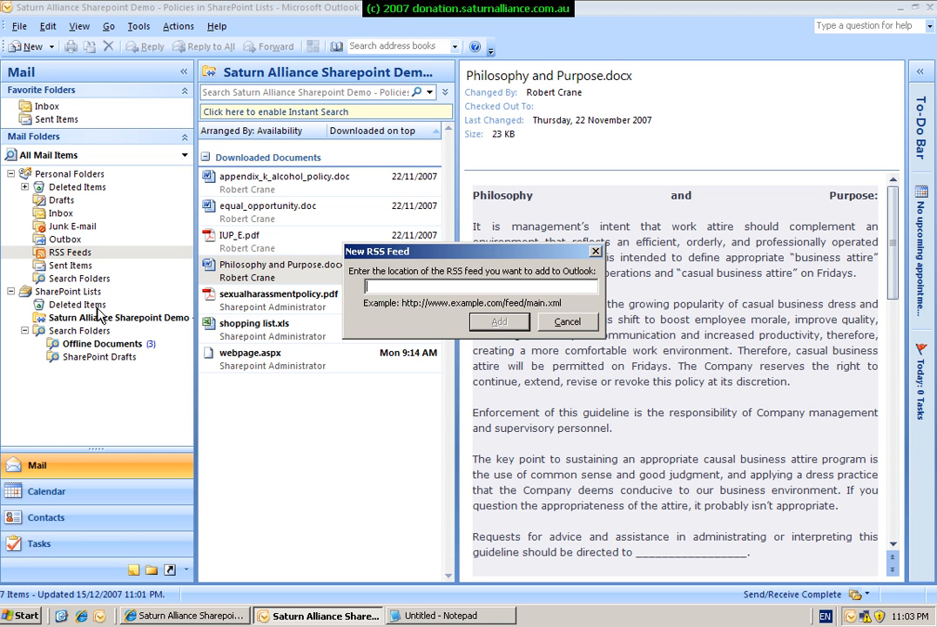
text(96%2D5BEE%2D4AEF%2D8DD5%2DCC8C14128580%7D)
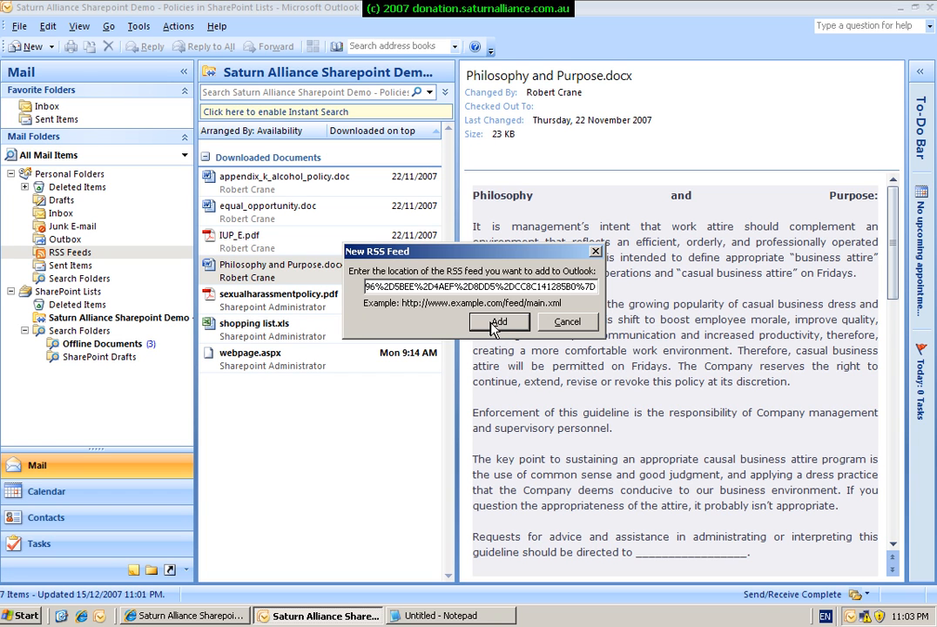
click(498, 321)
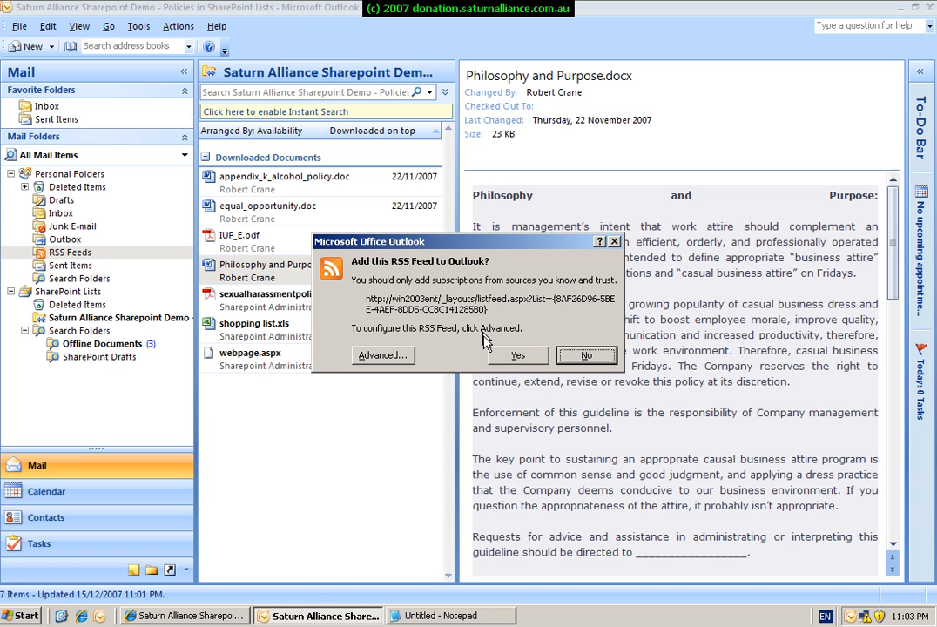
mouse_move(410, 357)
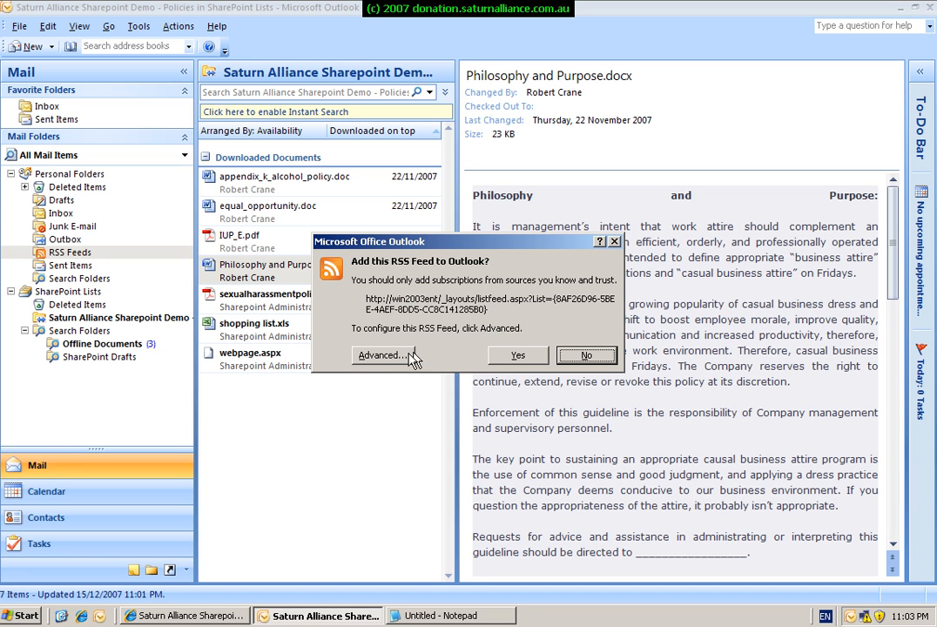
click(380, 356)
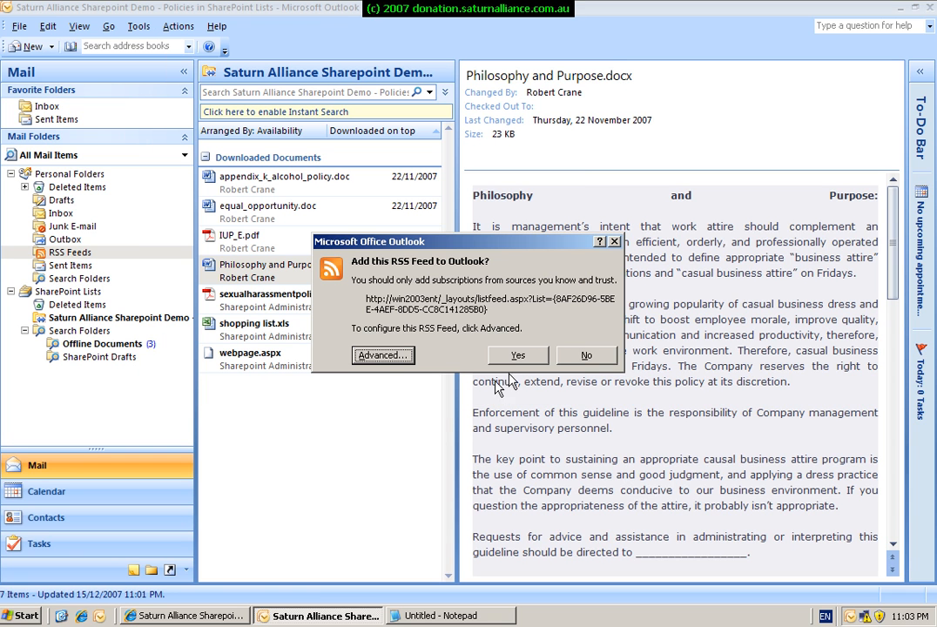
click(518, 355)
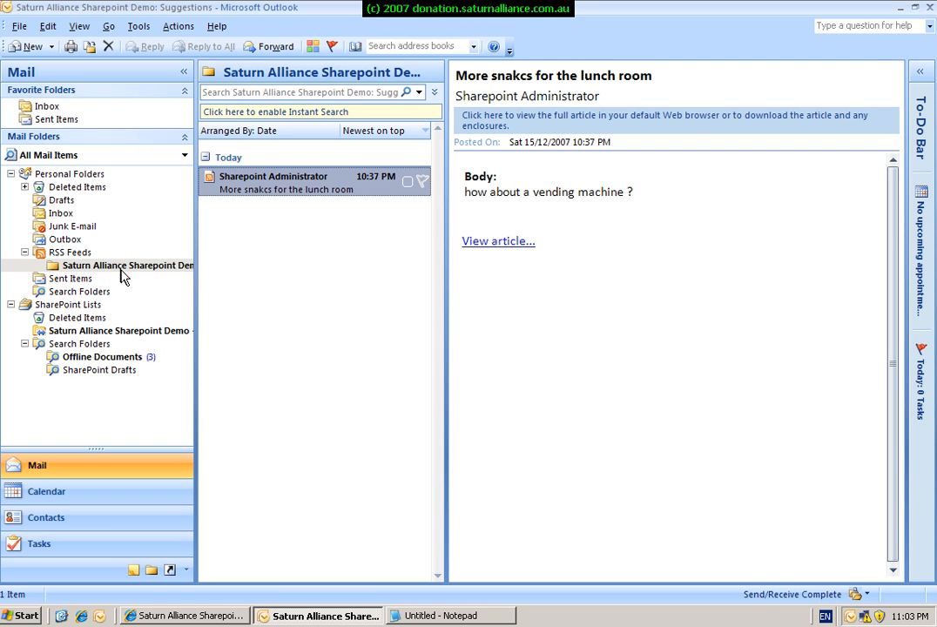
mouse_move(98, 279)
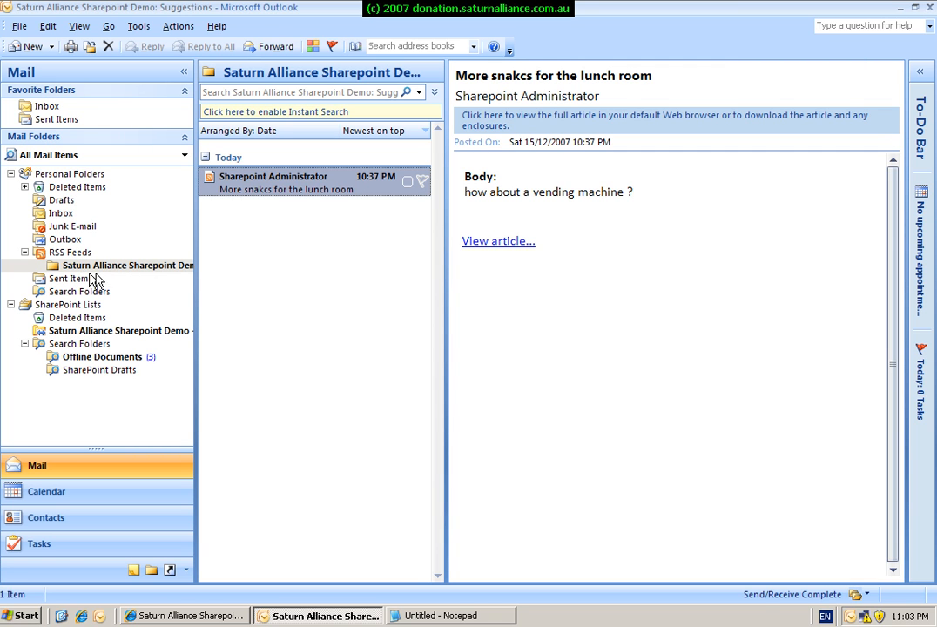
mouse_move(73, 265)
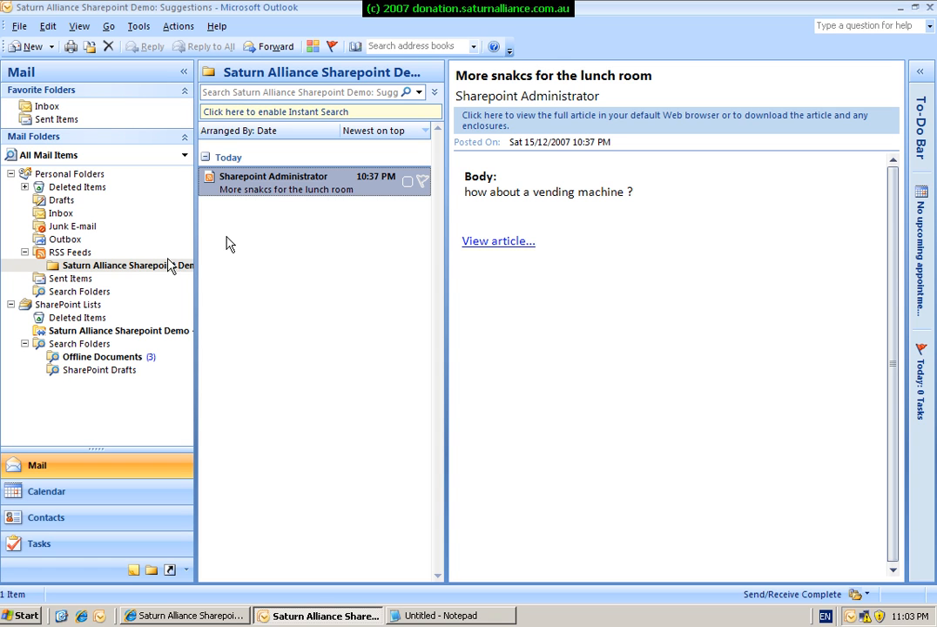
mouse_move(286, 199)
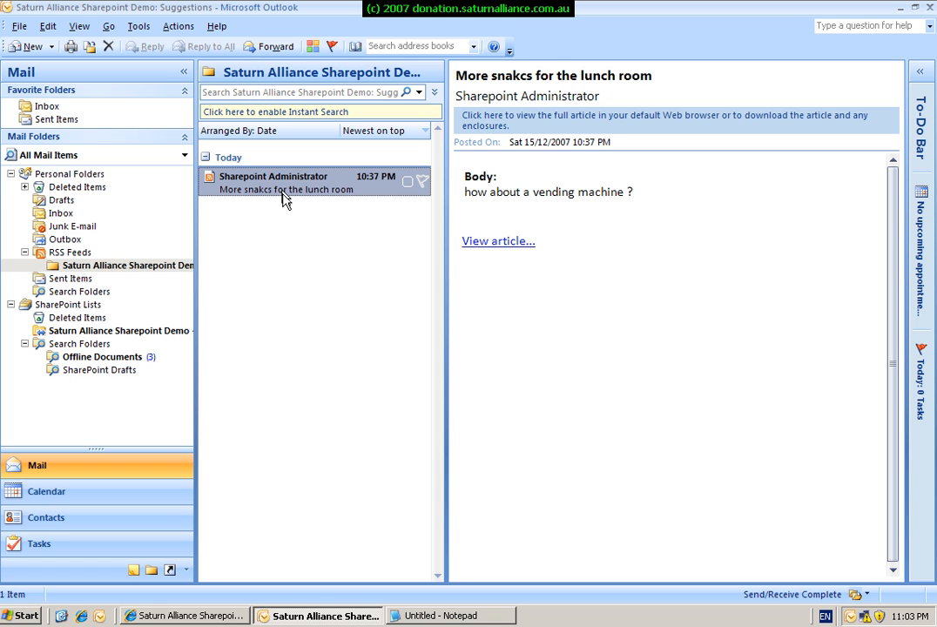
mouse_move(226, 601)
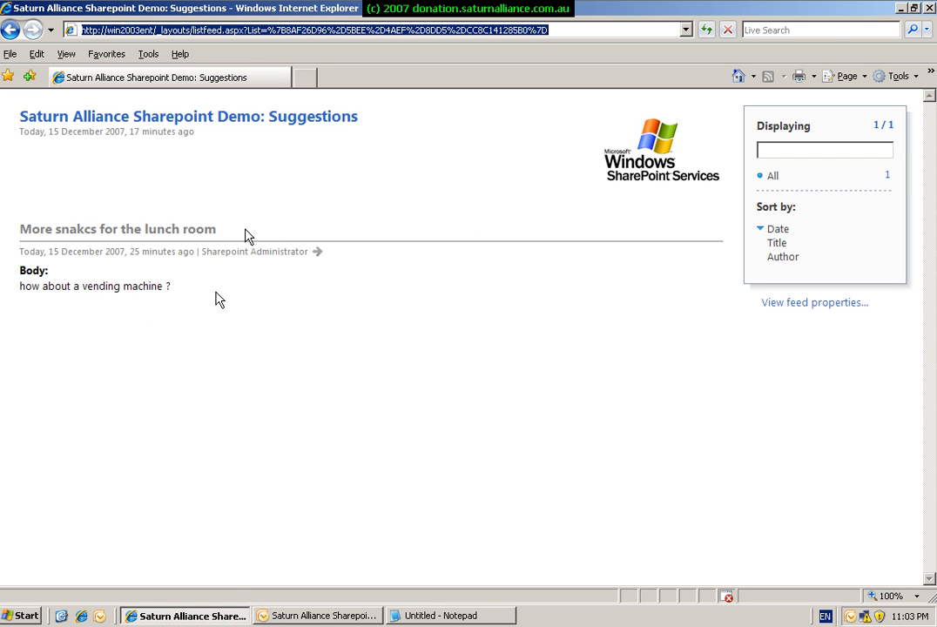
mouse_move(59, 108)
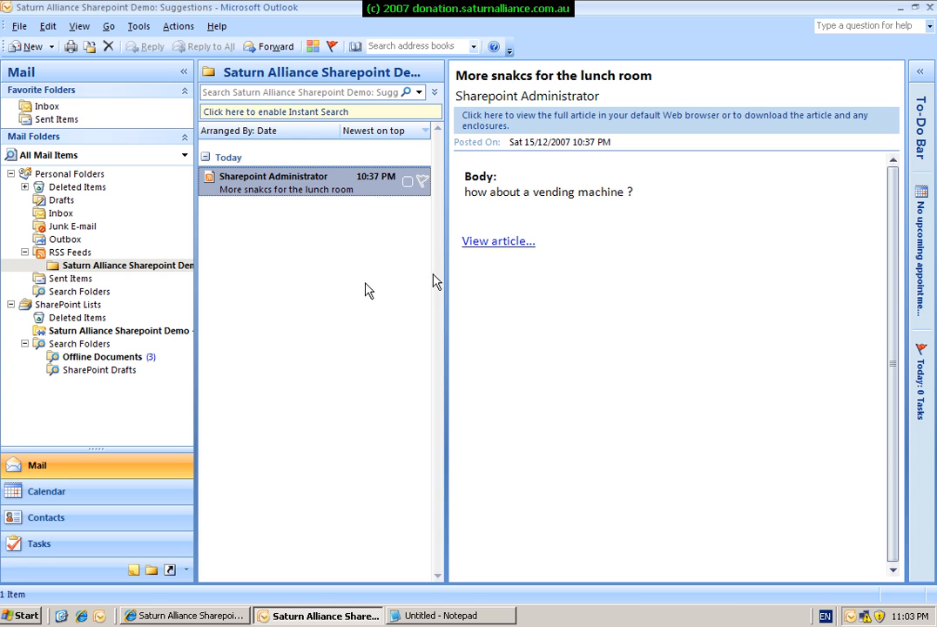
- View the lunch-room snacks suggestion on the site, then go to the SharePoint home page
click(499, 240)
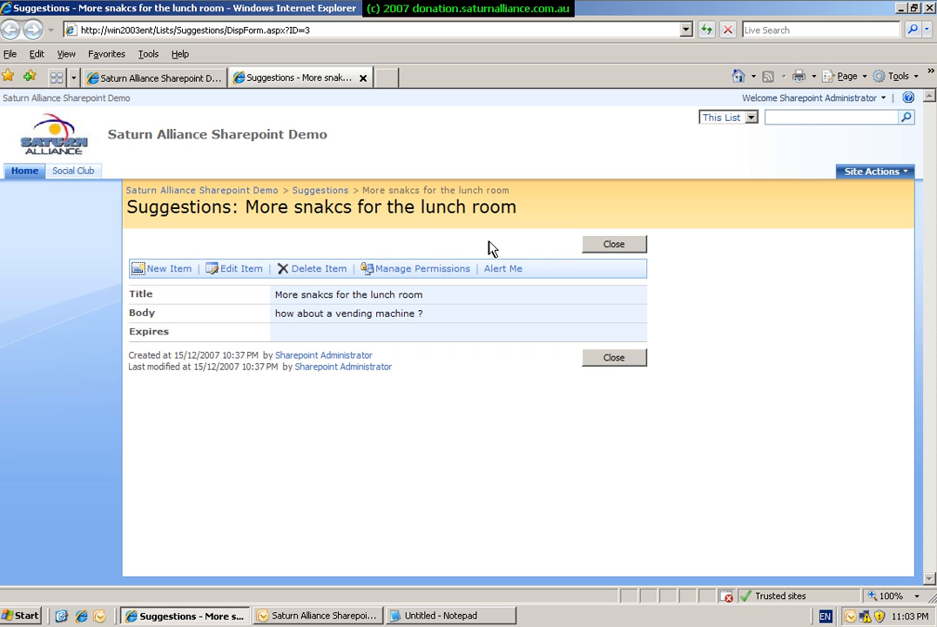
mouse_move(227, 240)
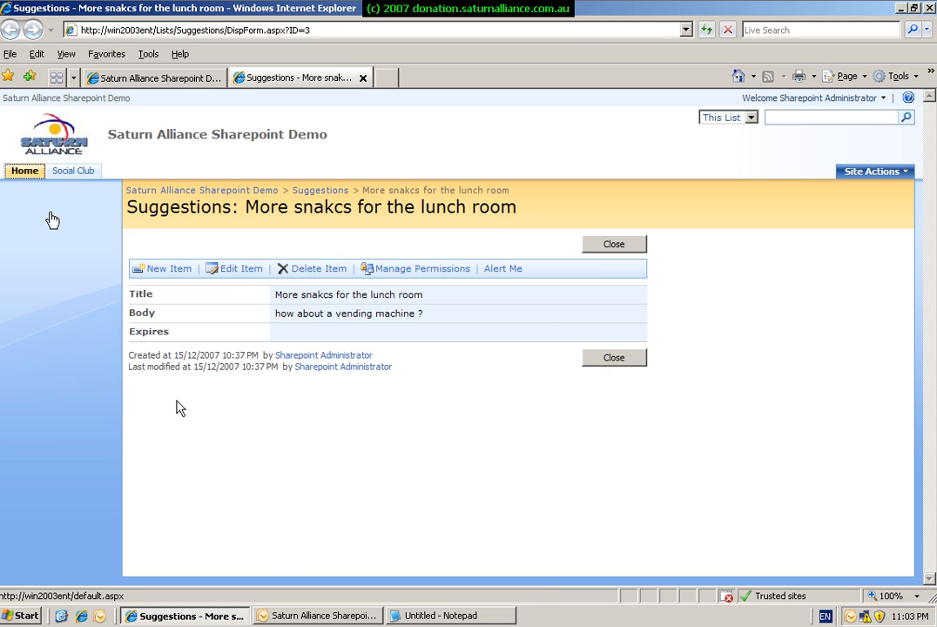
click(328, 617)
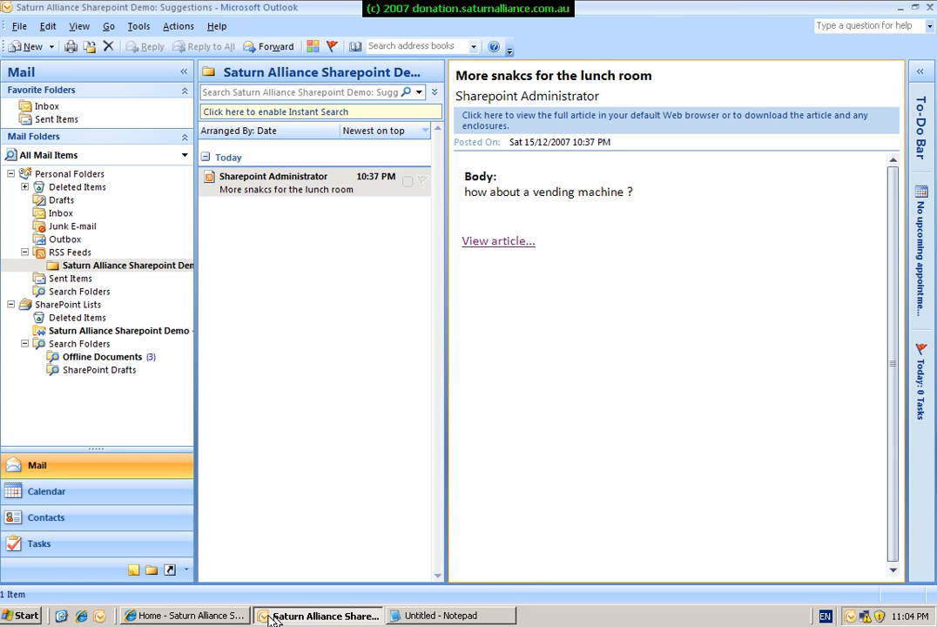
mouse_move(190, 613)
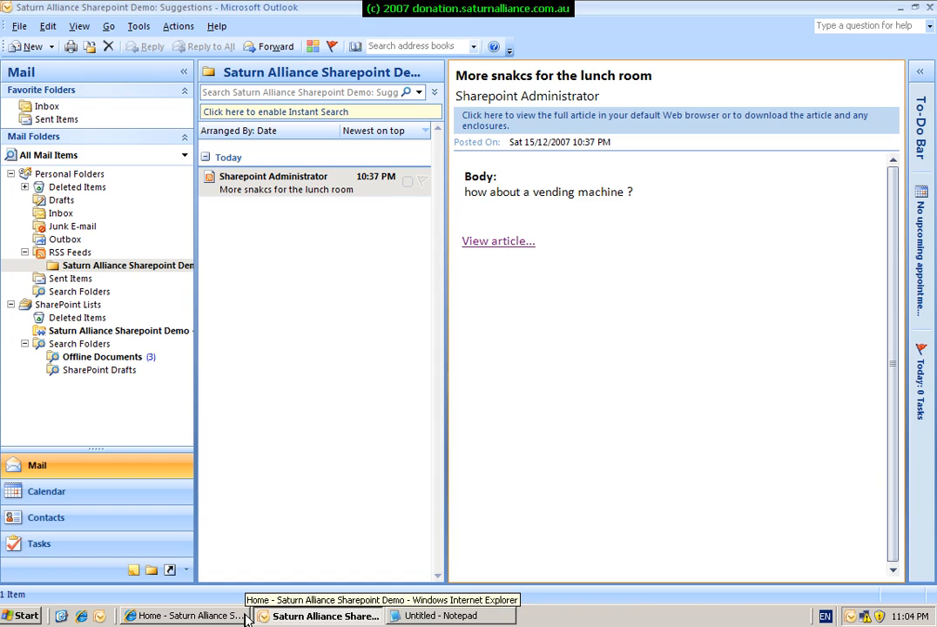
click(185, 617)
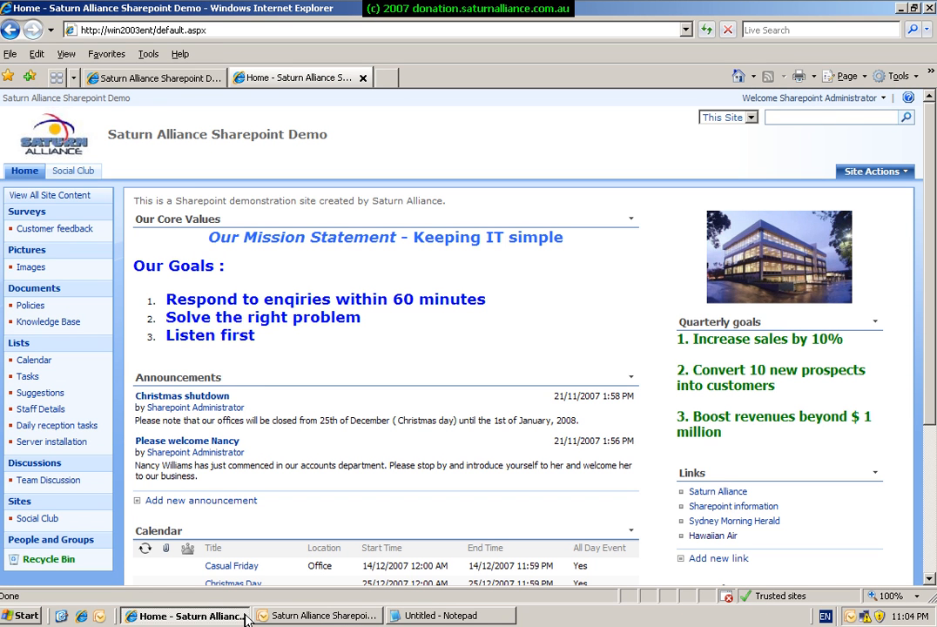
mouse_move(338, 484)
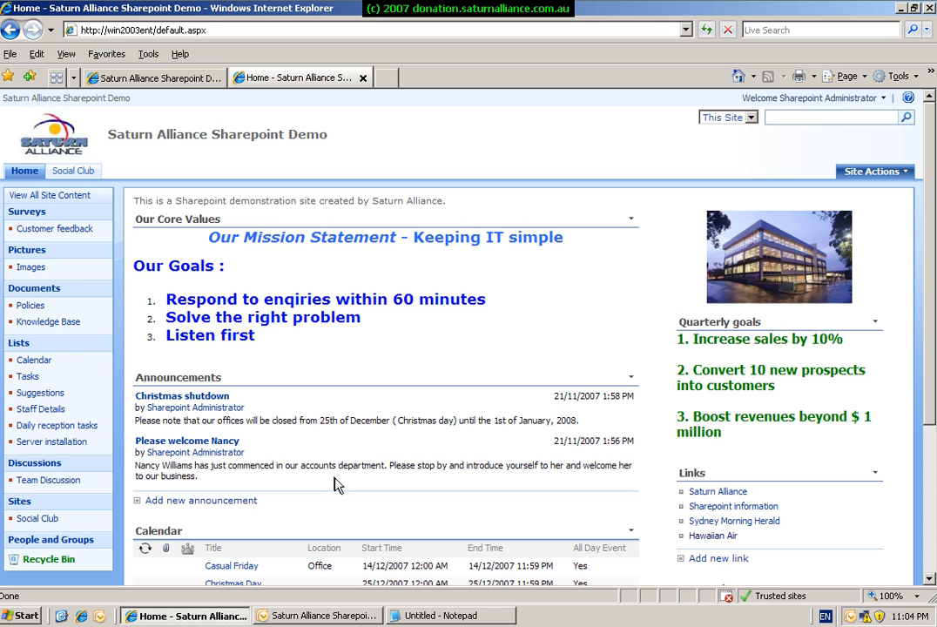
mouse_move(30, 306)
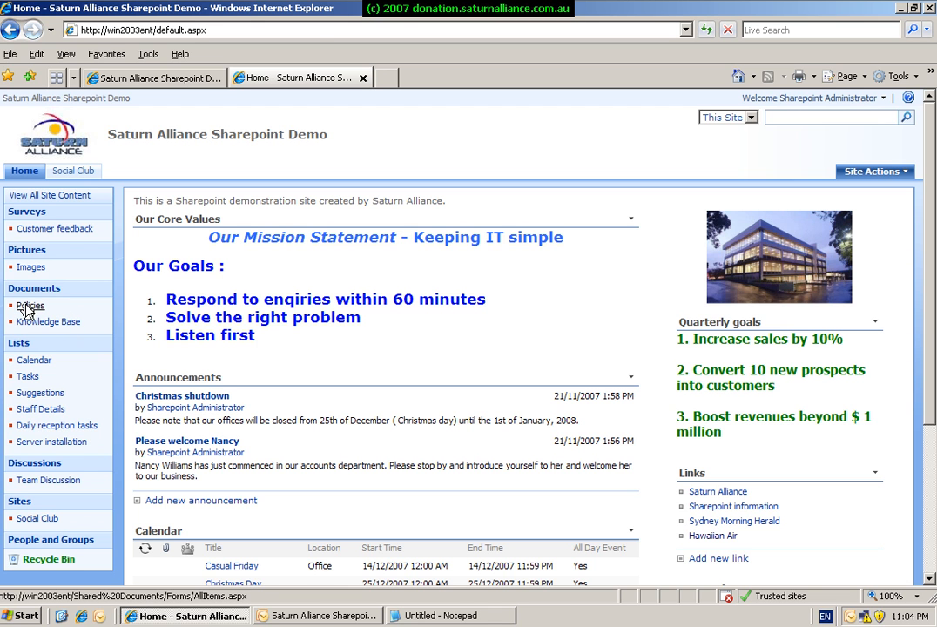
- Show the Policies document library and its Actions menu in SharePoint
click(29, 307)
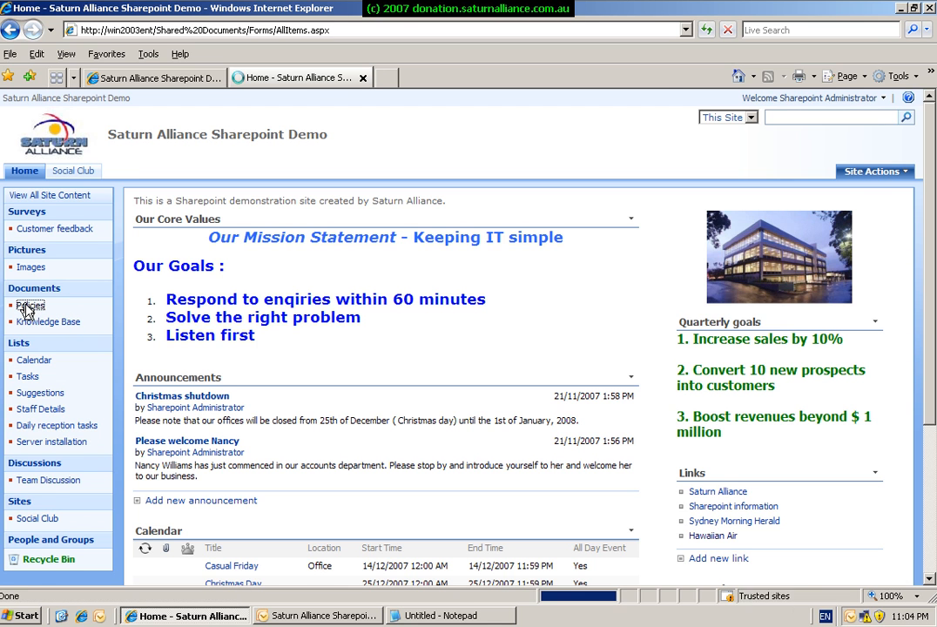
click(28, 307)
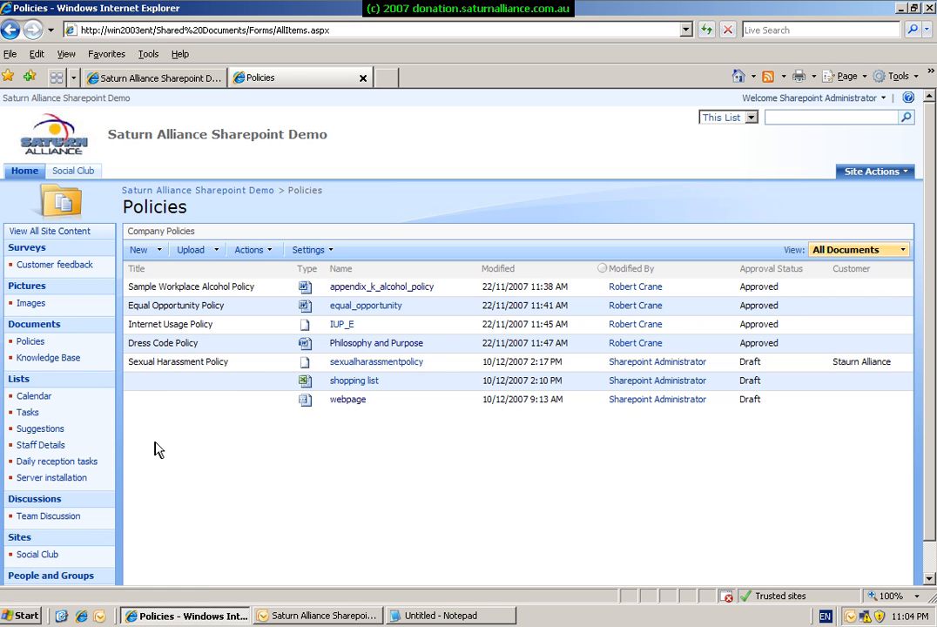
mouse_move(261, 279)
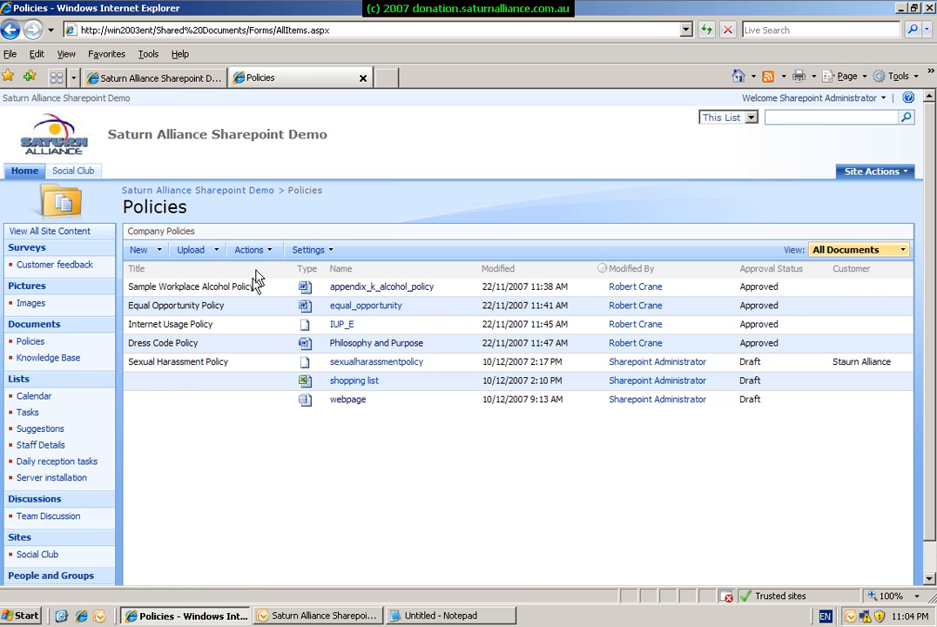
click(251, 251)
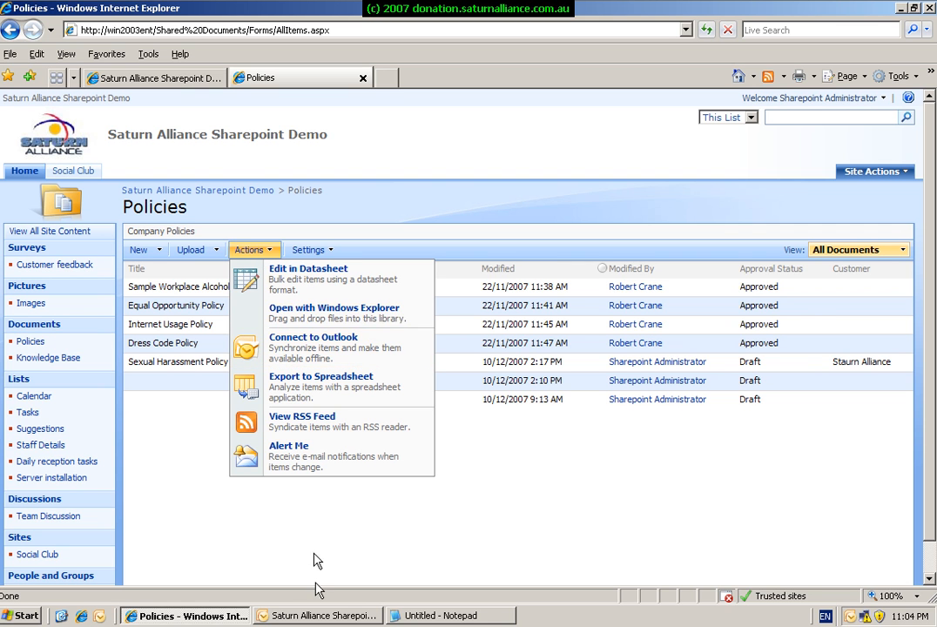
- Check the site's folder under SharePoint Lists in Outlook, then head back to the site home page
click(308, 615)
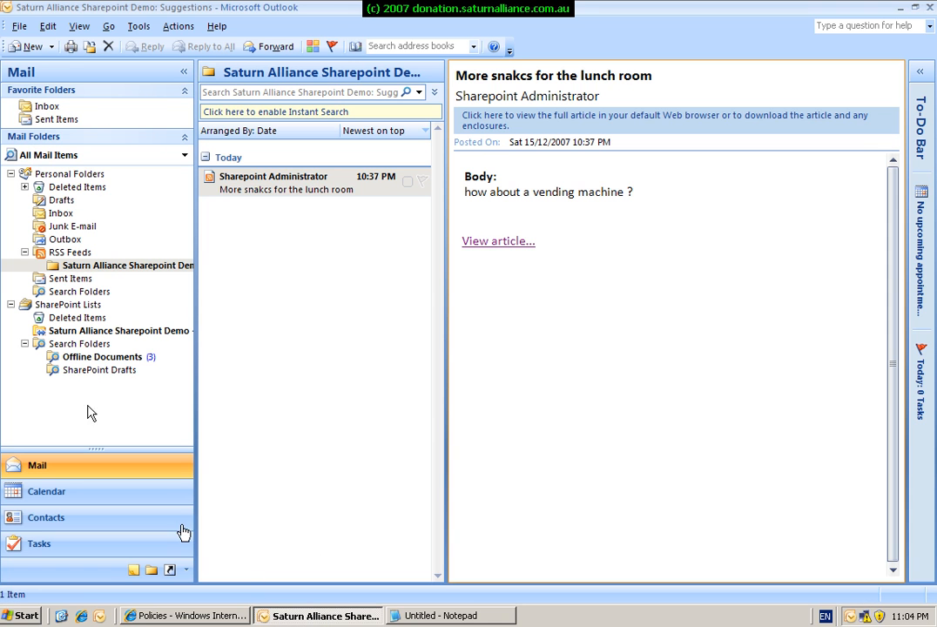
mouse_move(96, 314)
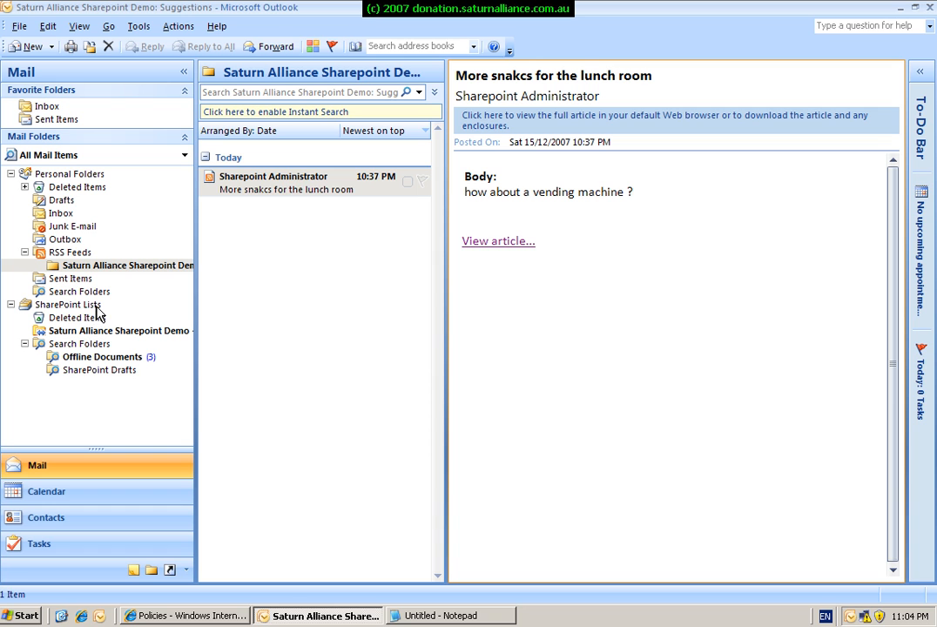
mouse_move(98, 334)
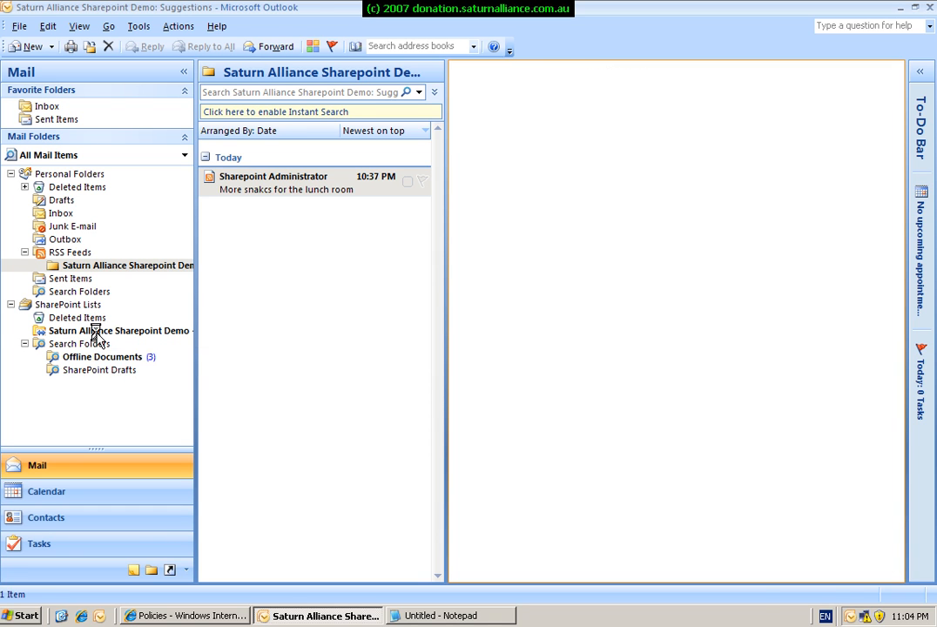
click(118, 331)
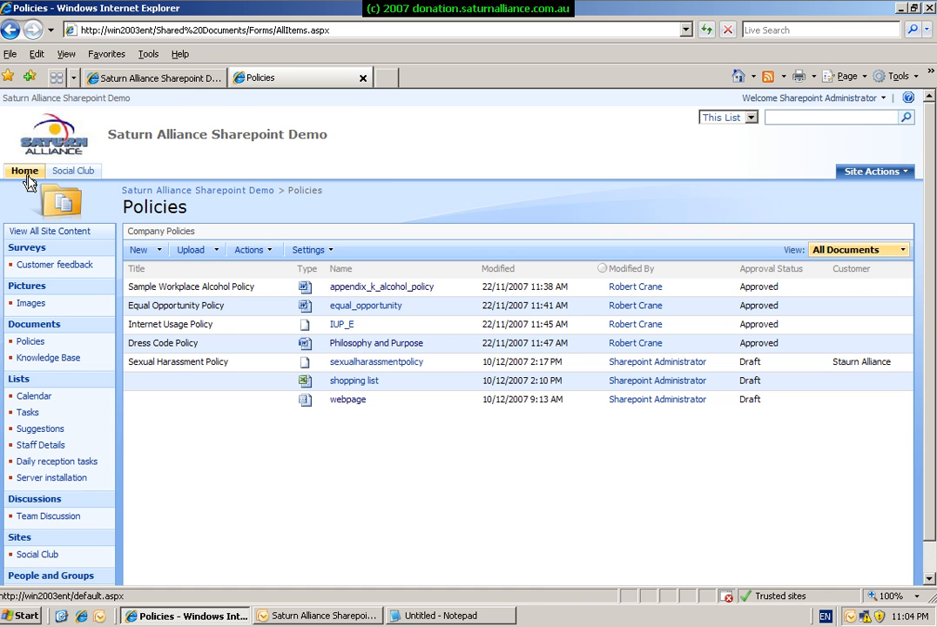
click(24, 171)
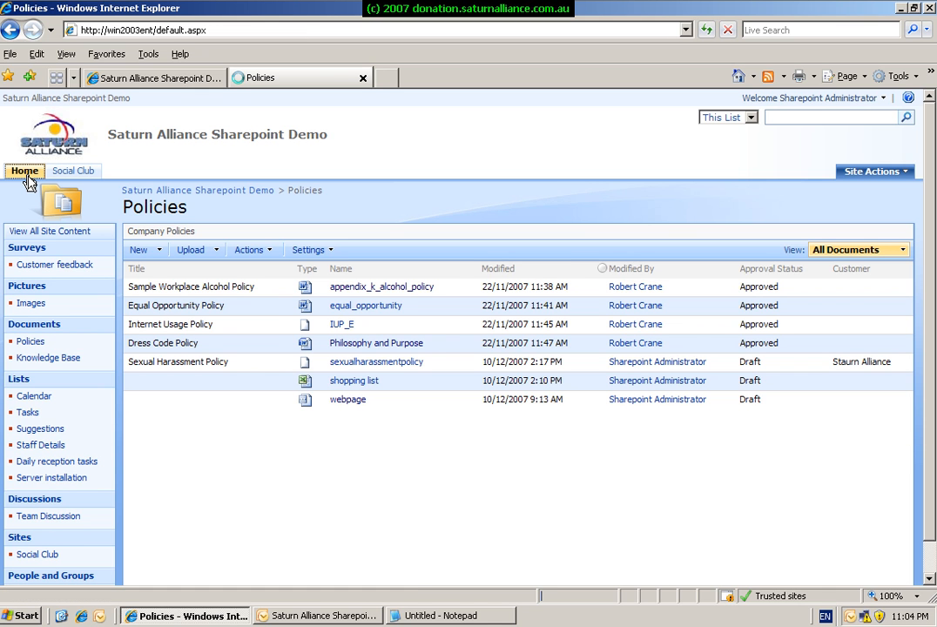
- Go to the site Calendar list and use Actions to connect it to Outlook
click(24, 171)
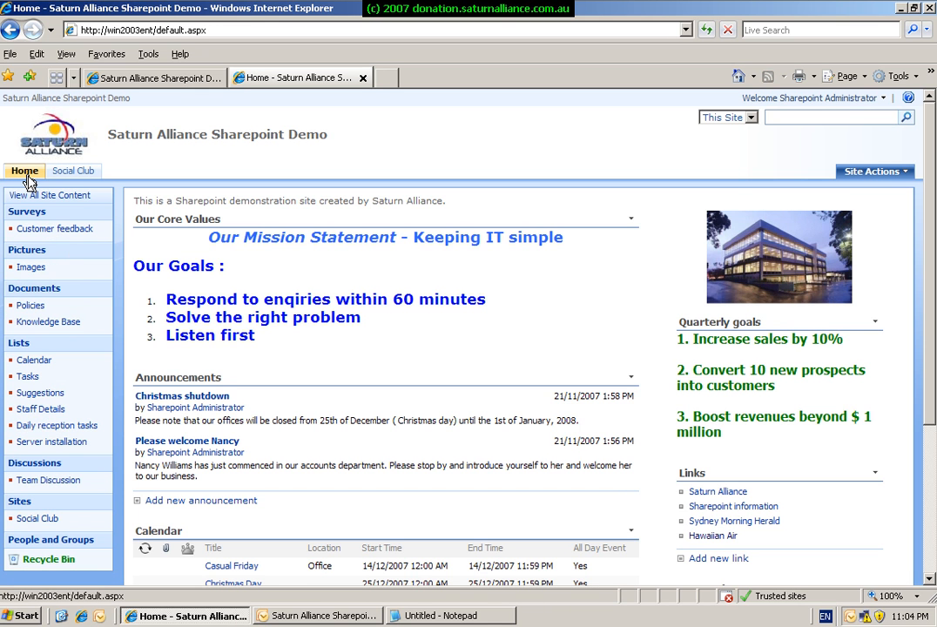
mouse_move(164, 537)
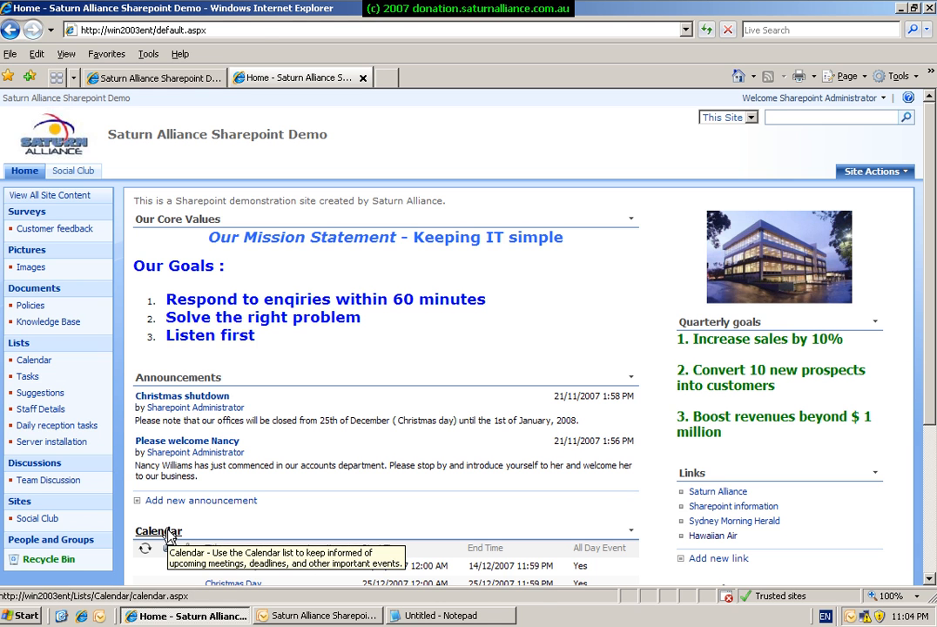
click(160, 531)
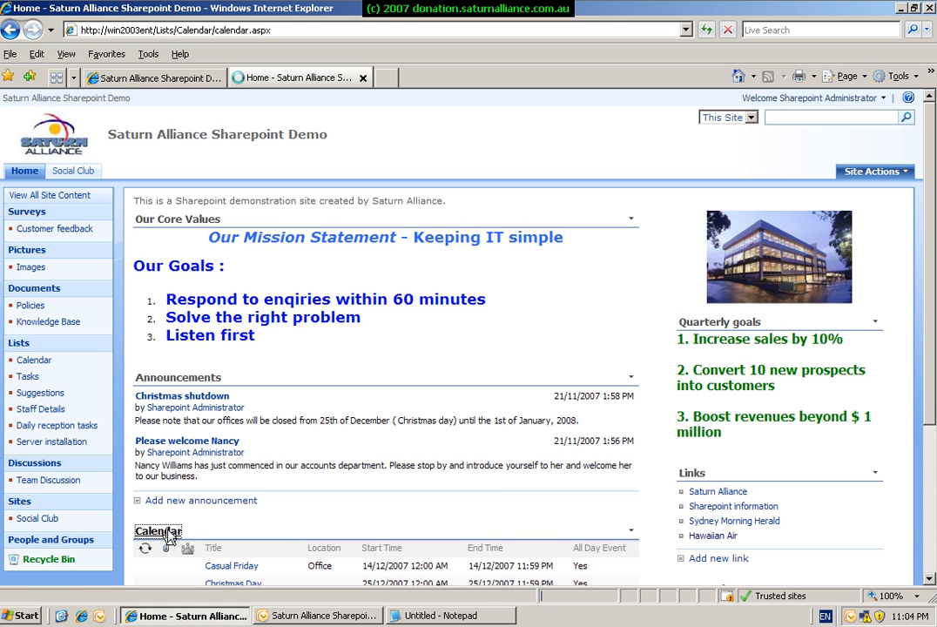
click(163, 533)
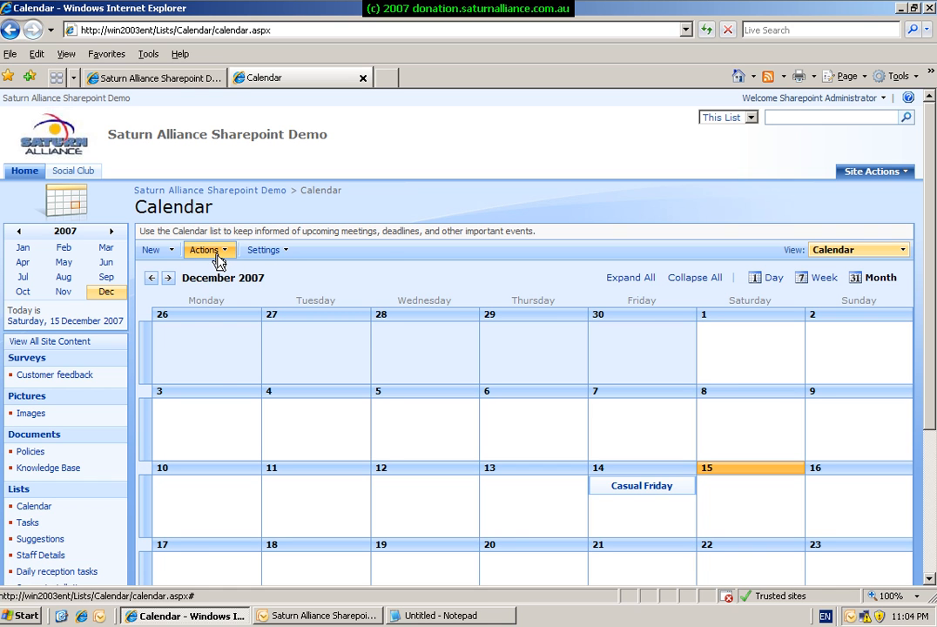
click(205, 251)
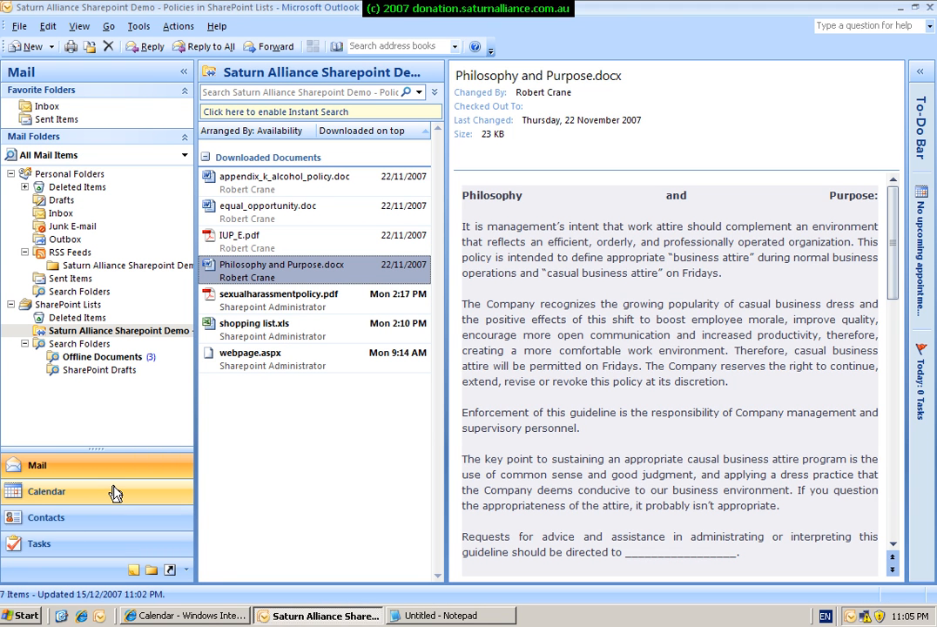
- View the connected calendar overlaid in Outlook Calendar, then return to the SharePoint Calendar page
click(45, 492)
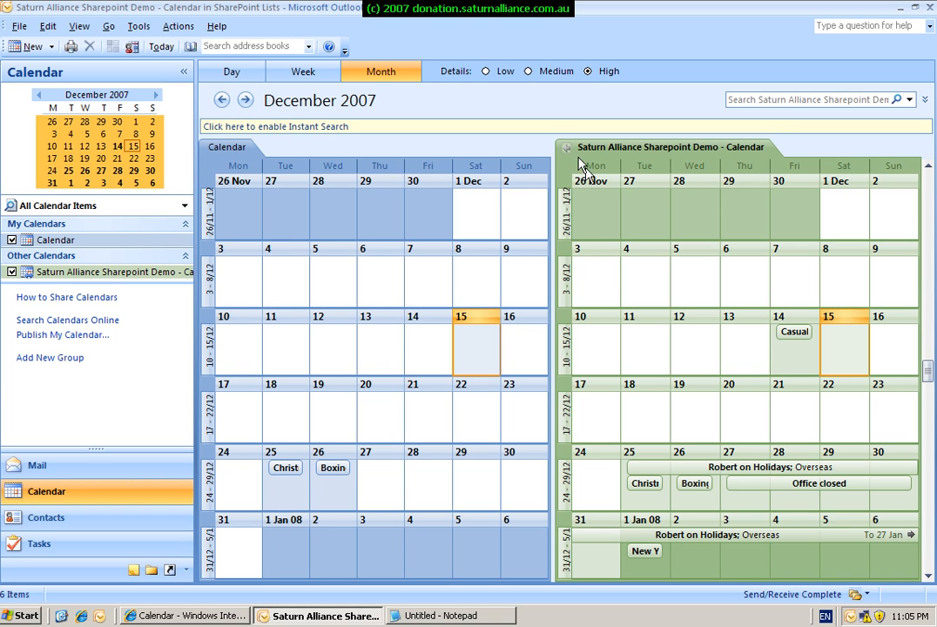
mouse_move(567, 155)
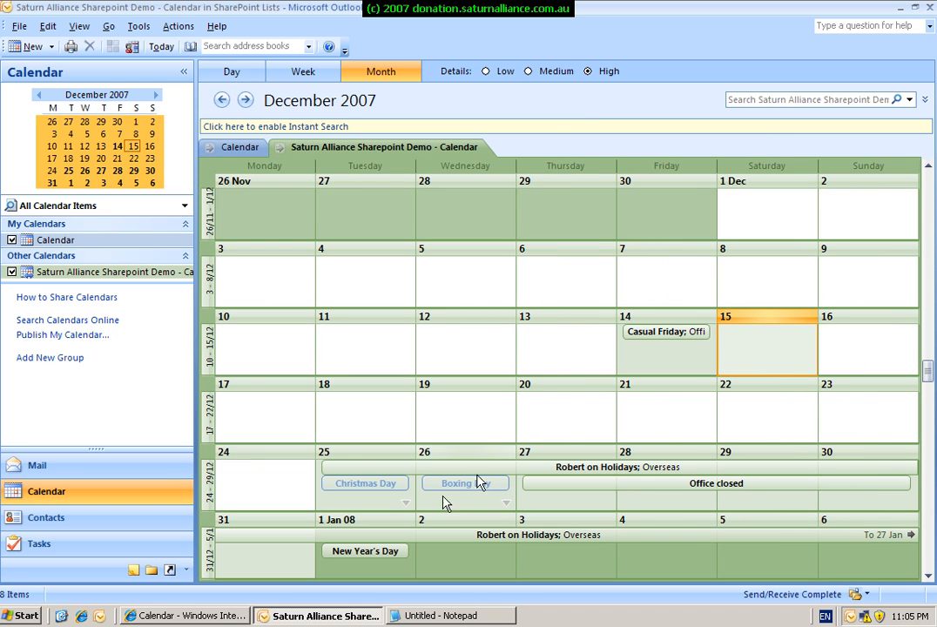
mouse_move(300, 558)
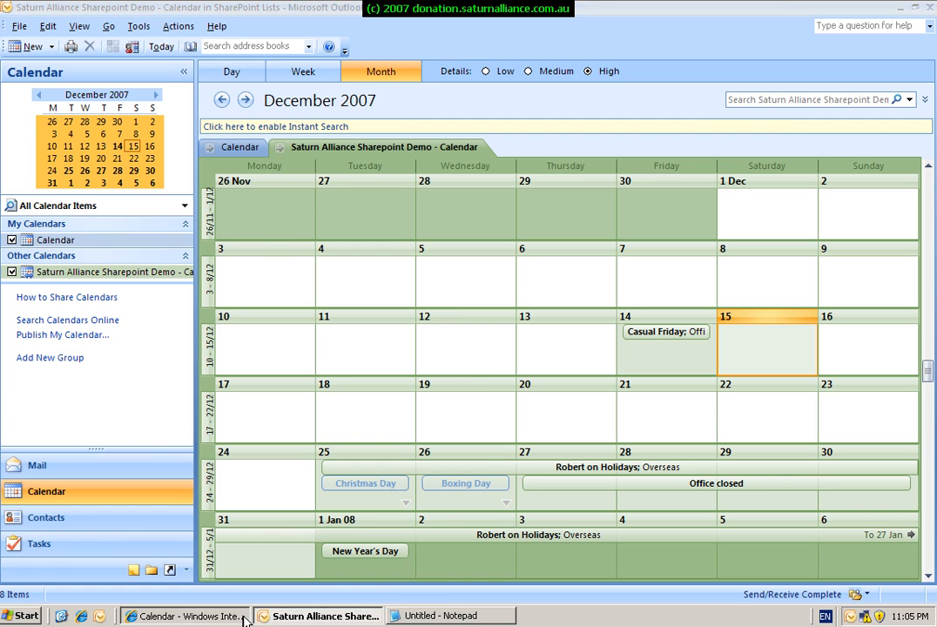
click(183, 617)
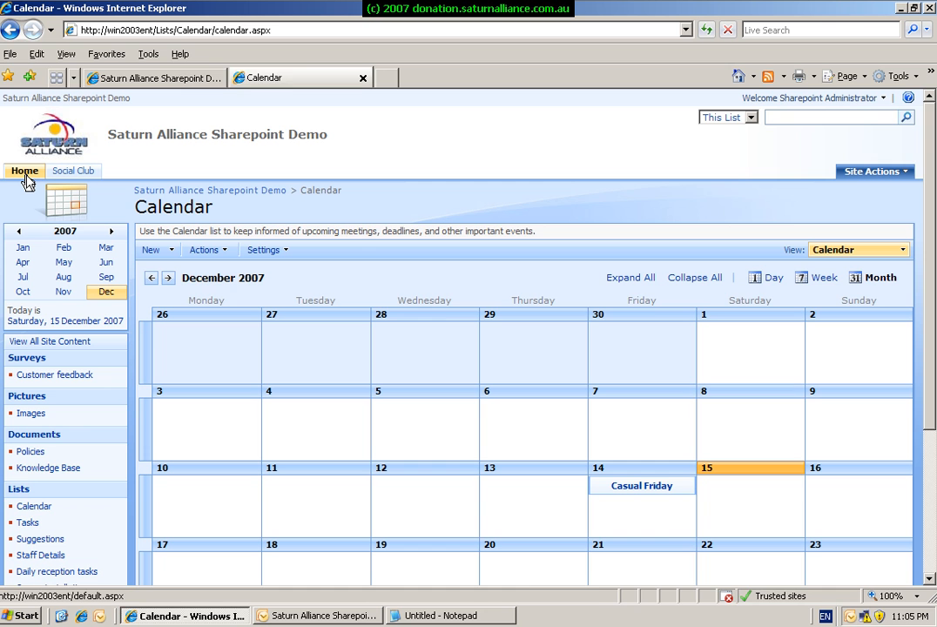
- Show the Knowledge Base library's RSS feed from the site home page
click(24, 171)
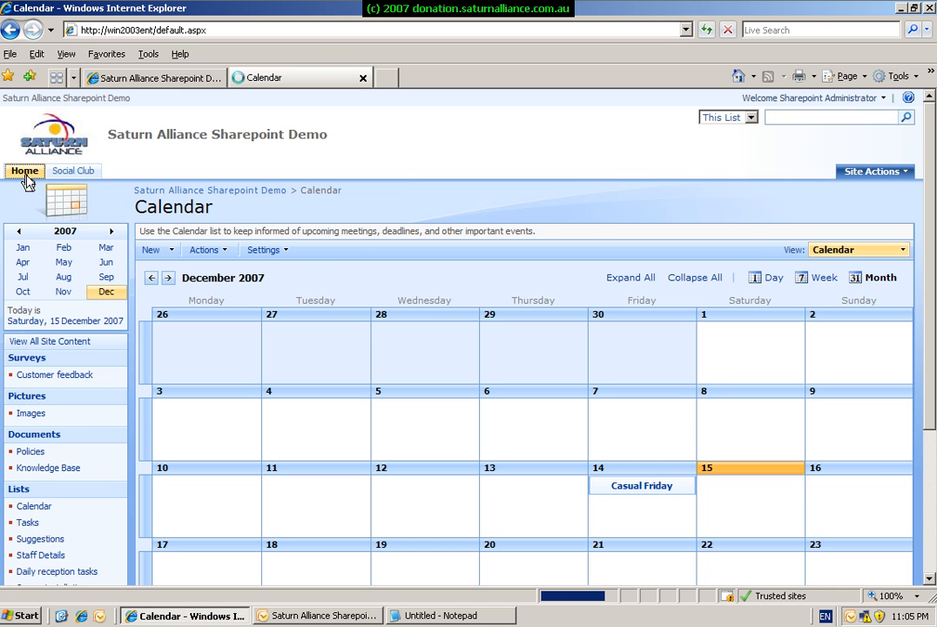
click(24, 171)
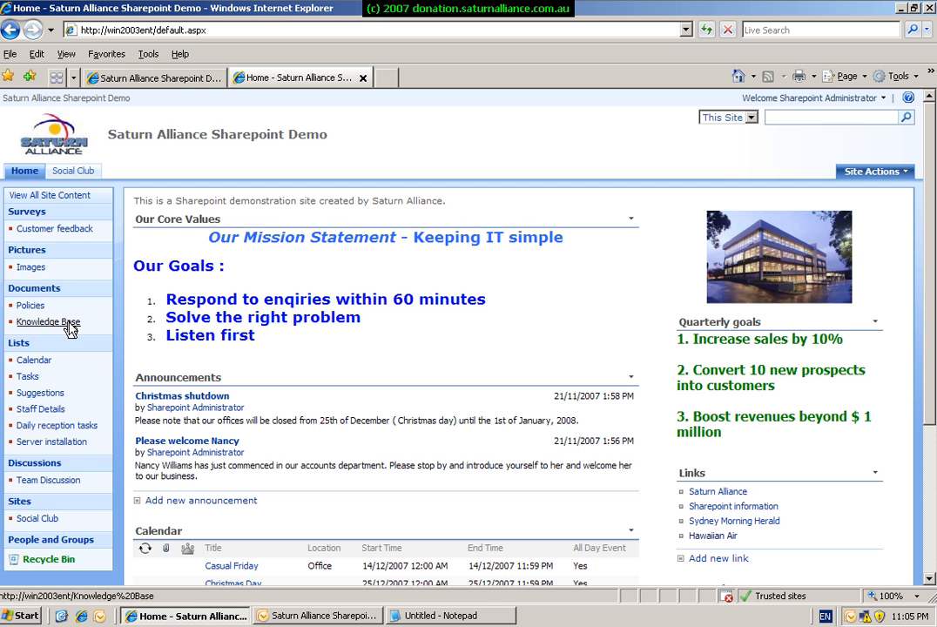
click(49, 317)
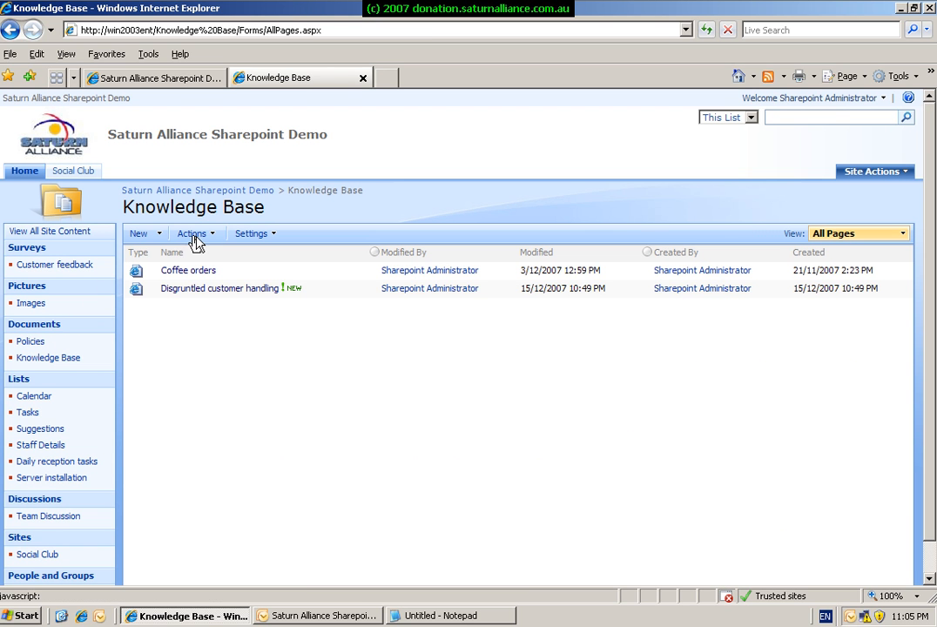
click(193, 233)
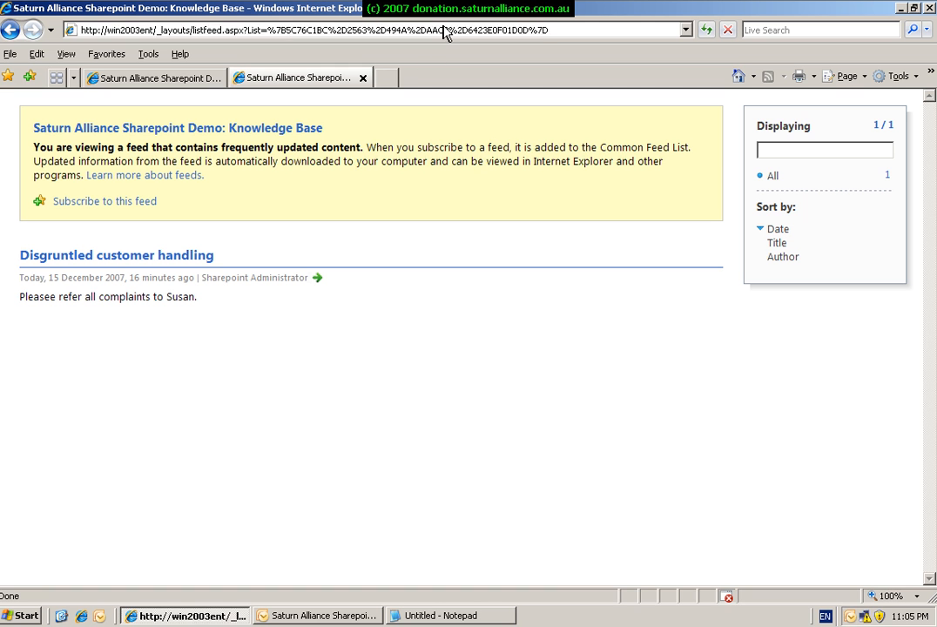
- Copy the Knowledge Base feed address and switch back to Outlook
click(453, 38)
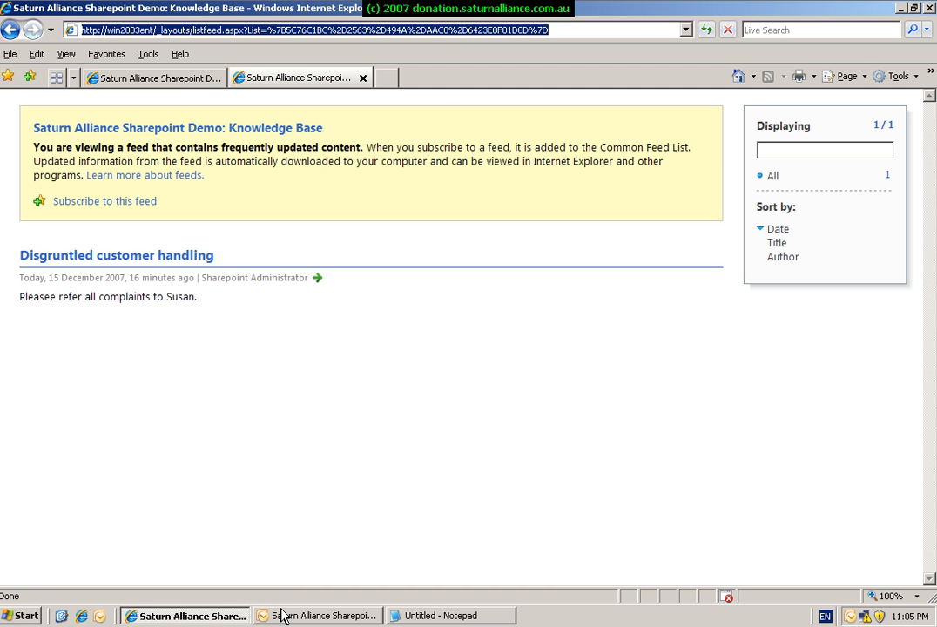
click(322, 616)
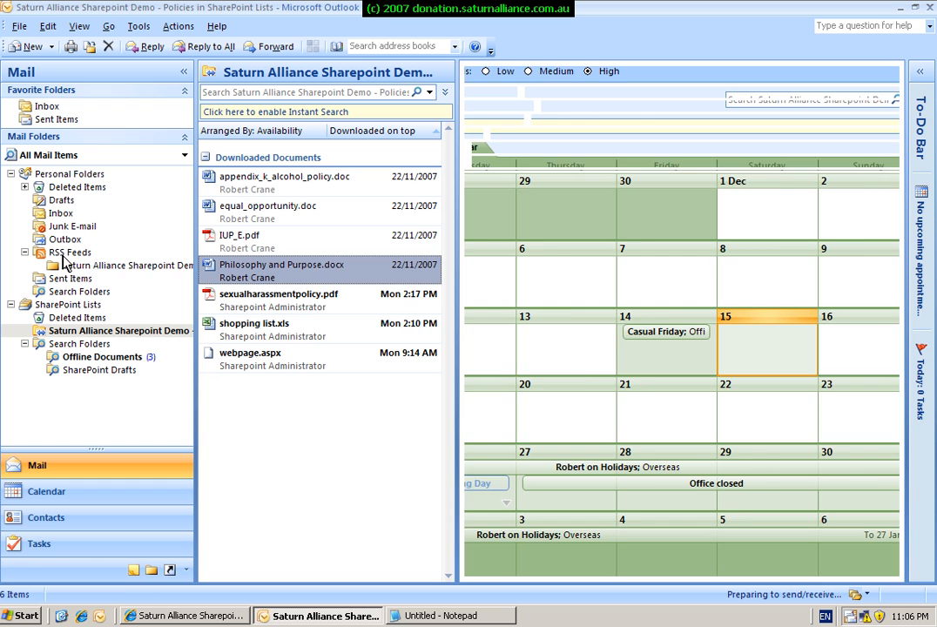
- Subscribe to the pasted Knowledge Base feed URL under RSS Feeds and view its Disgruntled customer handling item
right_click(63, 258)
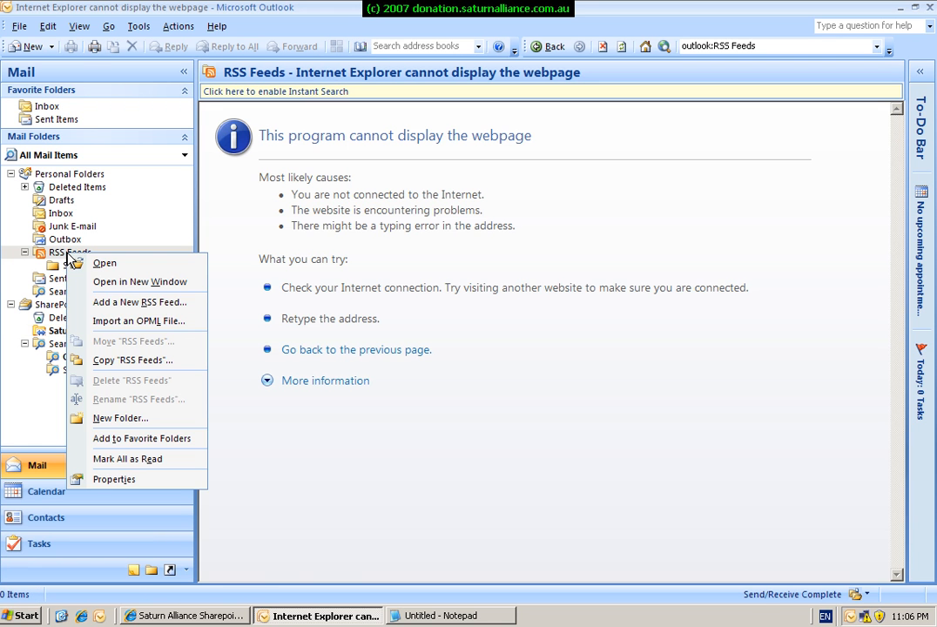
mouse_move(139, 301)
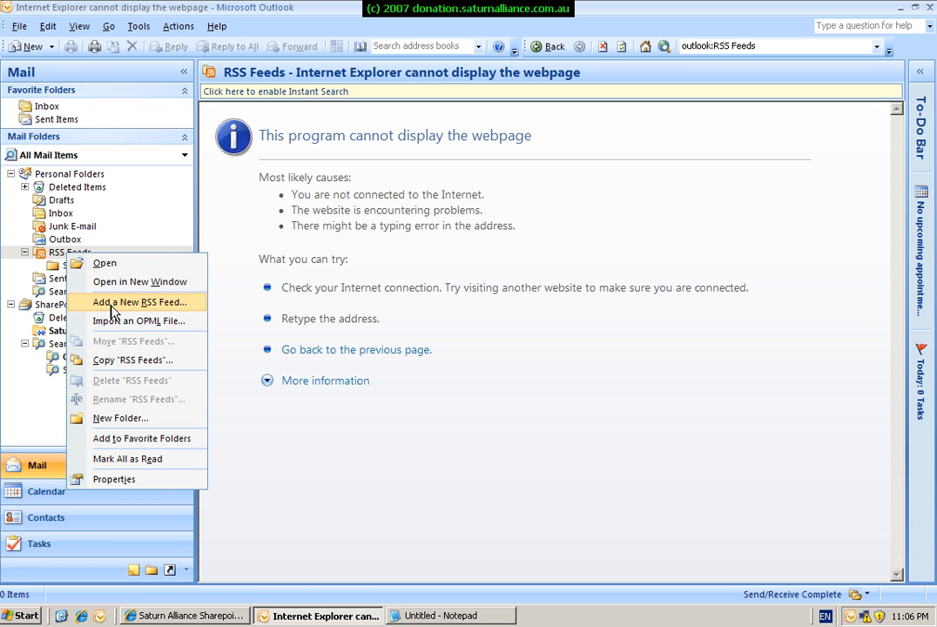
click(136, 303)
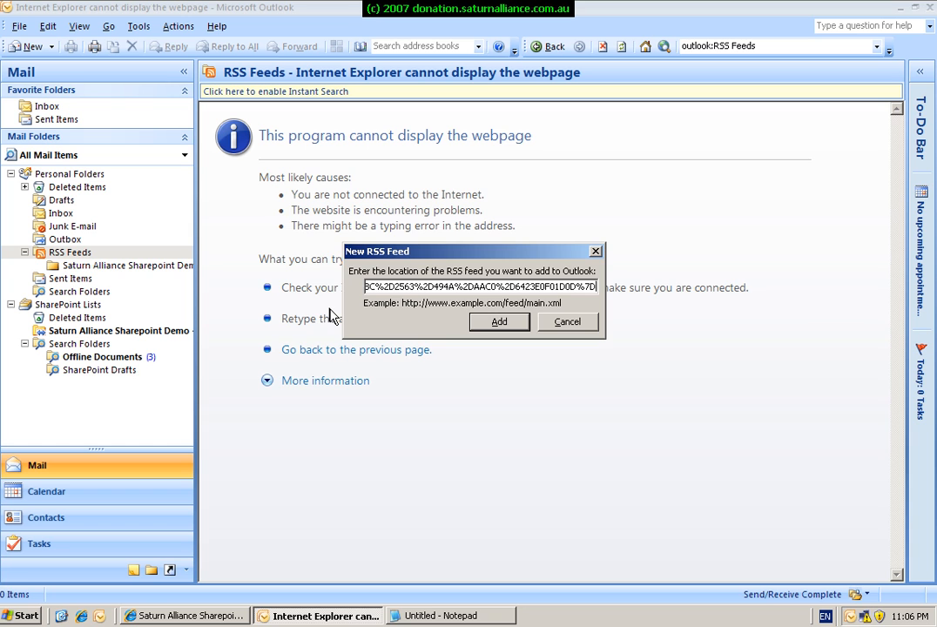
click(498, 320)
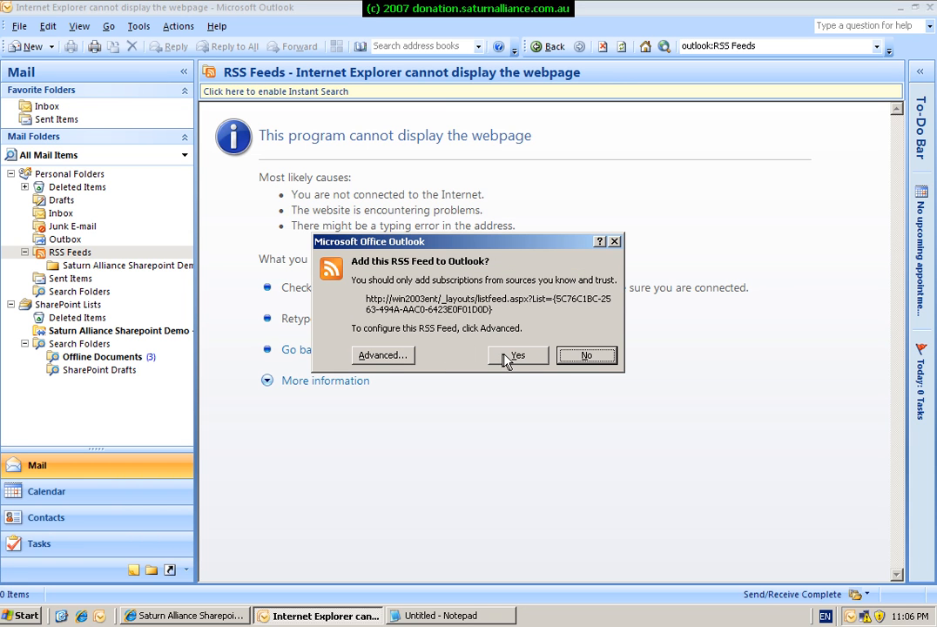
click(517, 355)
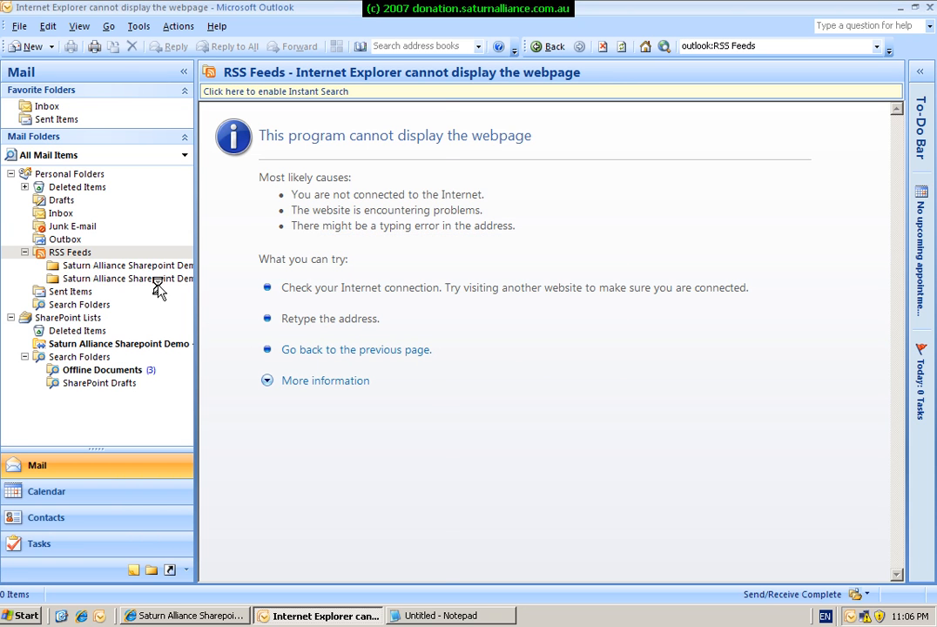
click(125, 265)
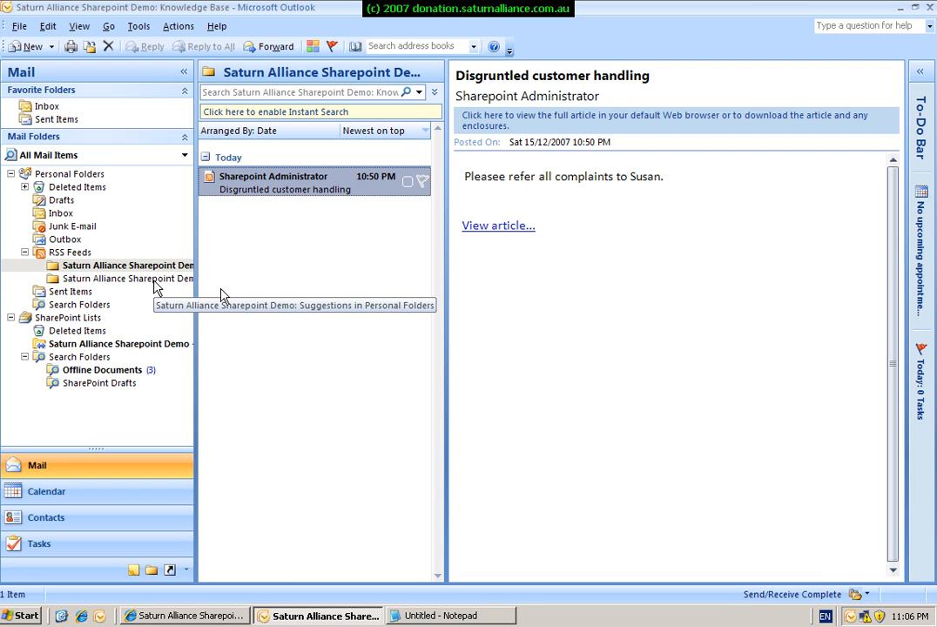
mouse_move(404, 254)
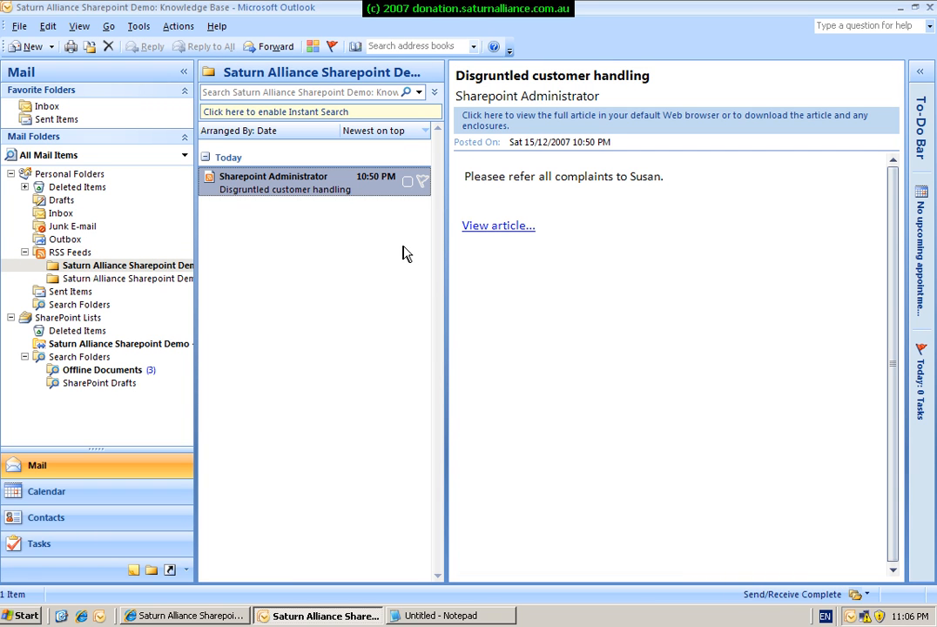
mouse_move(500, 239)
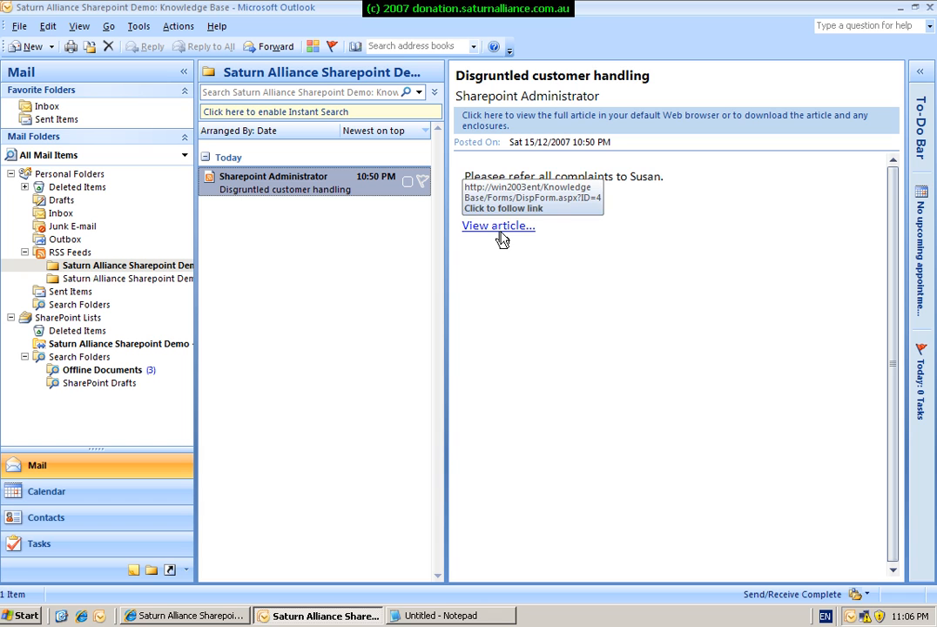